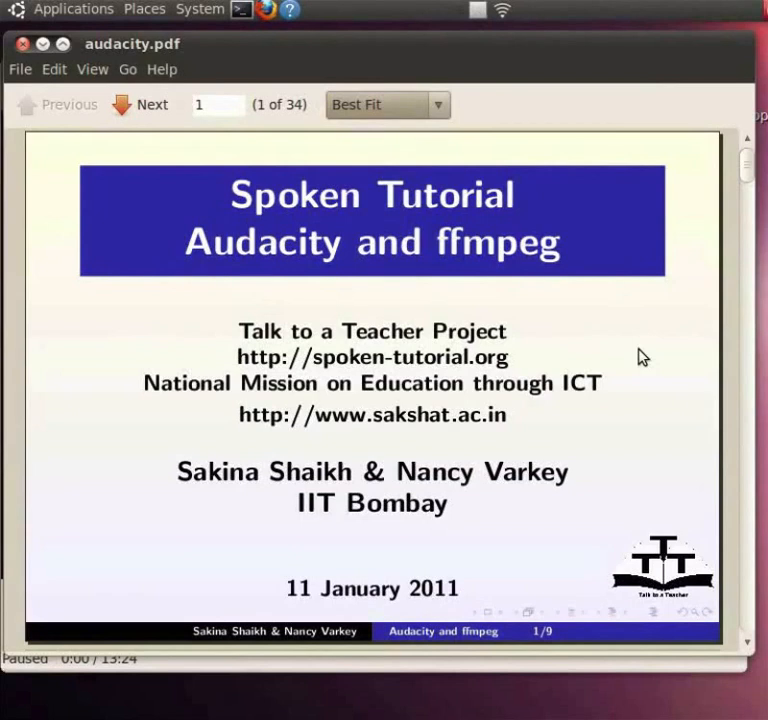
Advance to the About Audacity slide and reveal its operating-system and download-address points
click(152, 104)
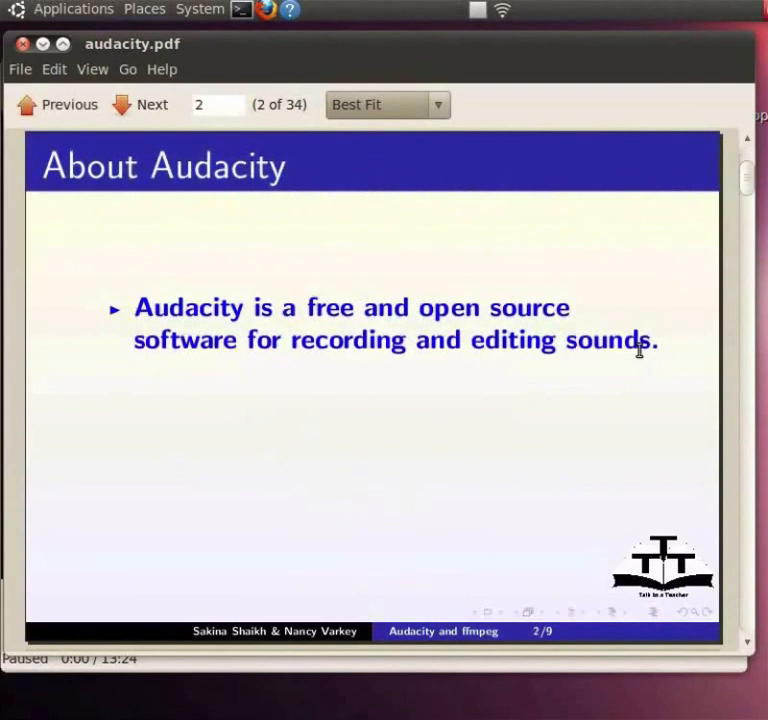
click(140, 104)
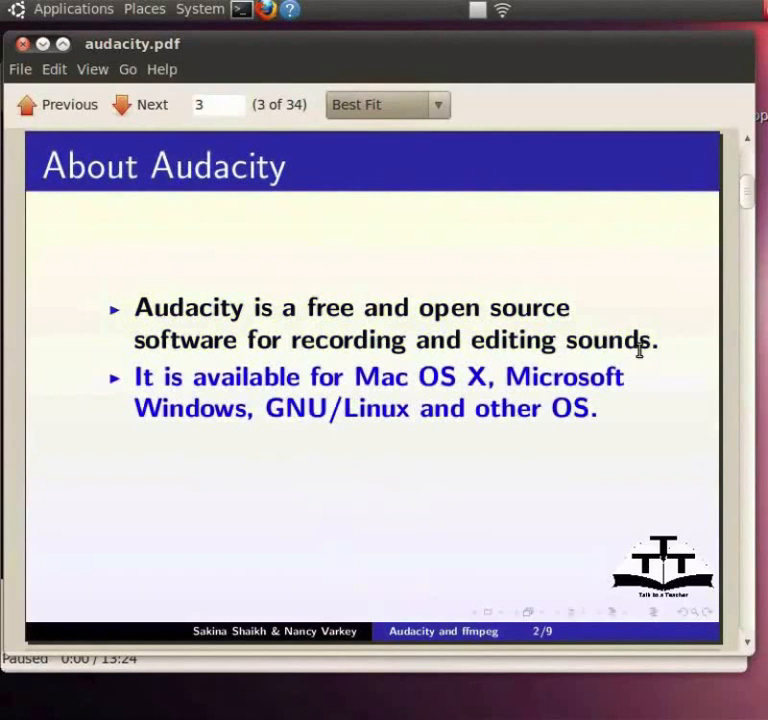
click(152, 104)
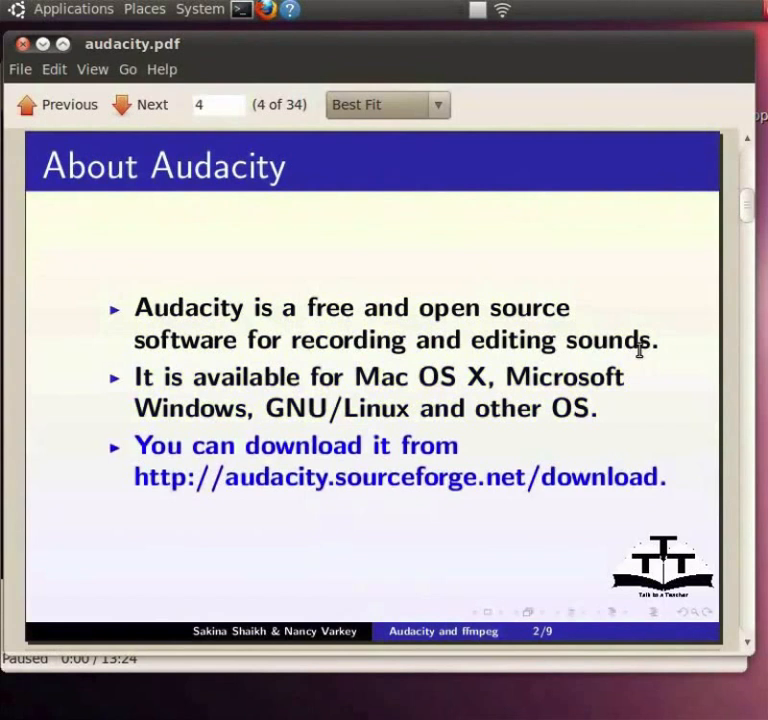
Advance to the Versions slide and reveal the Audacity 1.3 and Ubuntu installation points
click(152, 104)
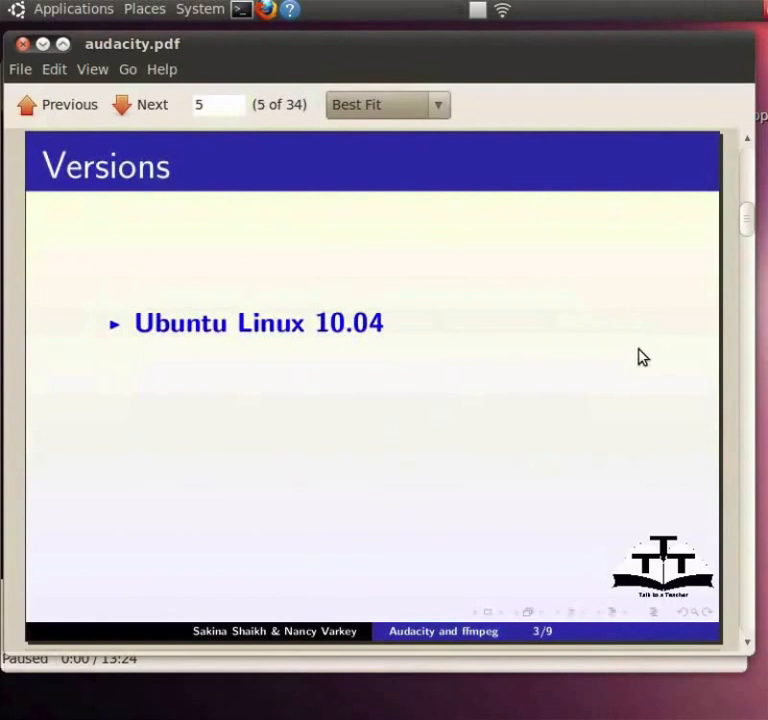
click(152, 104)
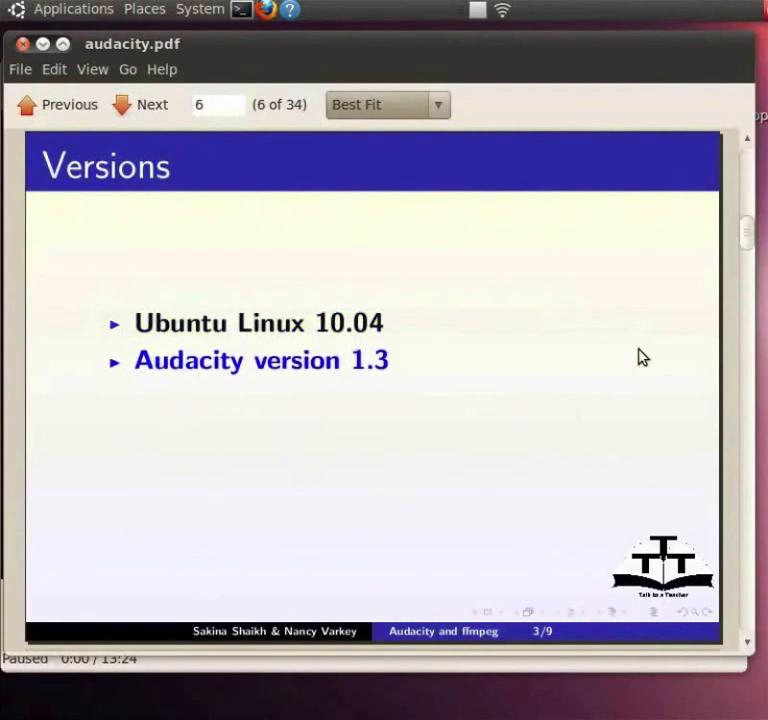
click(152, 104)
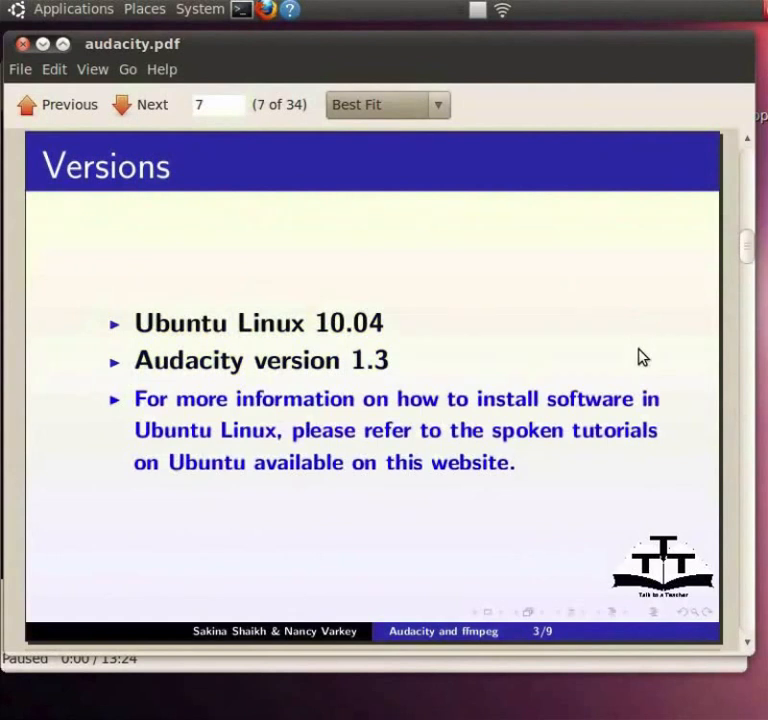
Advance to the Dubbing Procedure slide and reveal its script translation, timing and sentence-combining points
click(140, 104)
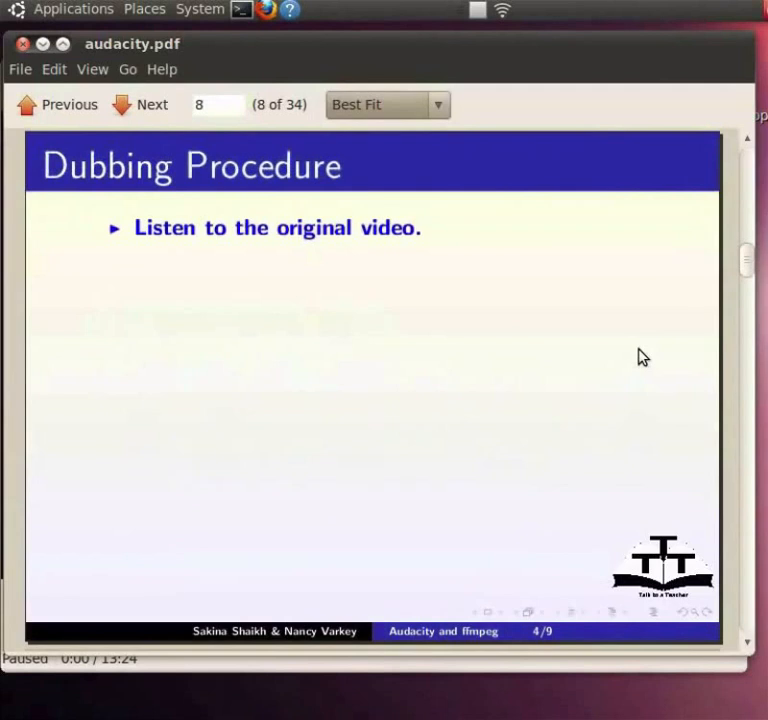
click(140, 104)
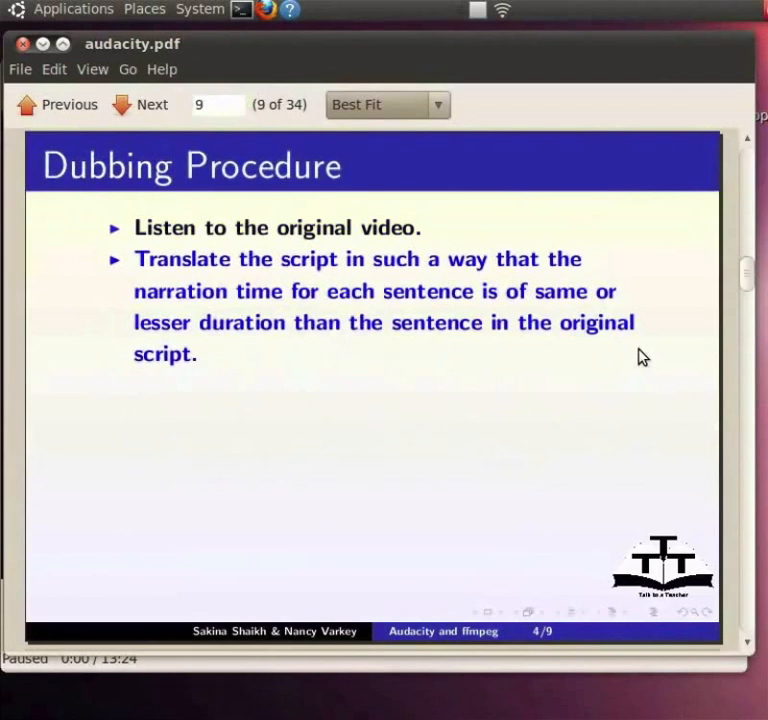
click(140, 104)
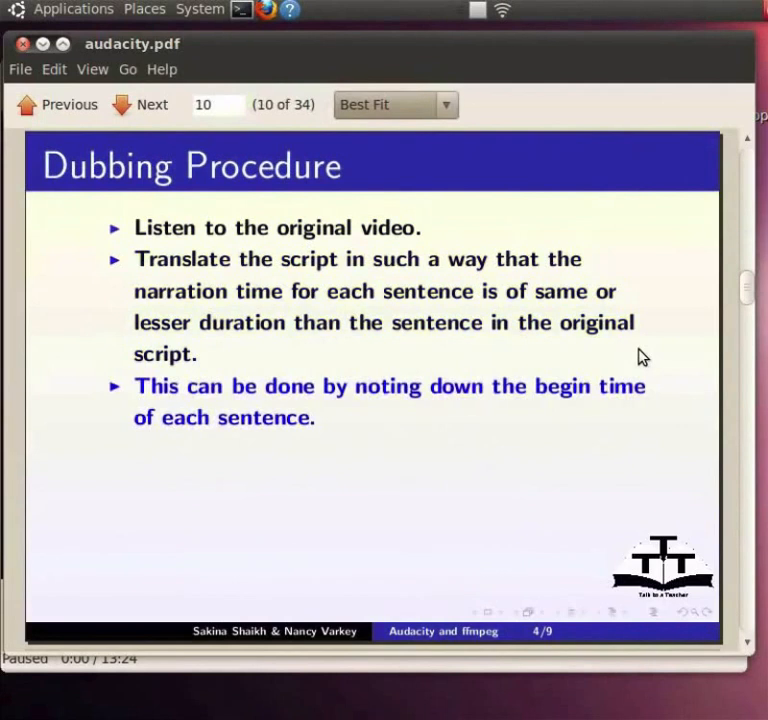
click(152, 104)
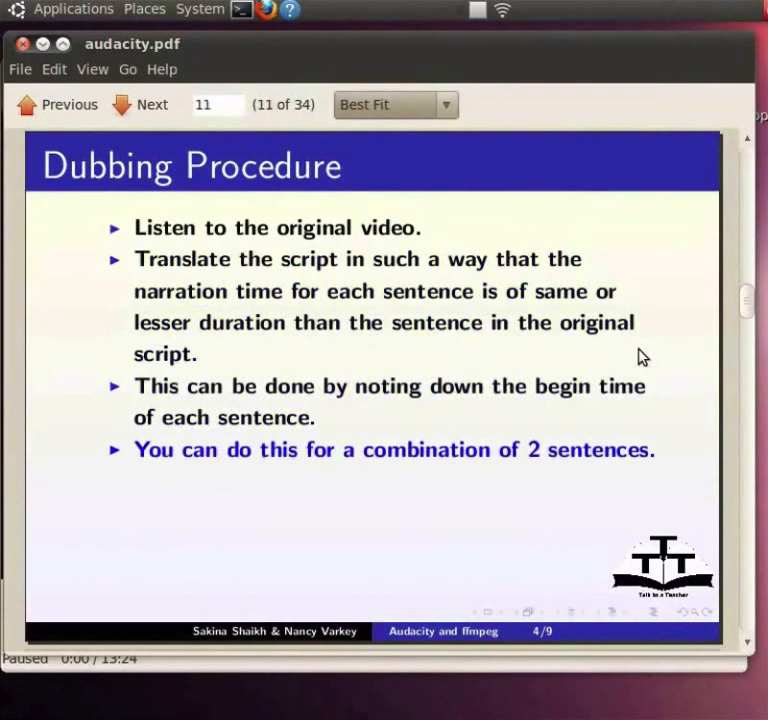
Reveal the sync-mismatch, skipping and final points, then bring up the Applications menu
click(152, 104)
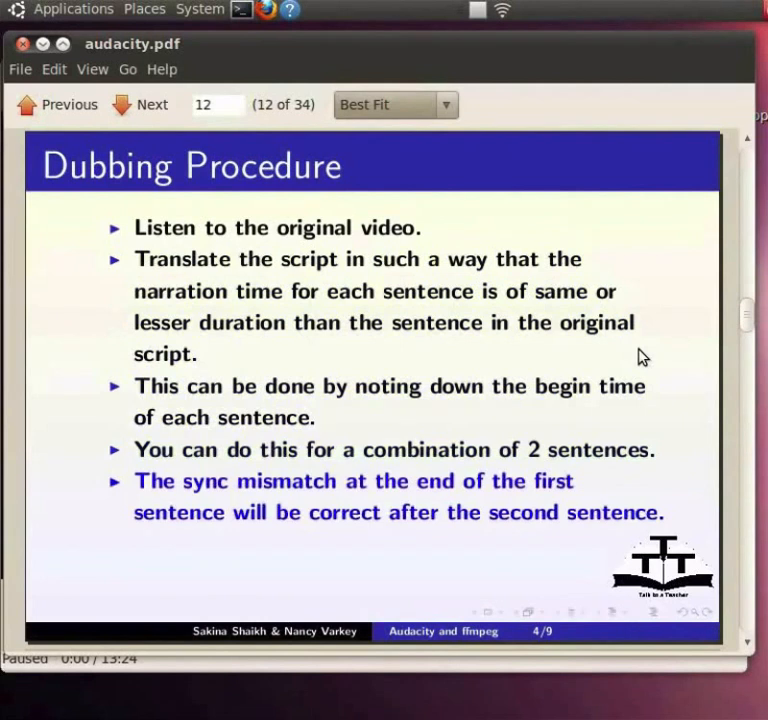
click(140, 104)
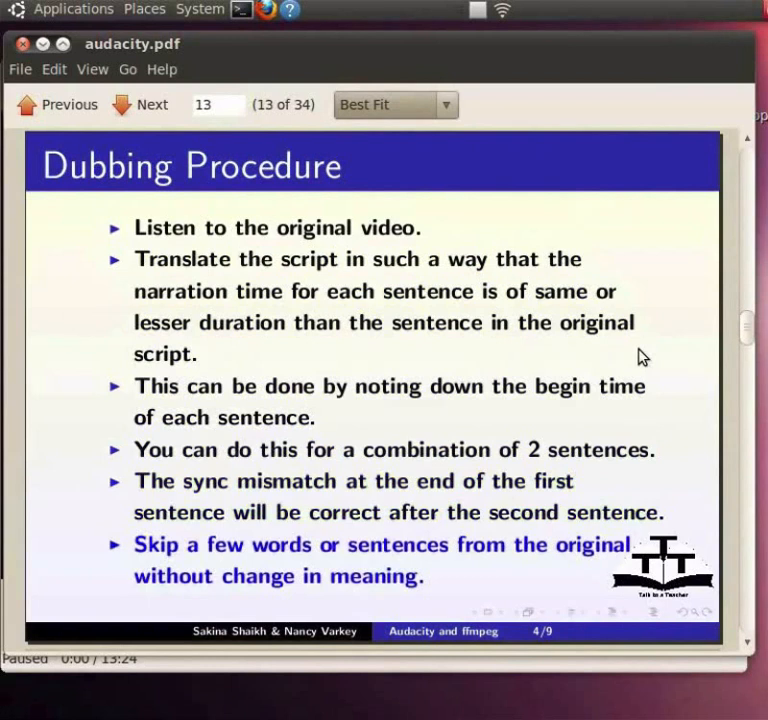
click(140, 104)
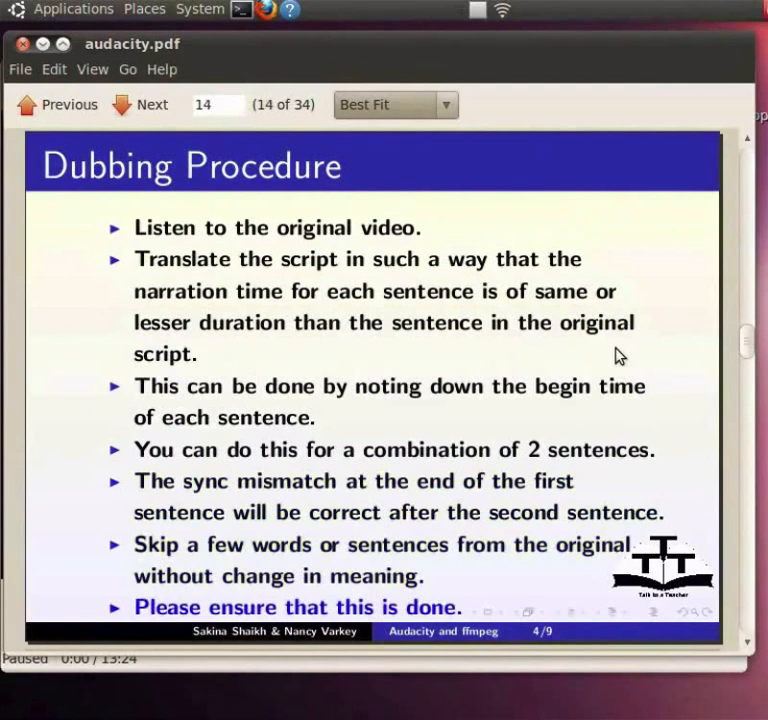
mouse_move(60, 30)
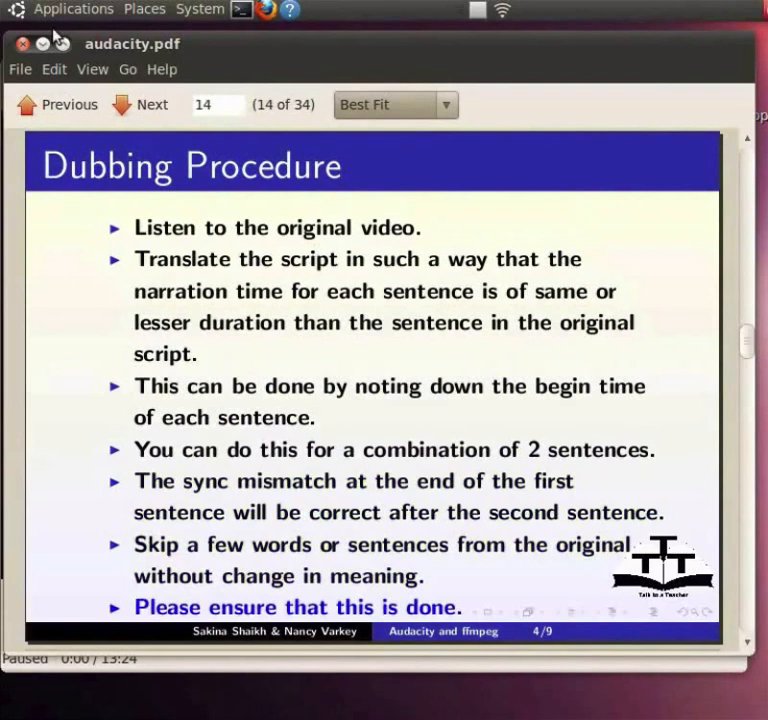
click(72, 8)
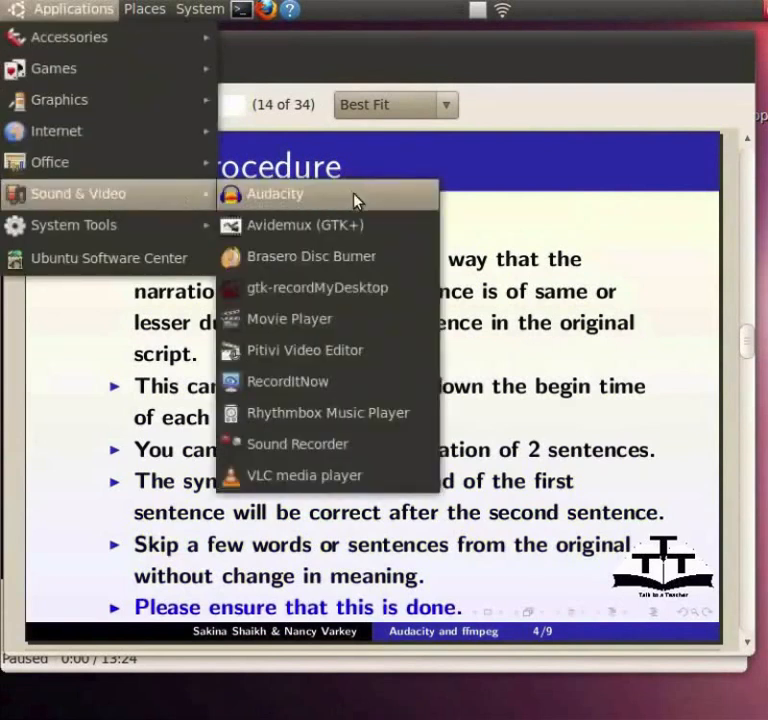
Launch Audacity from the Sound & Video menu into an empty project
click(276, 194)
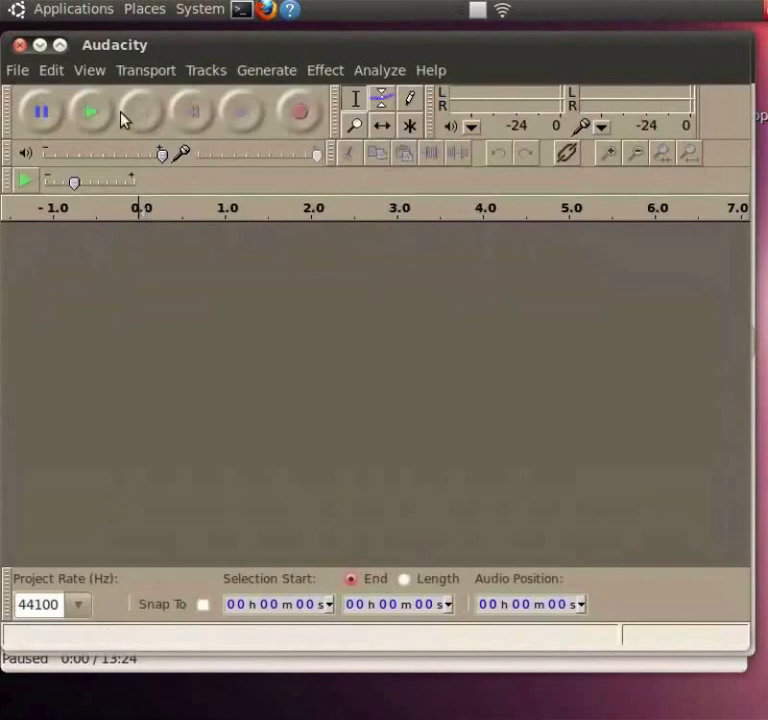
mouse_move(36, 80)
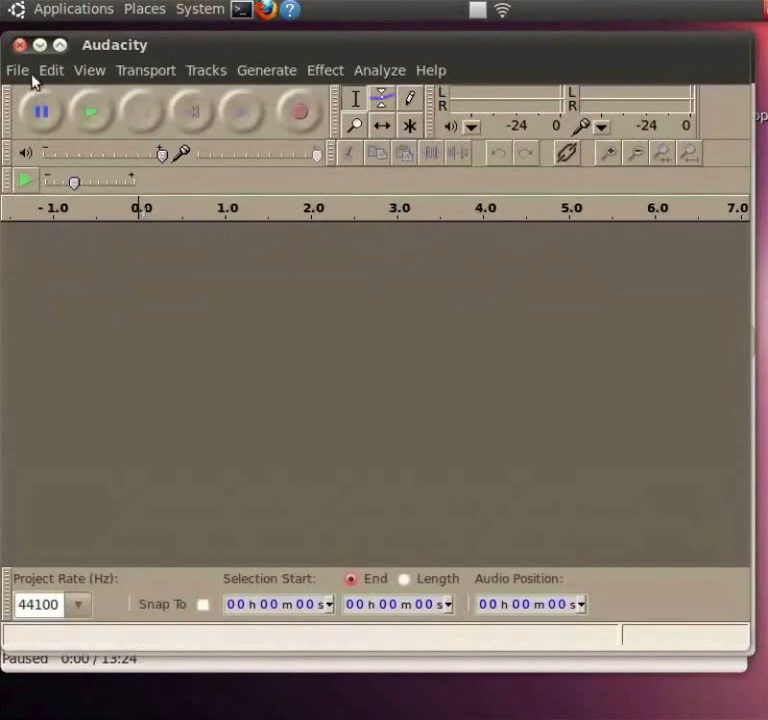
mouse_move(124, 80)
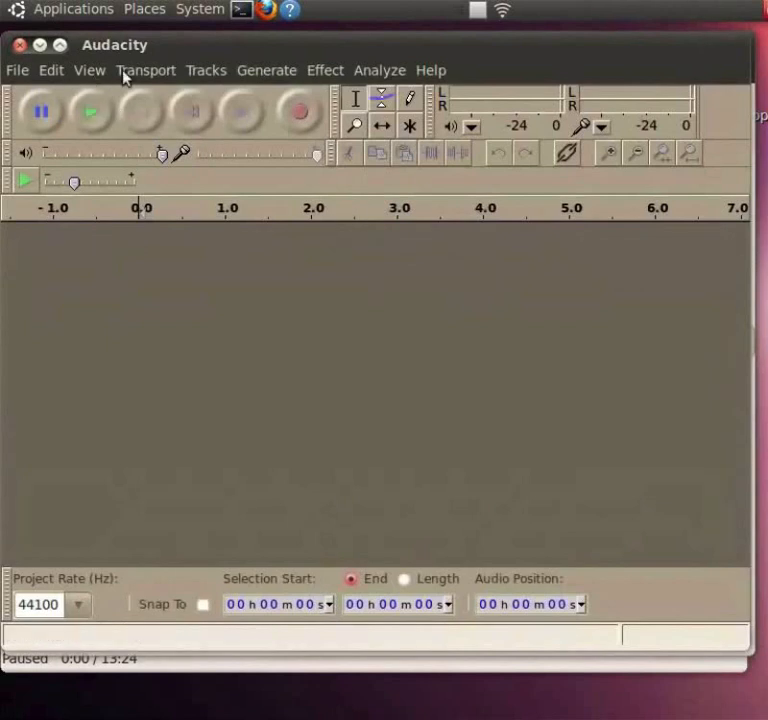
mouse_move(220, 82)
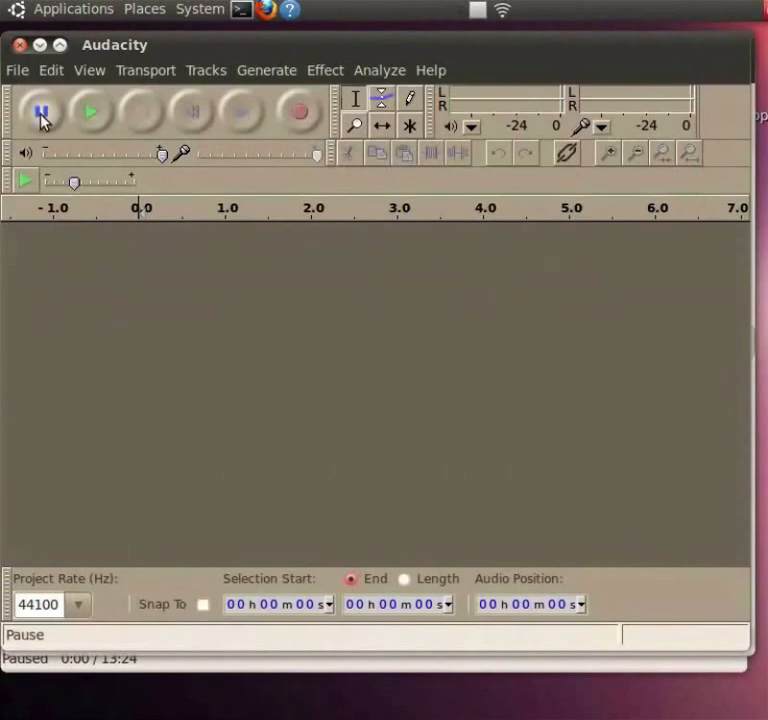
mouse_move(92, 112)
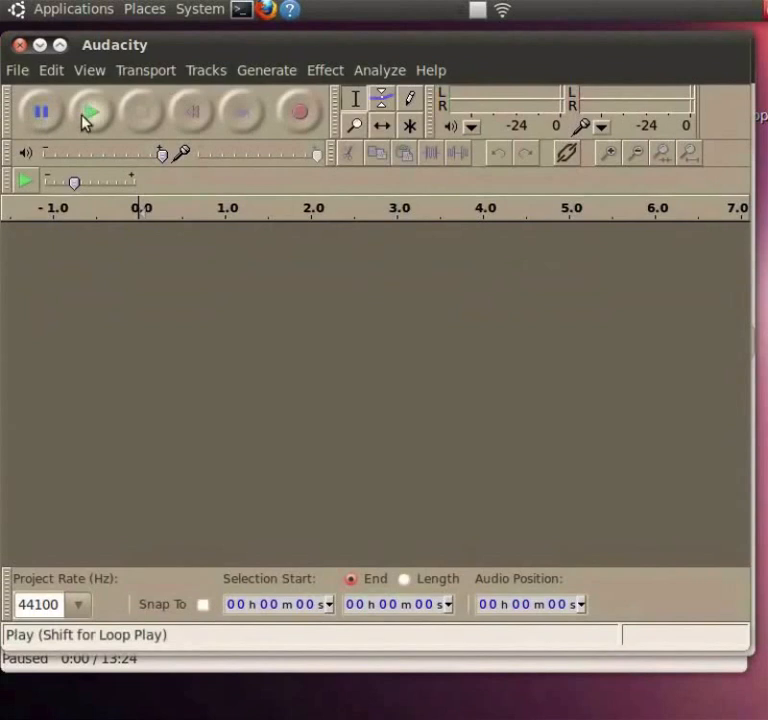
mouse_move(196, 118)
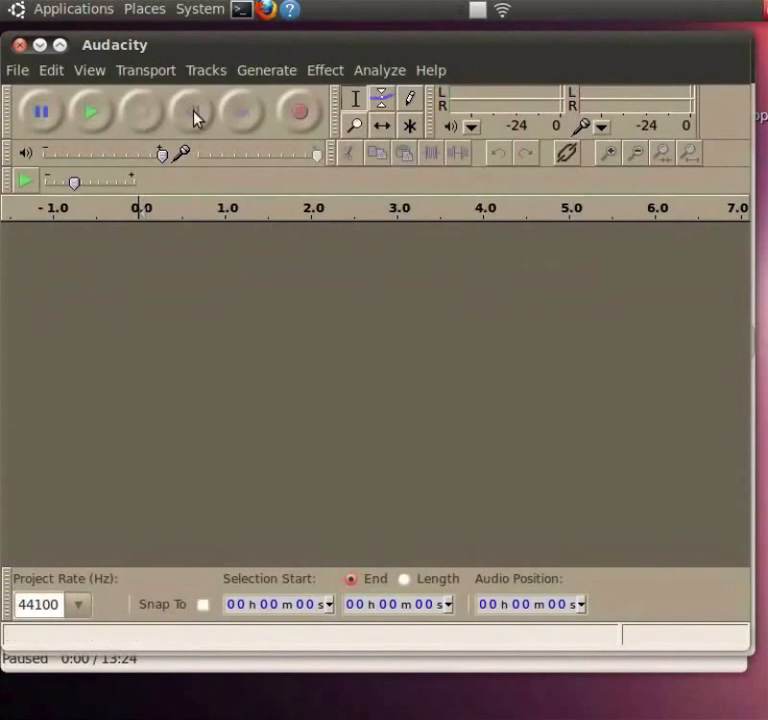
mouse_move(300, 110)
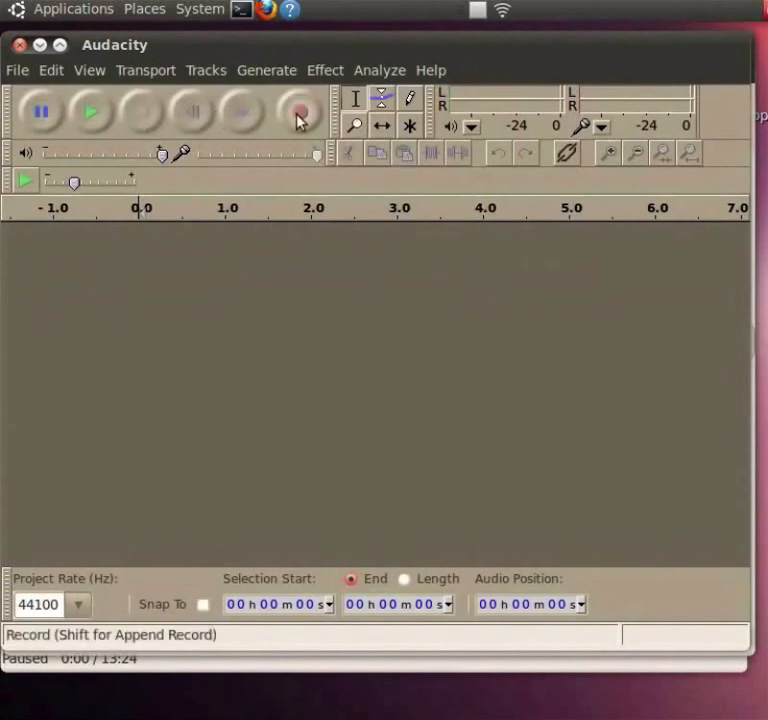
mouse_move(300, 118)
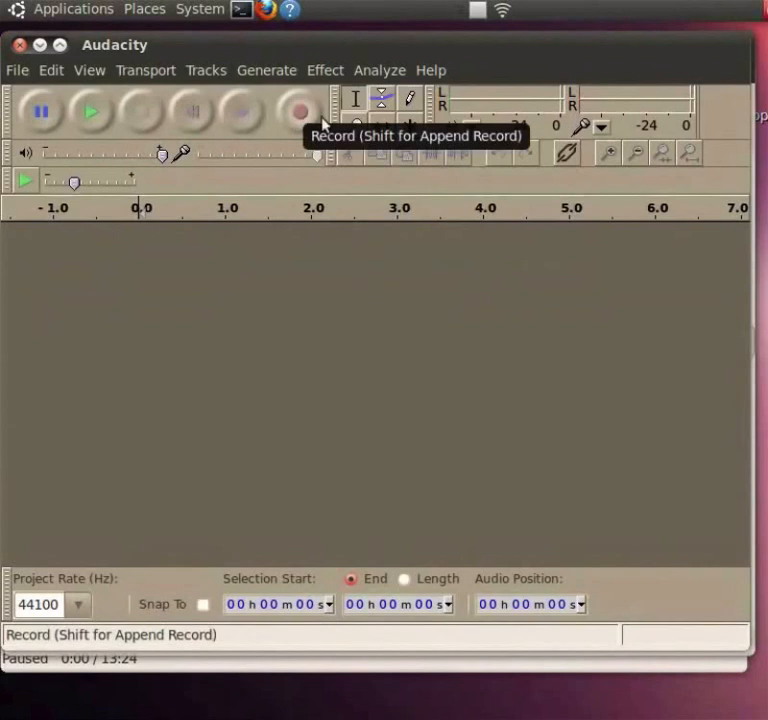
mouse_move(336, 124)
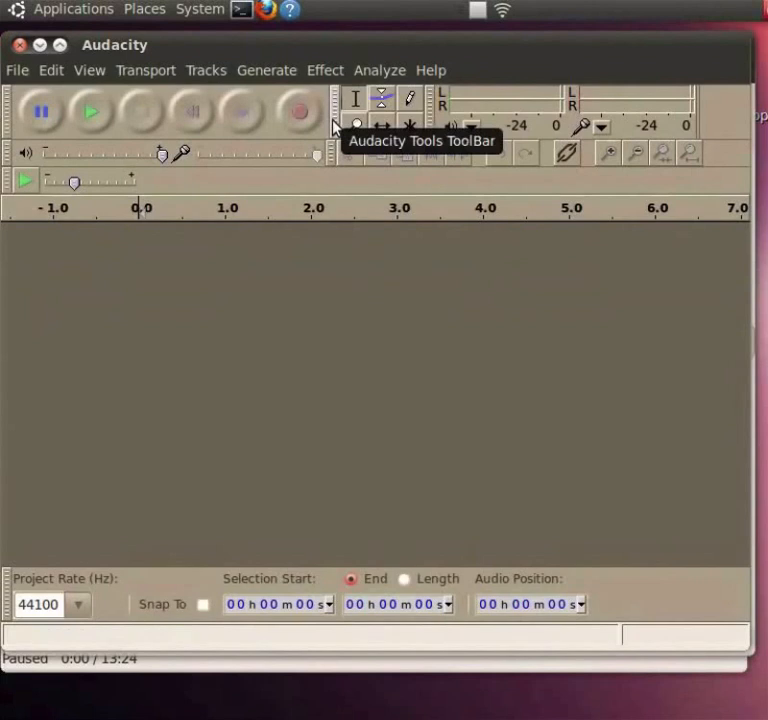
click(408, 124)
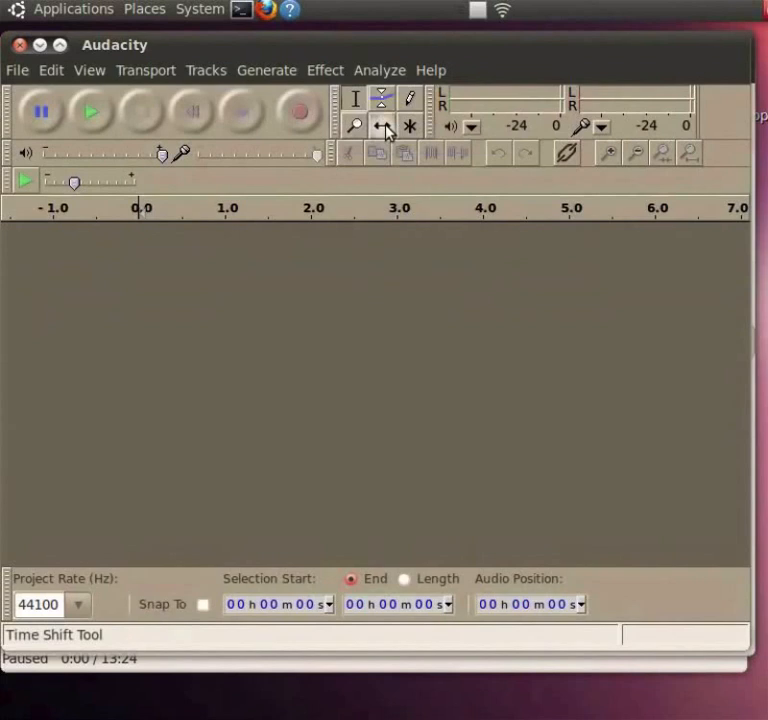
mouse_move(384, 120)
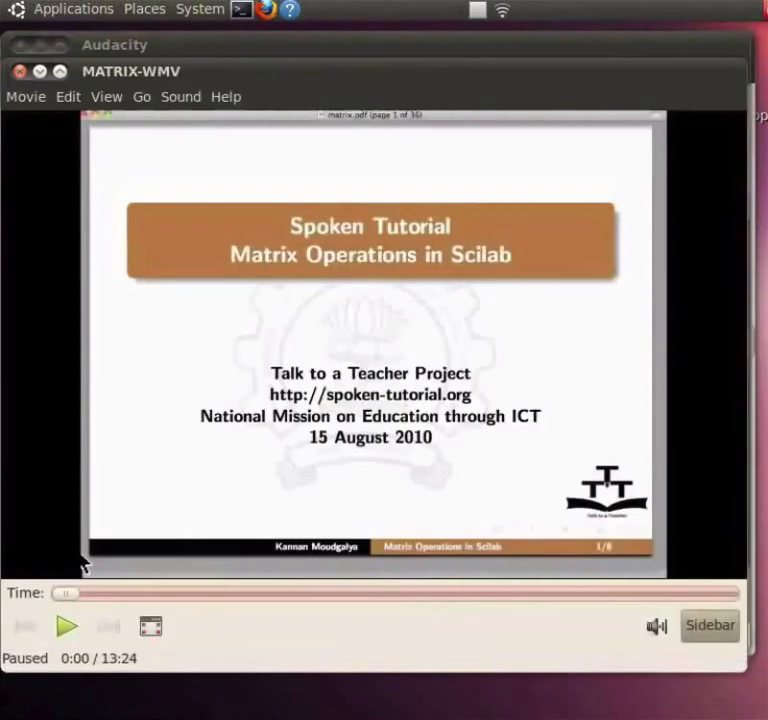
Pause the MATRIX-WMV video playing in Totem Movie Player
click(66, 626)
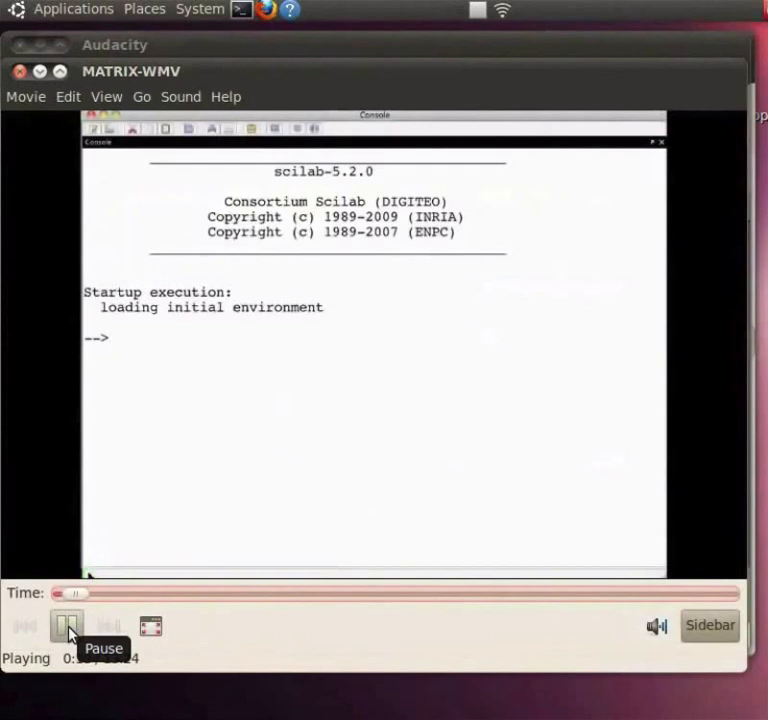
click(68, 624)
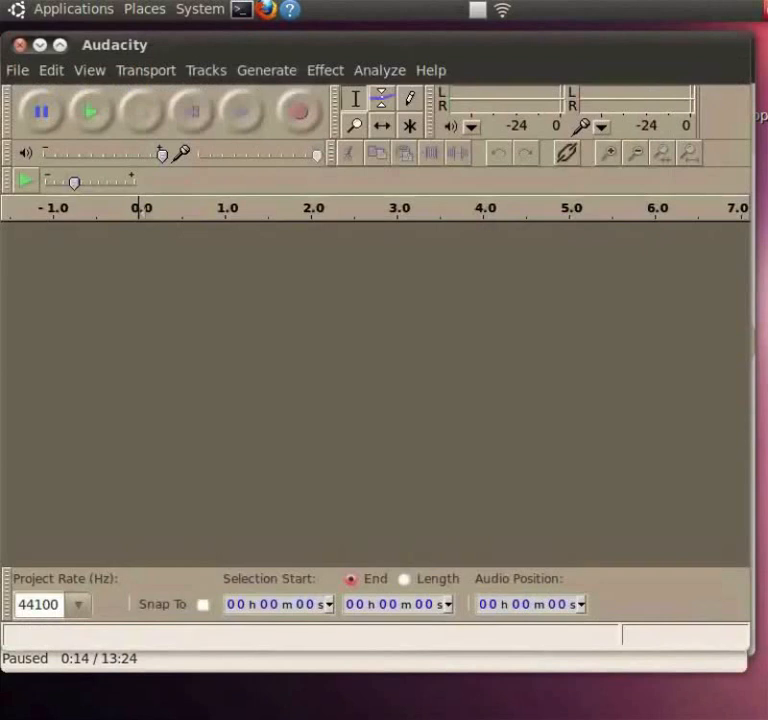
mouse_move(344, 438)
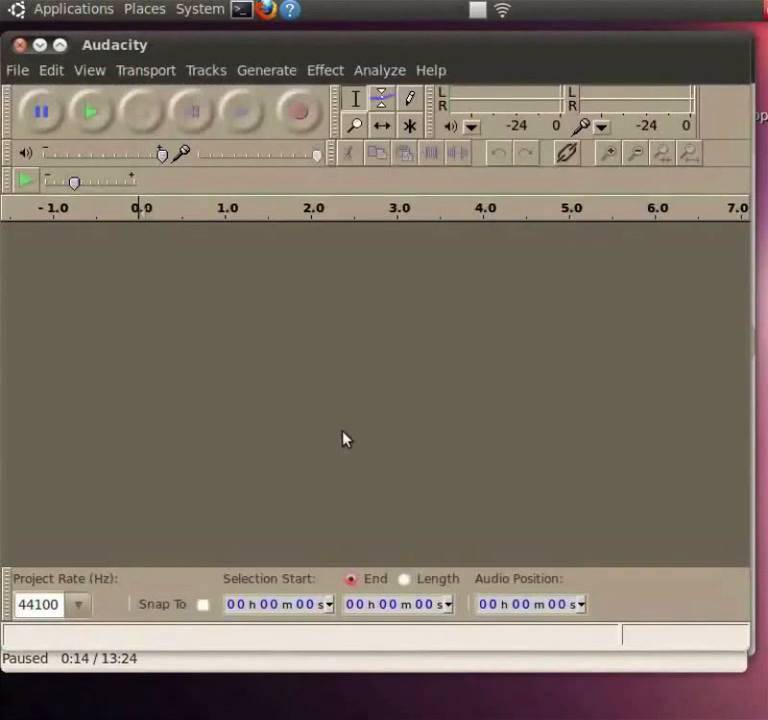
mouse_move(320, 144)
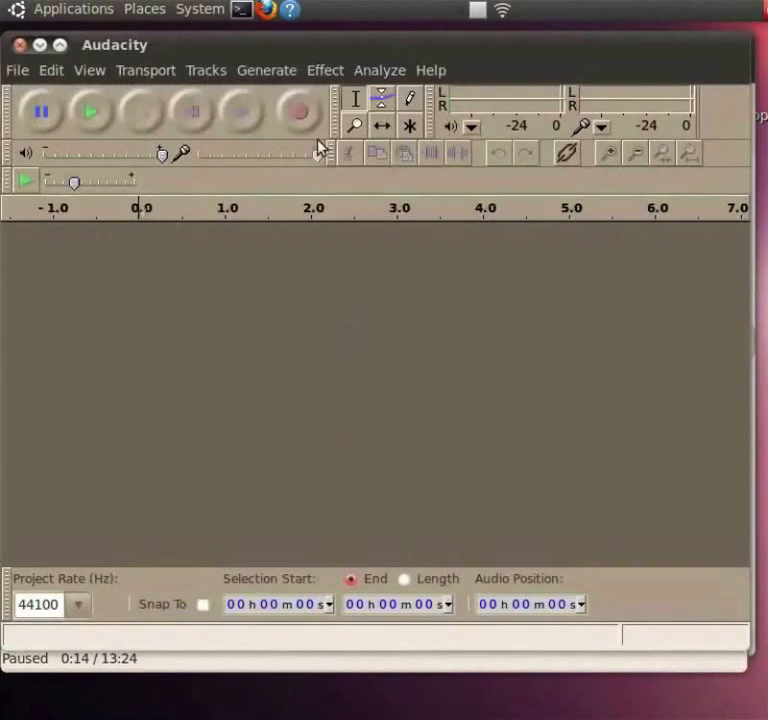
mouse_move(300, 112)
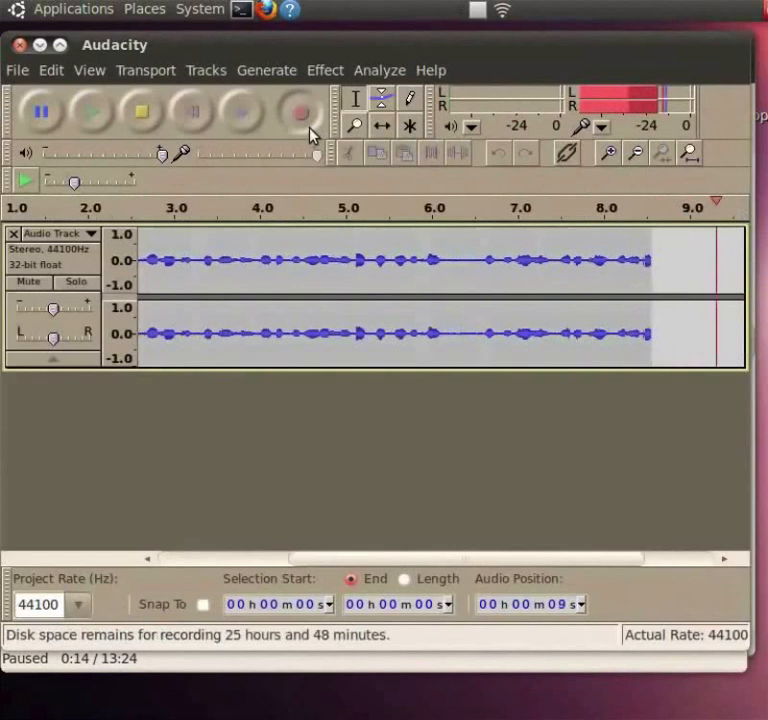
Record about 13 seconds of stereo audio into a new track
scroll(right, 3)
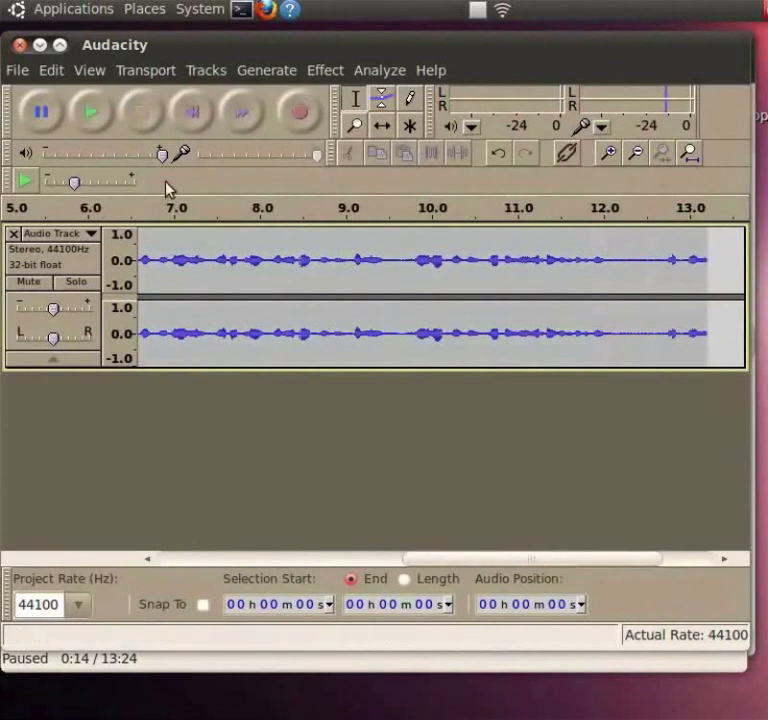
mouse_move(224, 270)
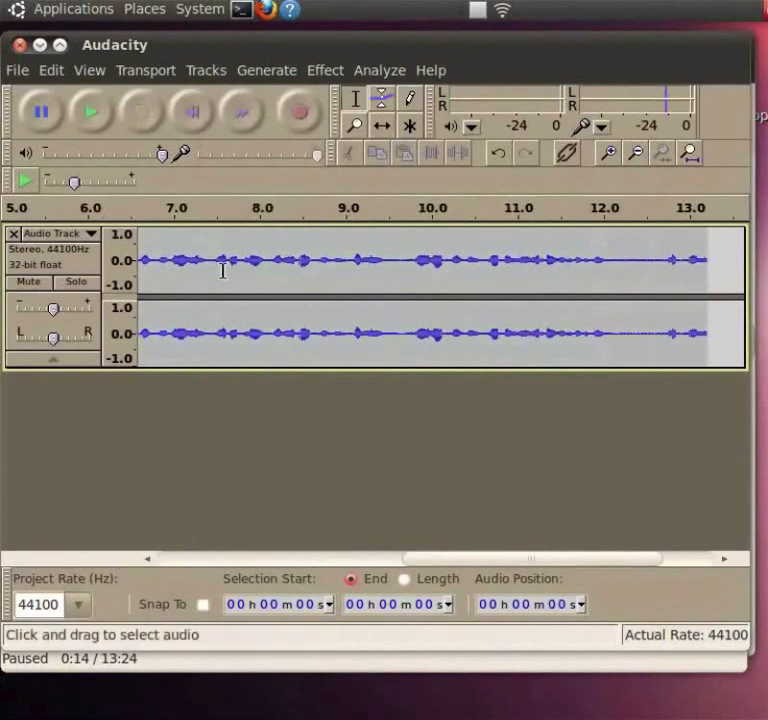
mouse_move(220, 332)
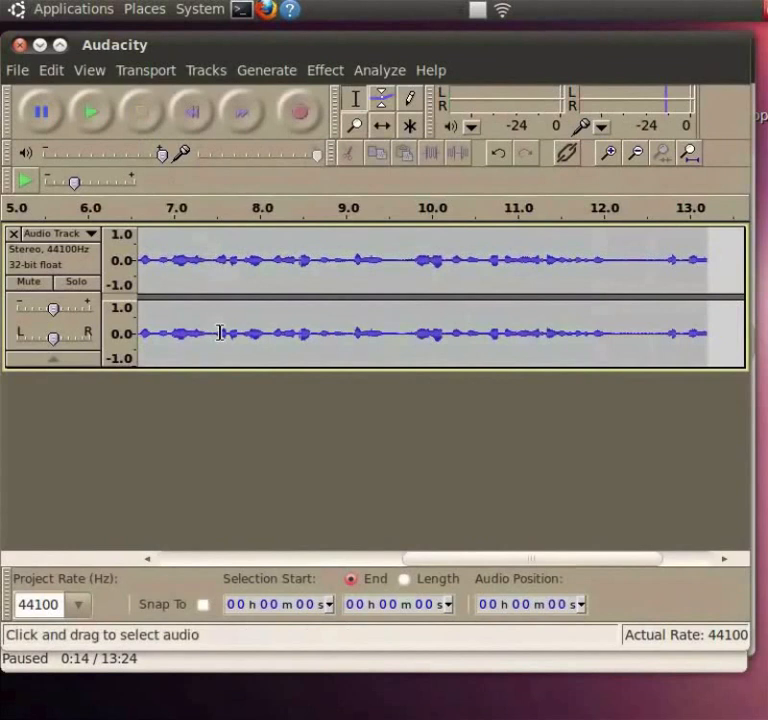
mouse_move(176, 332)
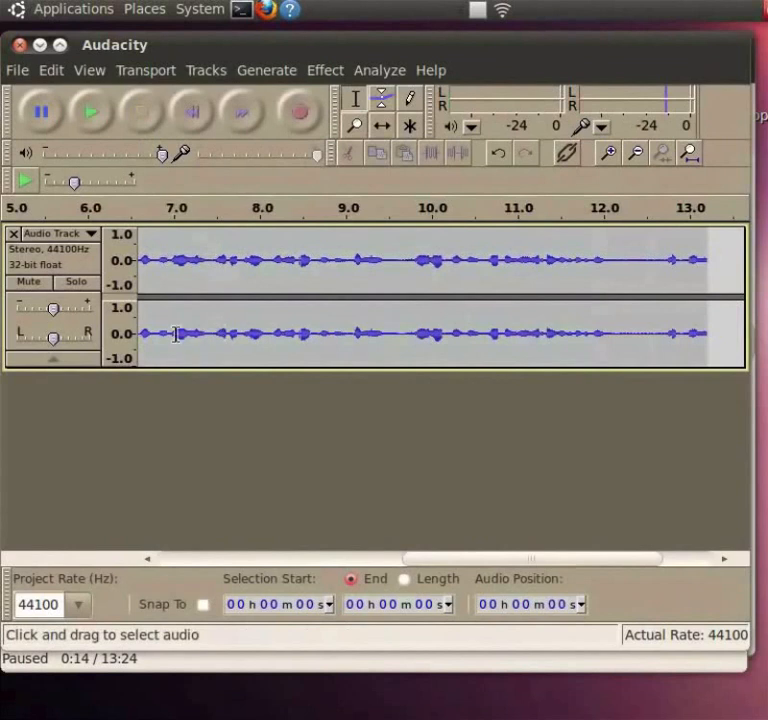
mouse_move(100, 280)
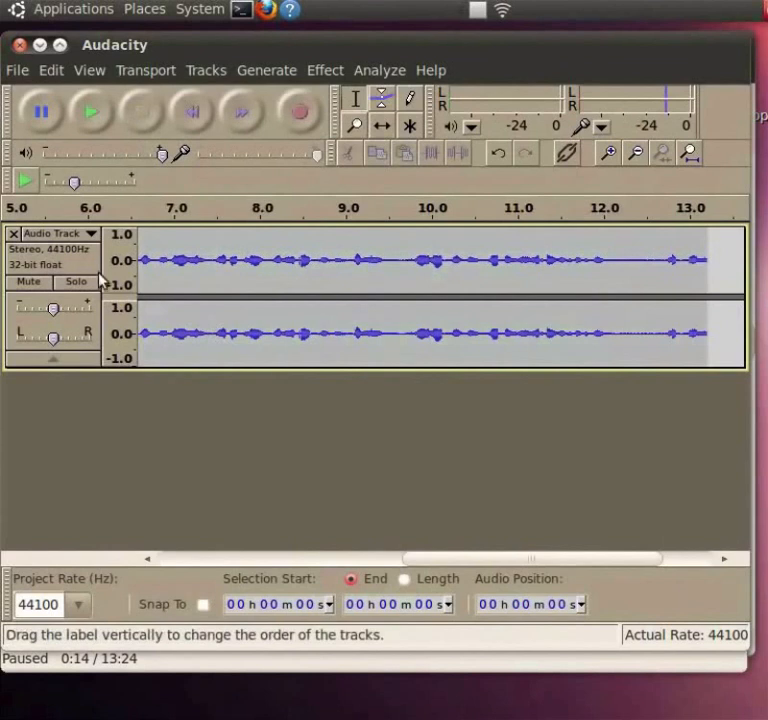
mouse_move(90, 280)
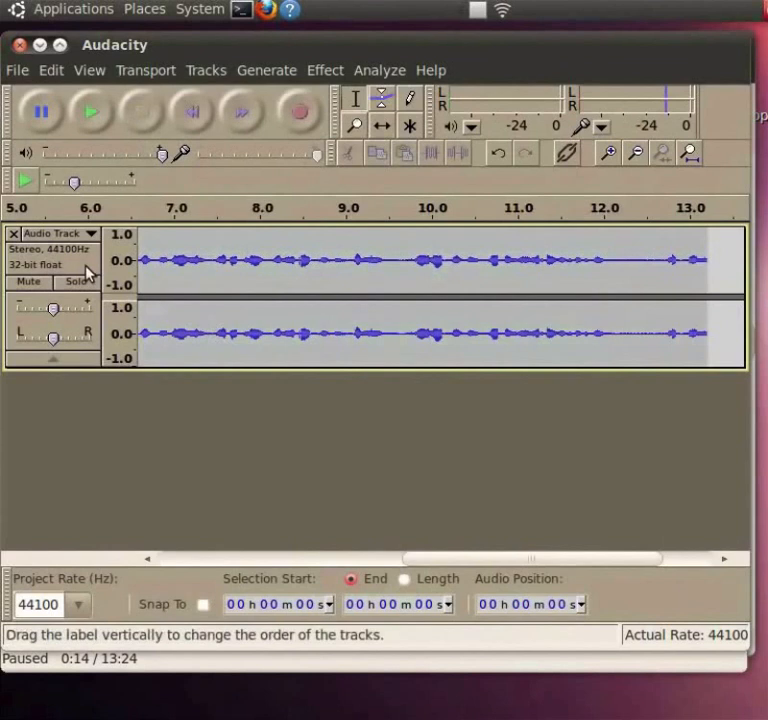
mouse_move(240, 328)
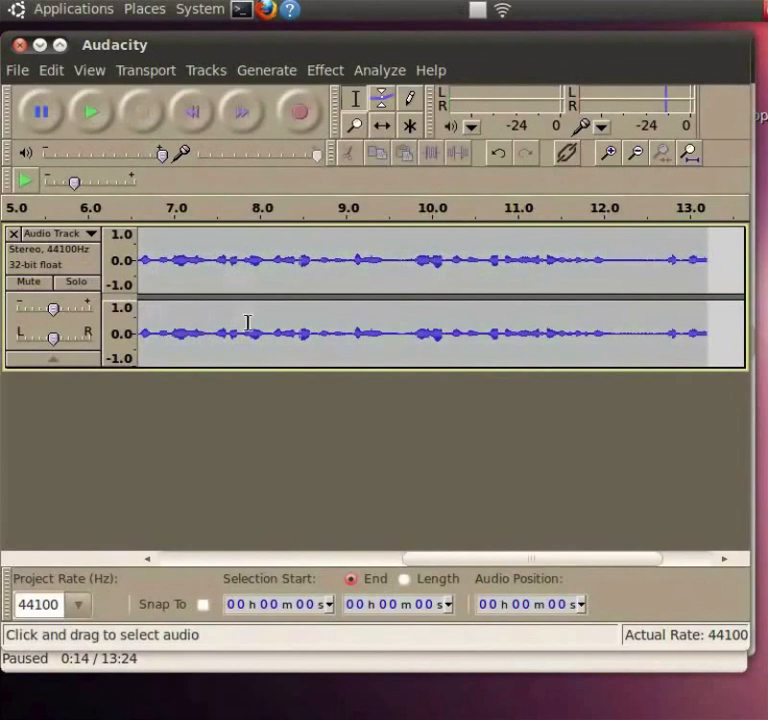
mouse_move(276, 270)
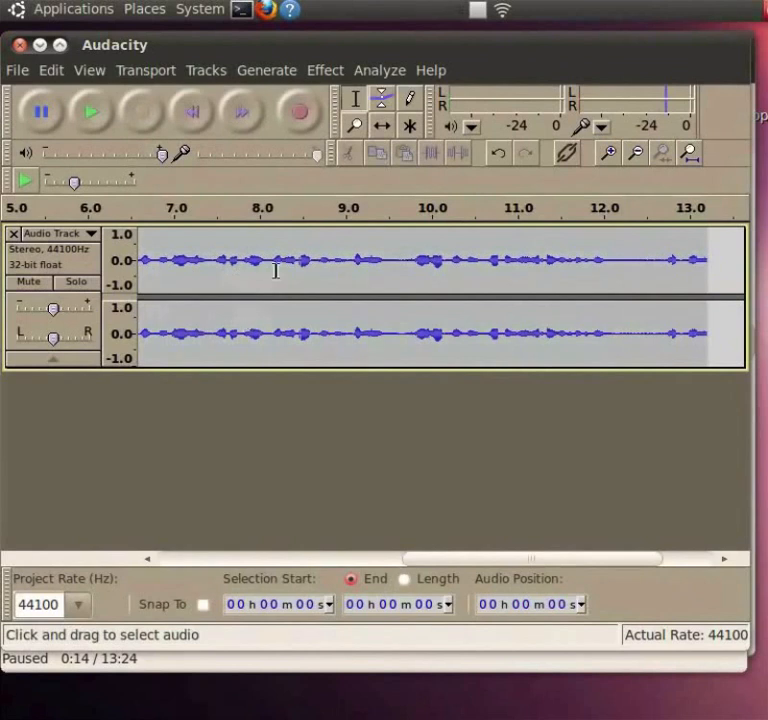
mouse_move(280, 330)
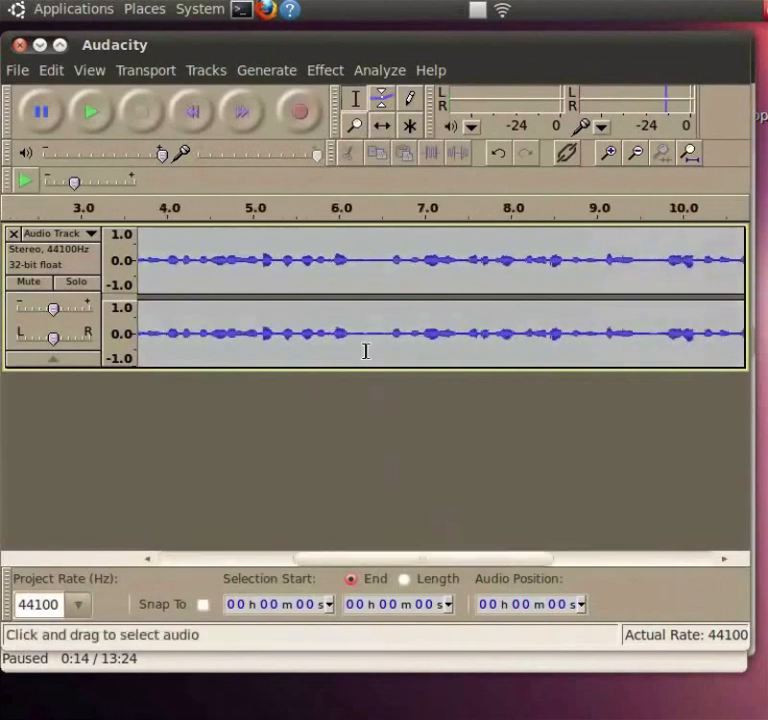
mouse_move(388, 352)
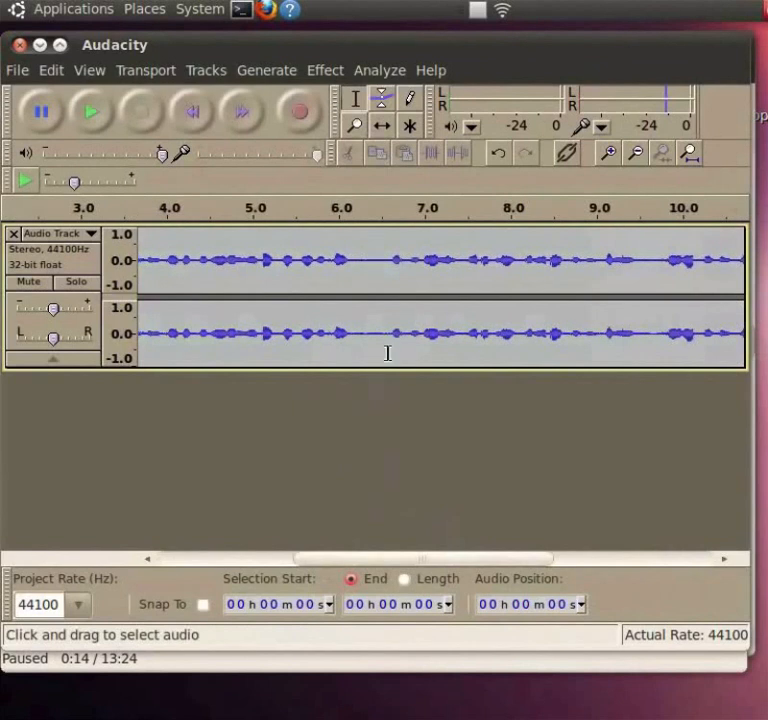
mouse_move(372, 264)
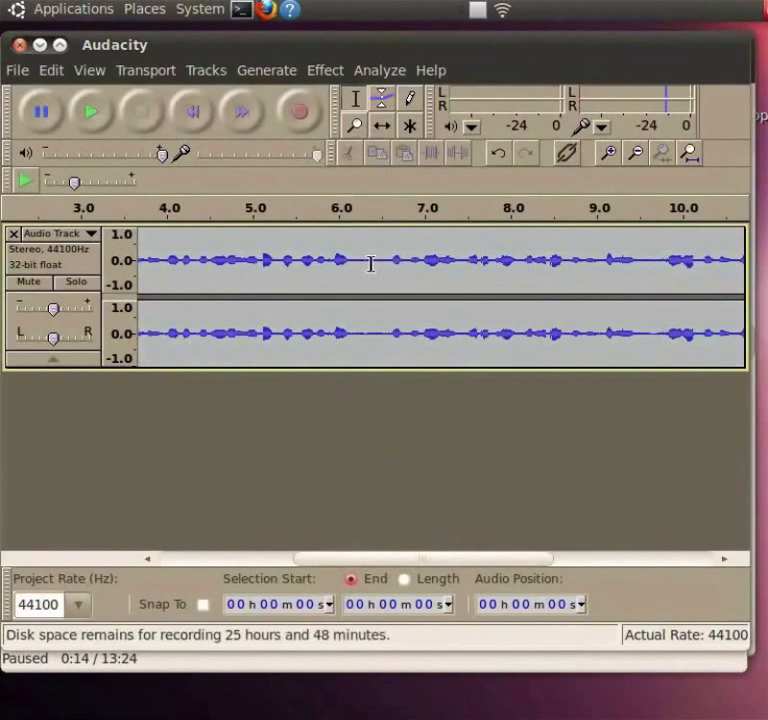
Mark an edit point about six seconds into the recorded track
click(370, 260)
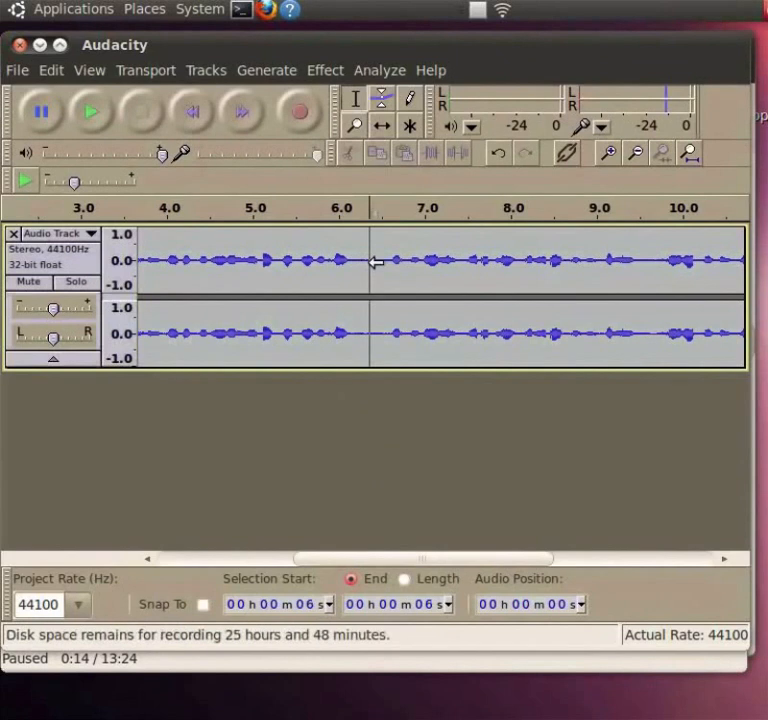
mouse_move(372, 260)
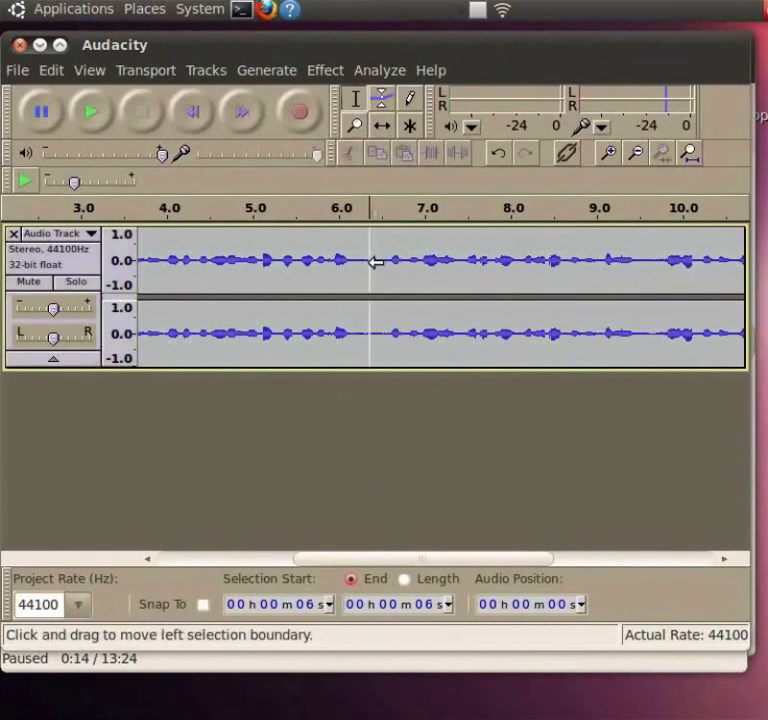
mouse_move(388, 270)
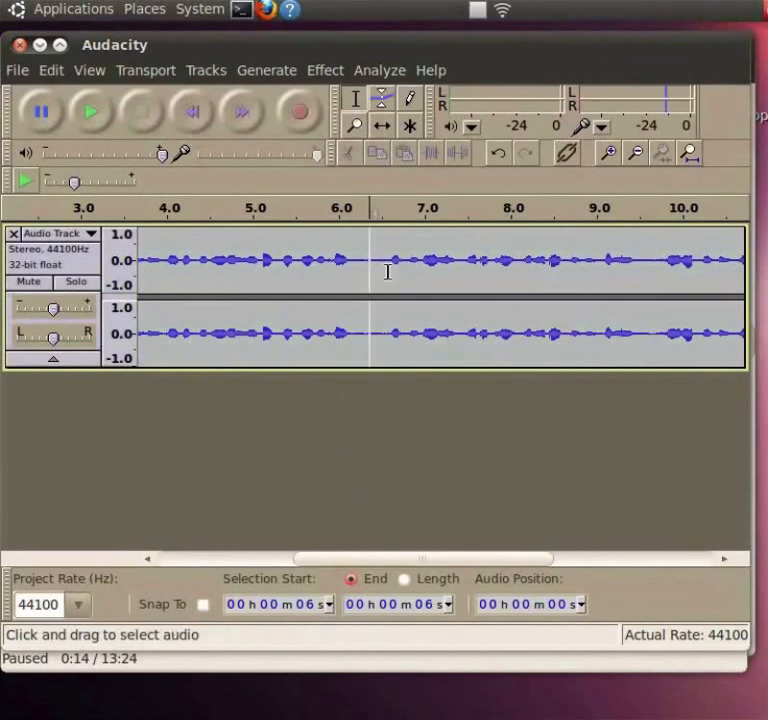
mouse_move(496, 276)
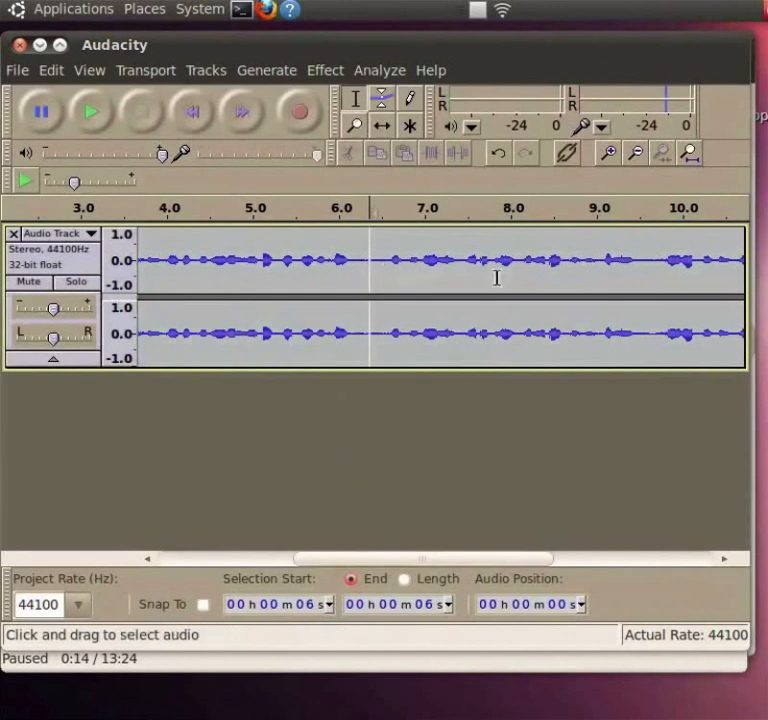
mouse_move(536, 216)
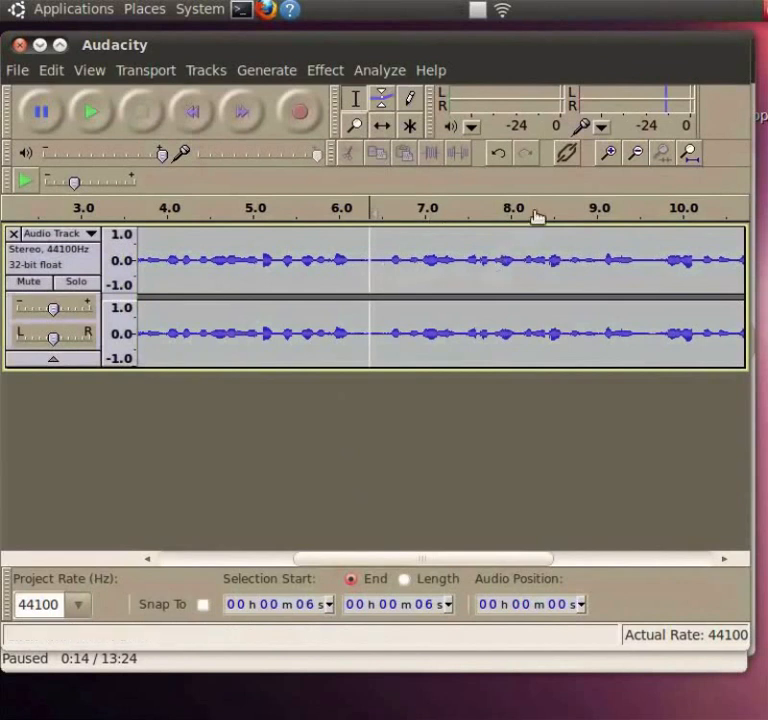
Shift the audio after six seconds later with the Time Shift Tool, leaving a short gap
click(380, 124)
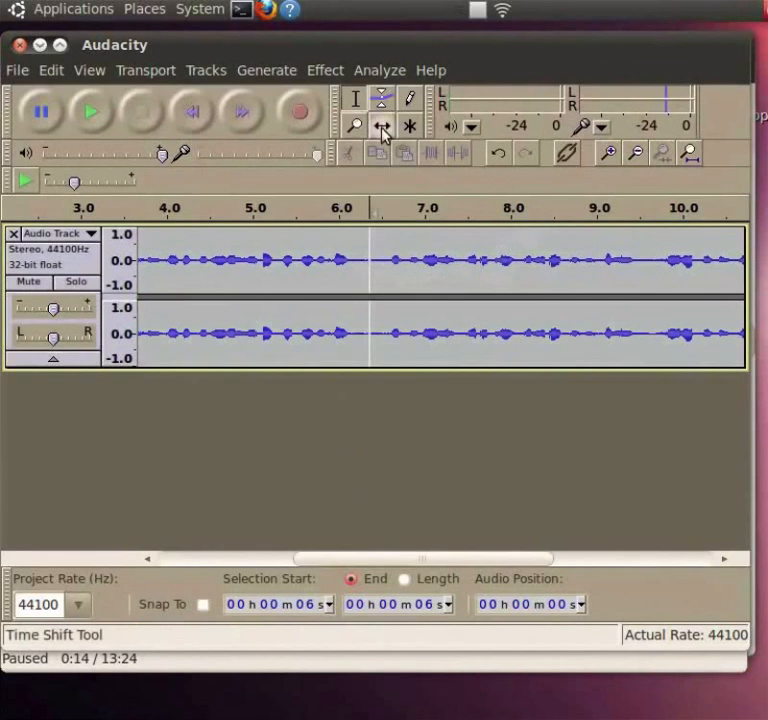
click(380, 128)
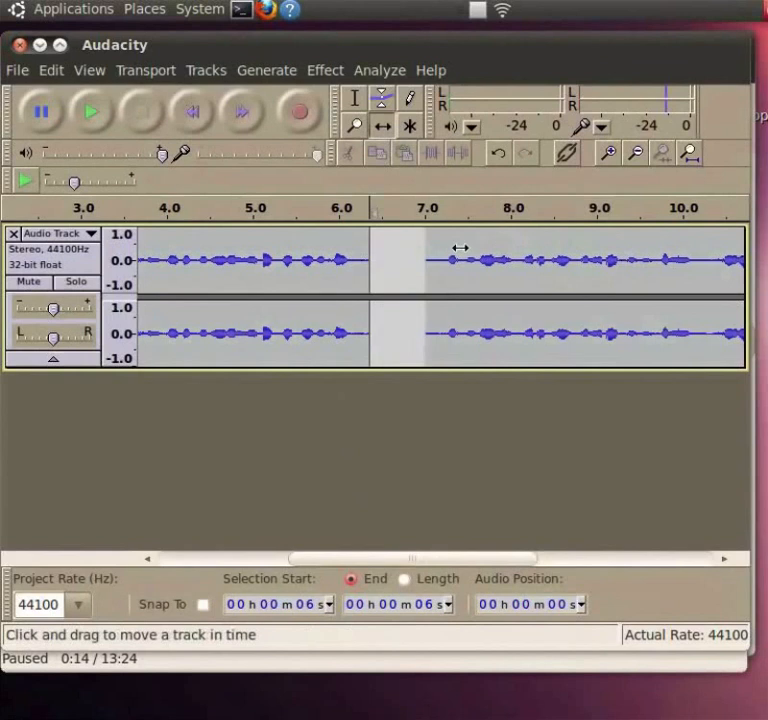
mouse_move(410, 252)
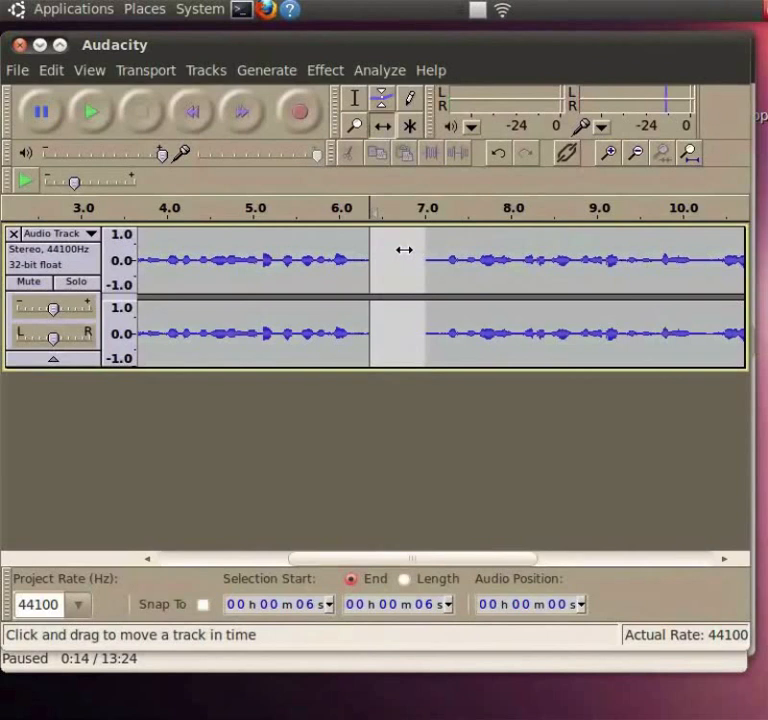
mouse_move(424, 516)
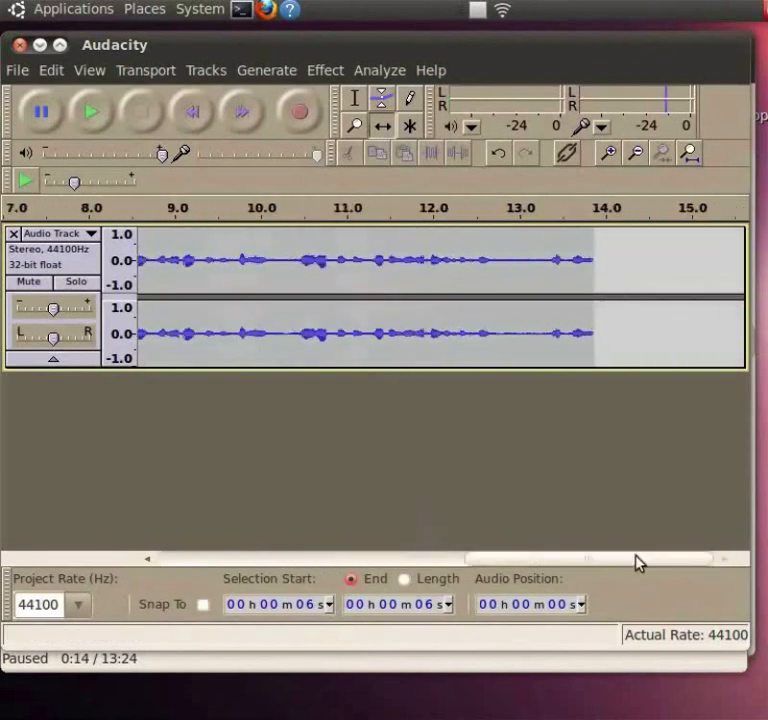
mouse_move(596, 284)
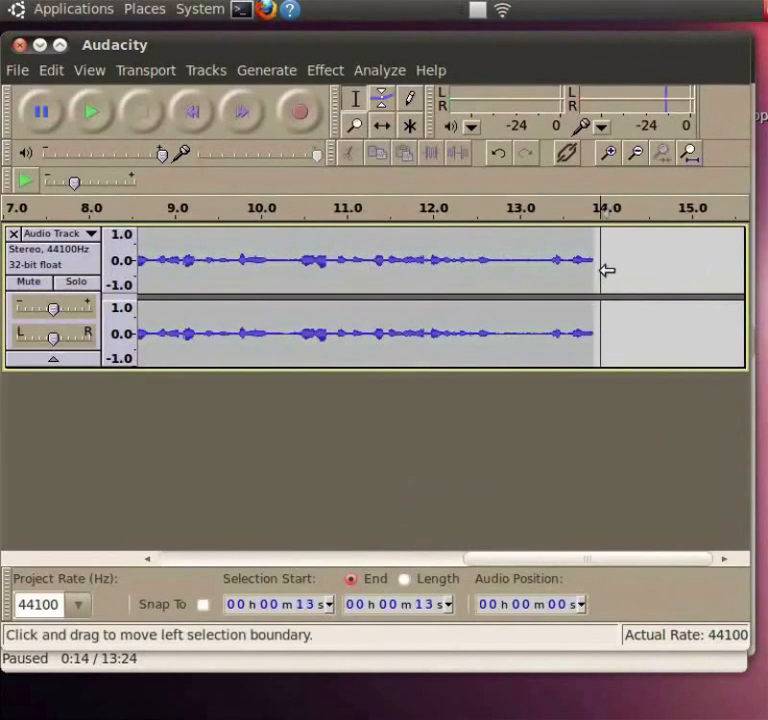
mouse_move(298, 110)
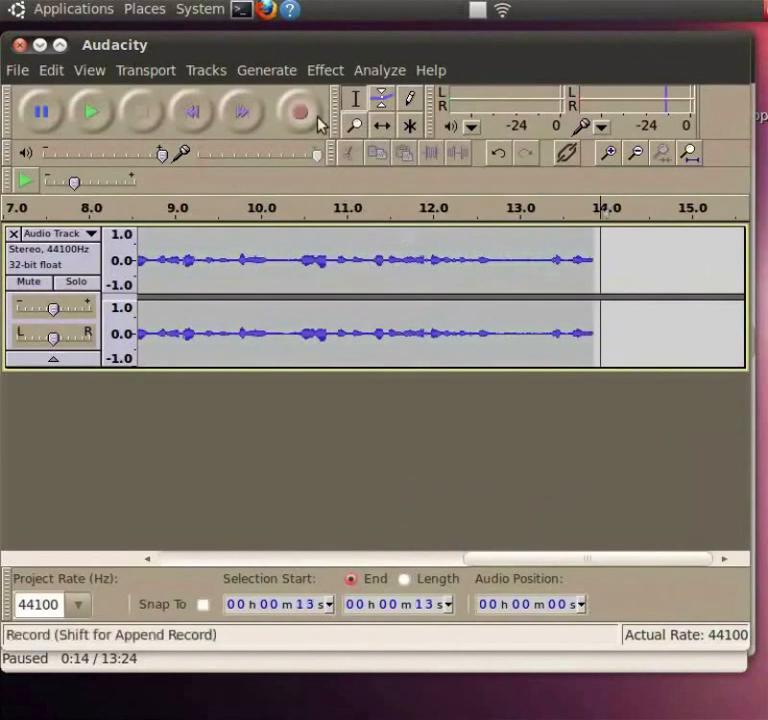
Record a second stereo track starting around 14 seconds where the first ends
click(300, 112)
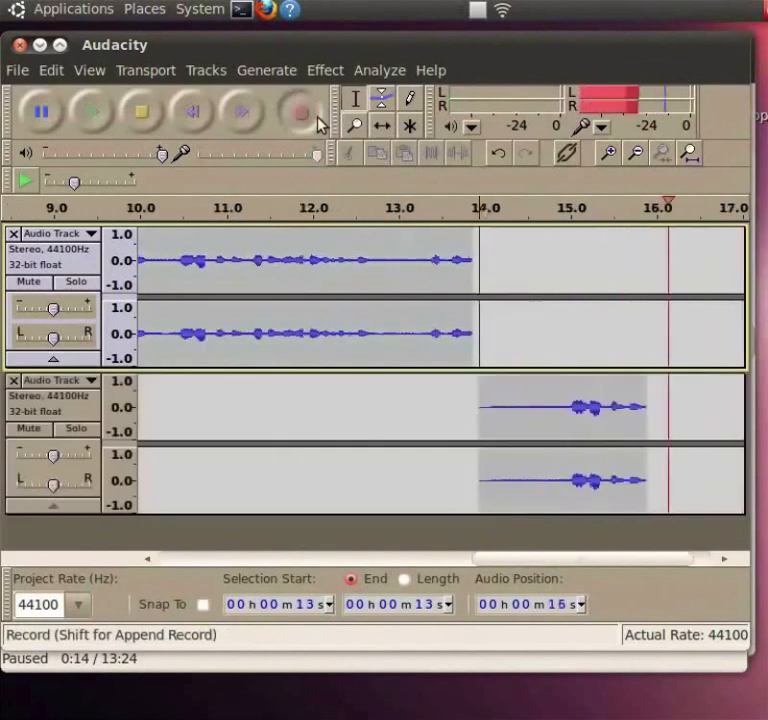
click(140, 112)
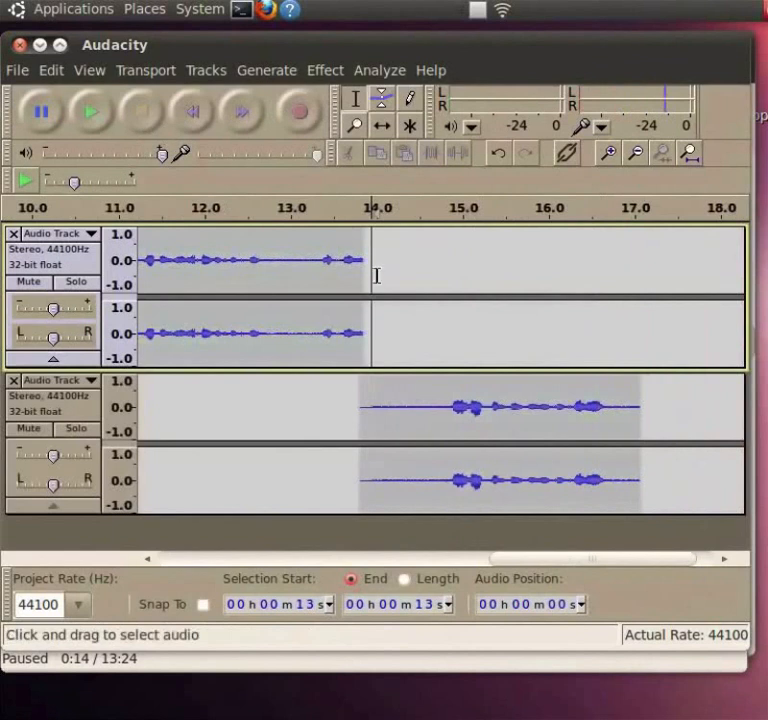
mouse_move(448, 380)
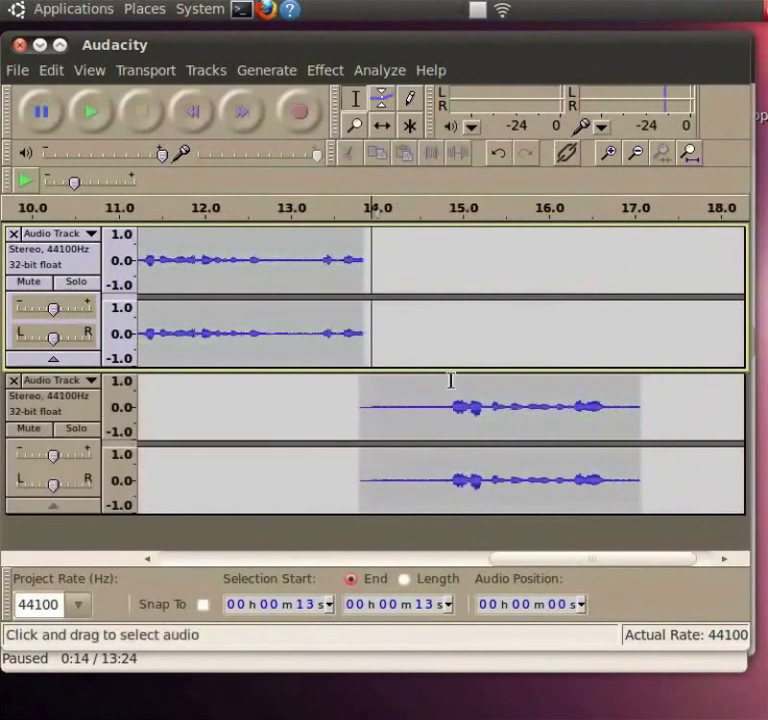
mouse_move(380, 452)
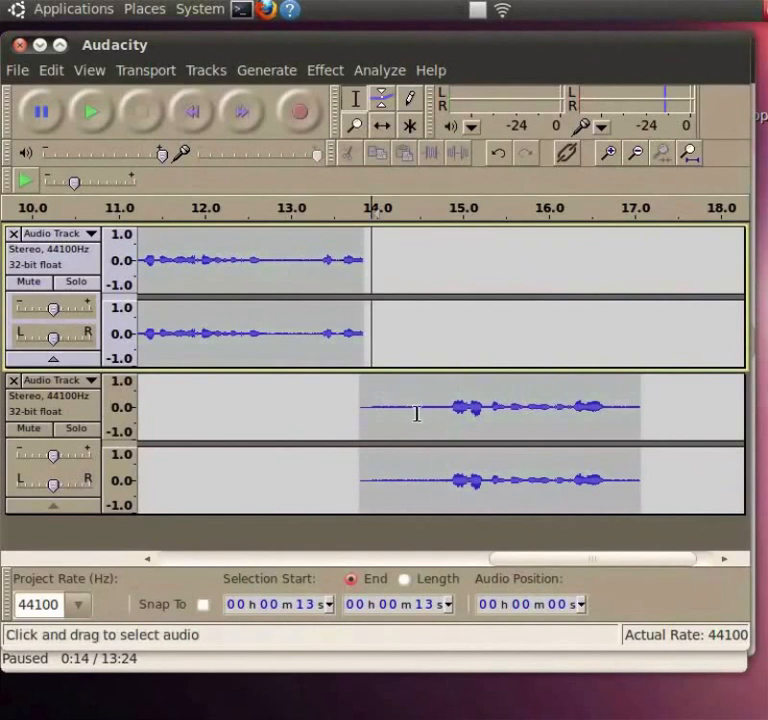
mouse_move(458, 284)
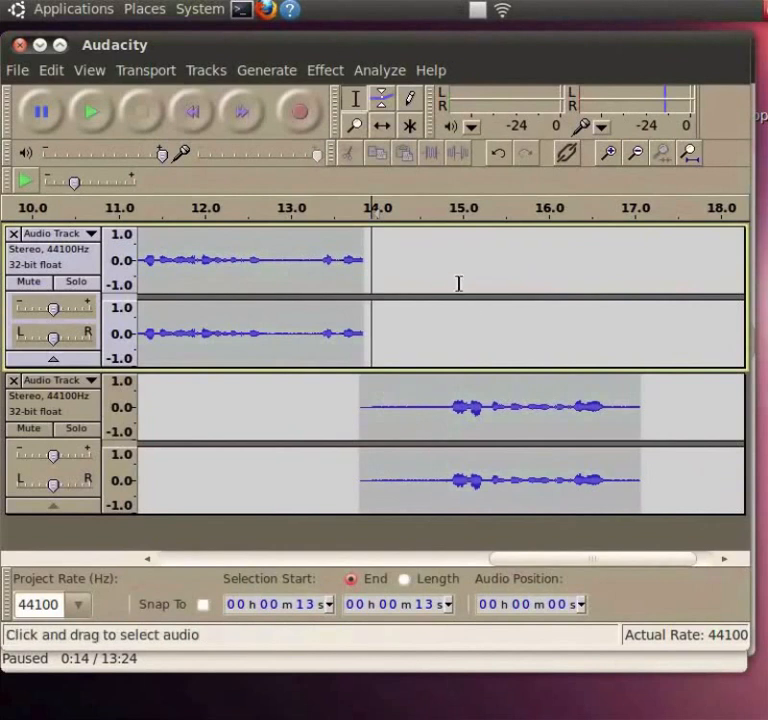
mouse_move(438, 412)
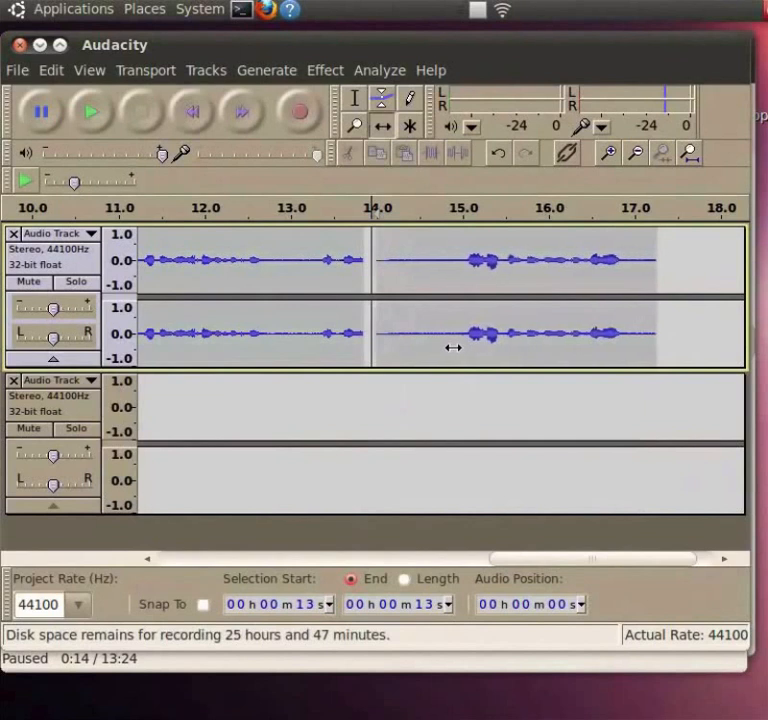
Drag the second clip into the first track after its audio and close the empty track
drag(510, 260, 490, 260)
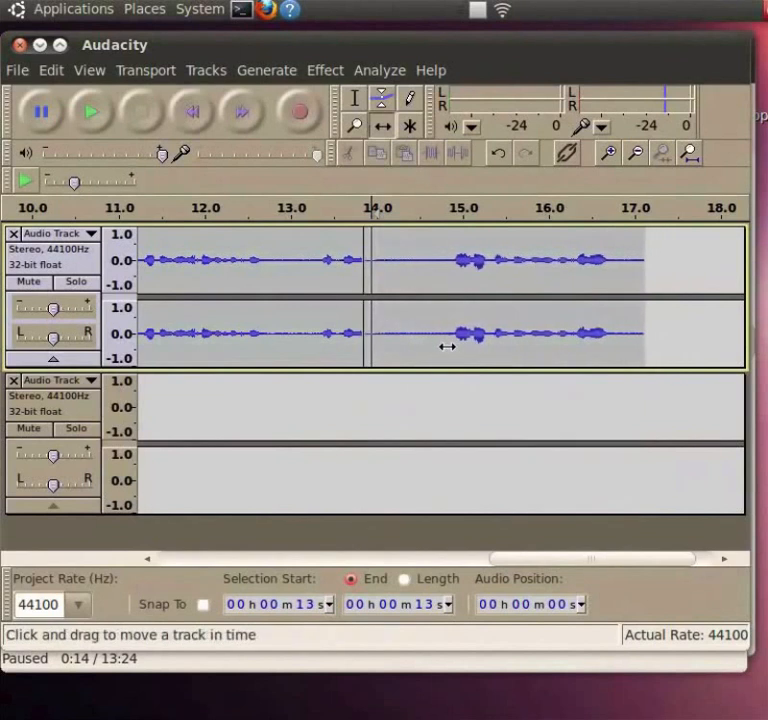
mouse_move(488, 392)
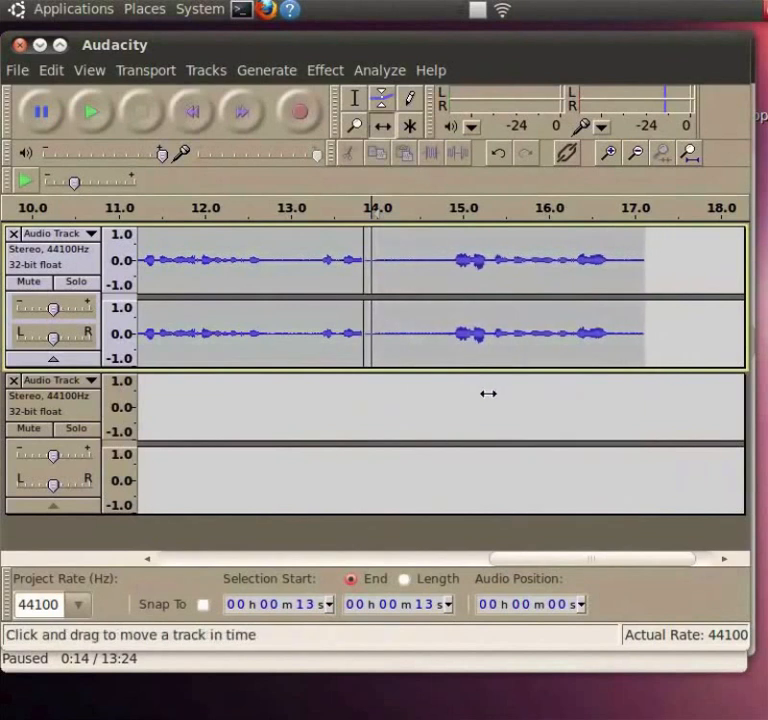
mouse_move(444, 400)
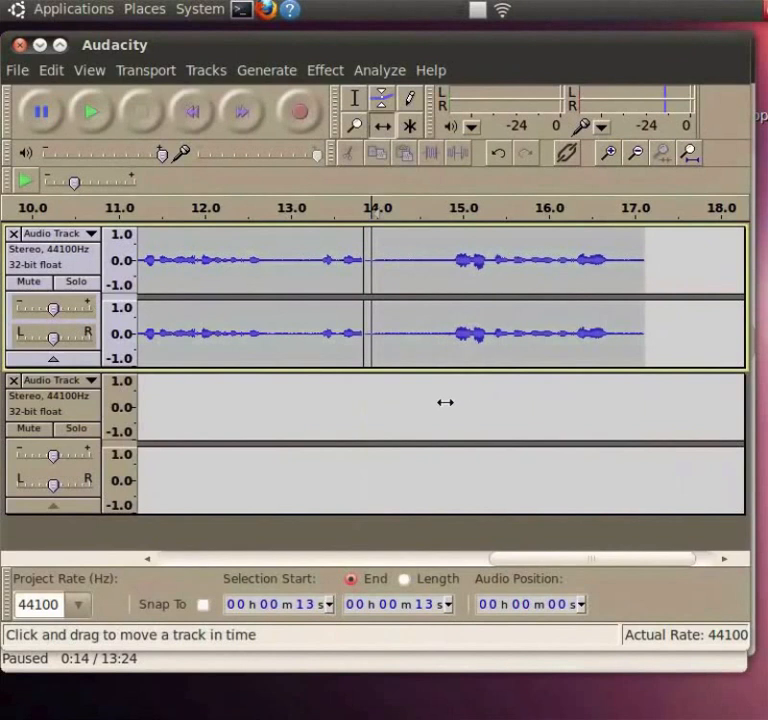
mouse_move(250, 476)
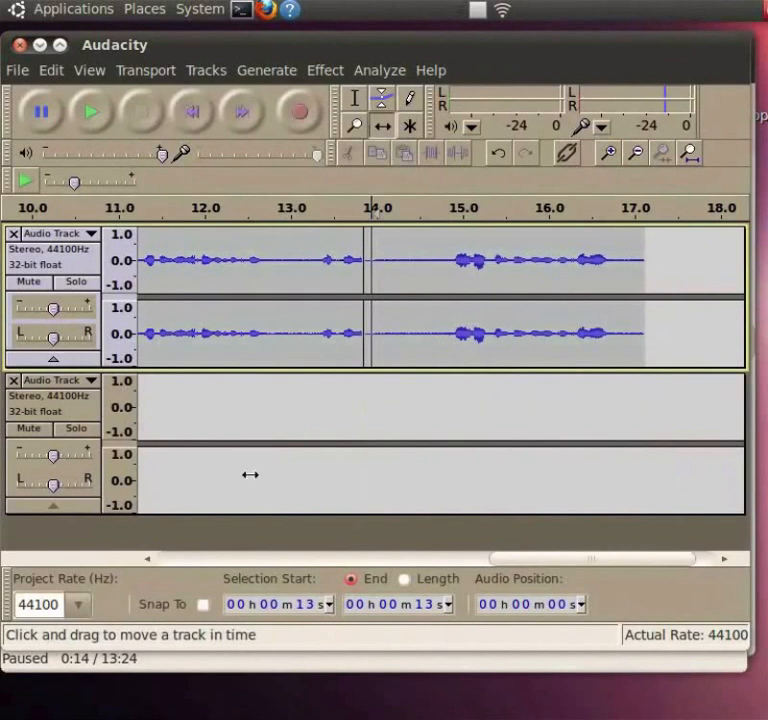
mouse_move(92, 420)
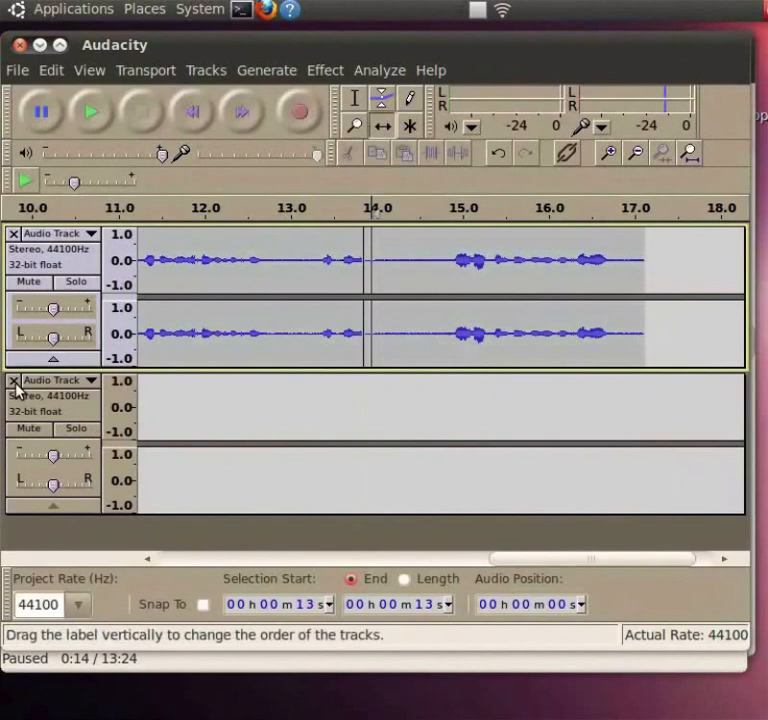
click(12, 380)
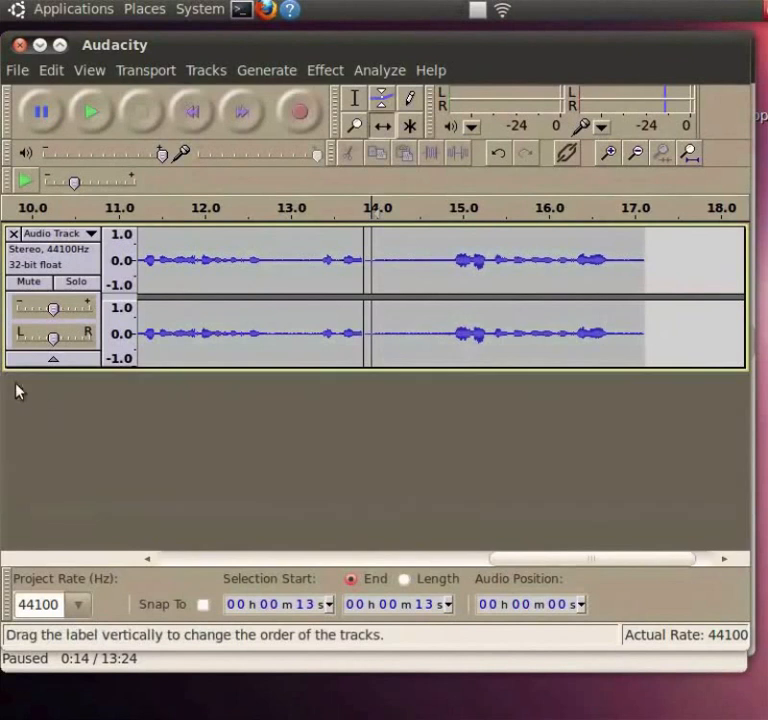
mouse_move(428, 348)
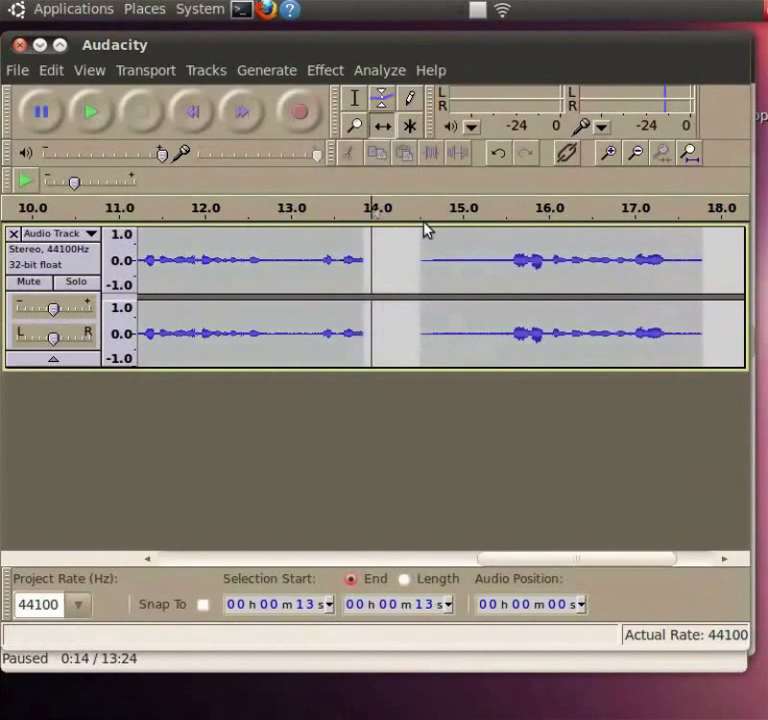
mouse_move(420, 224)
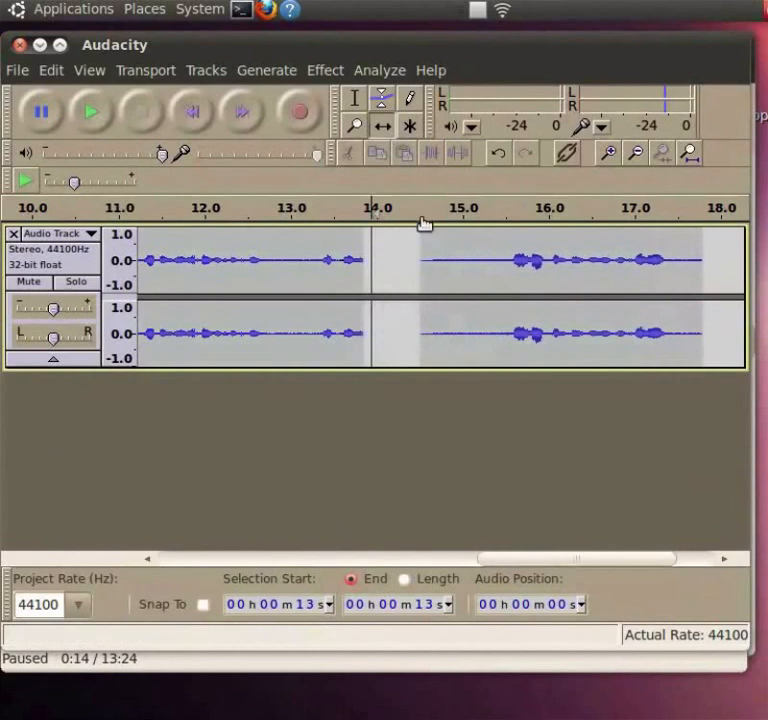
mouse_move(508, 556)
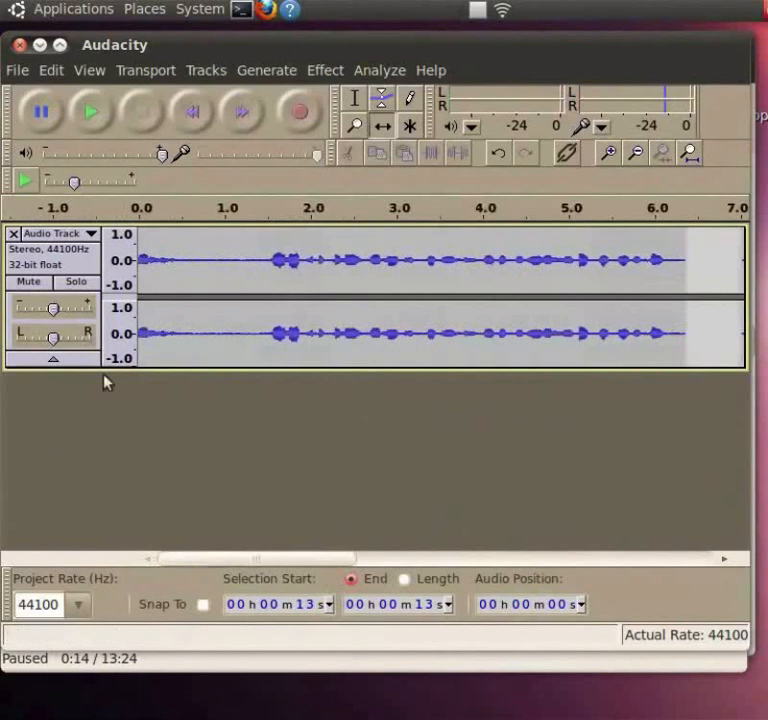
Start Save Project As from the File menu and dismiss the project-file warning
click(16, 70)
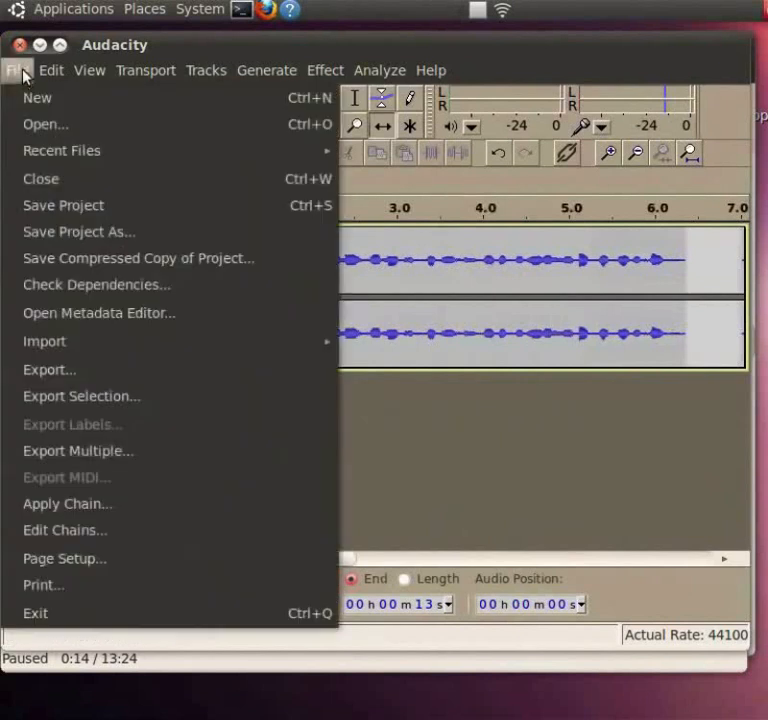
mouse_move(78, 232)
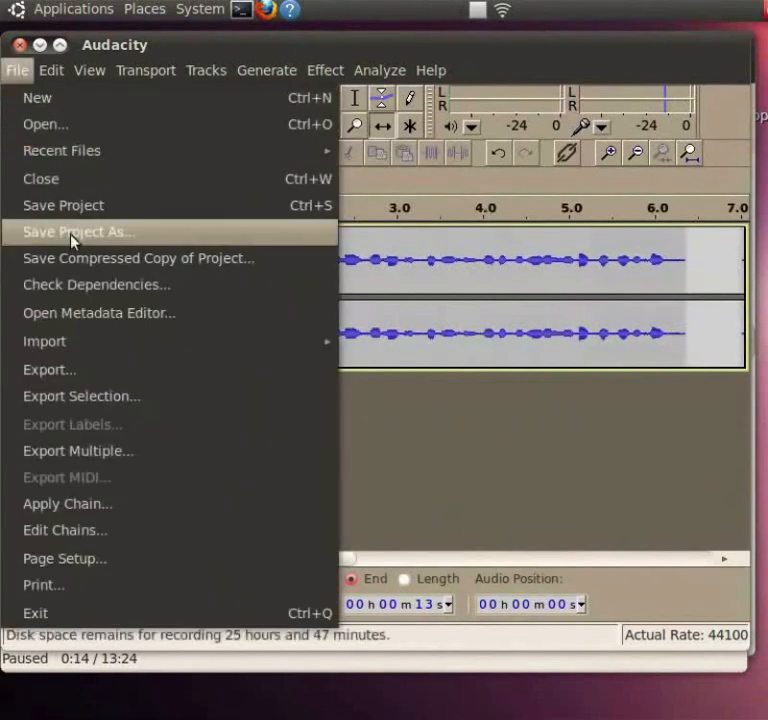
click(76, 232)
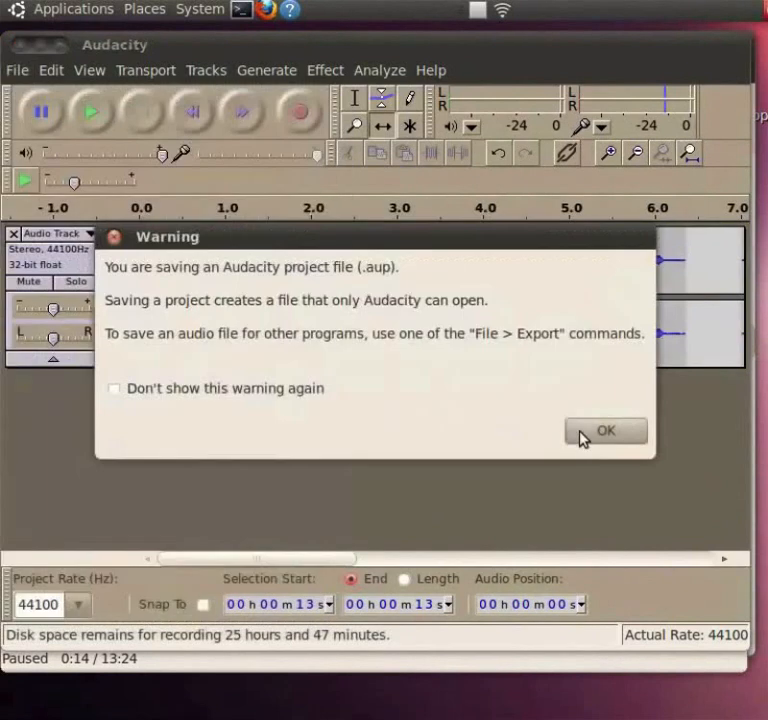
click(604, 430)
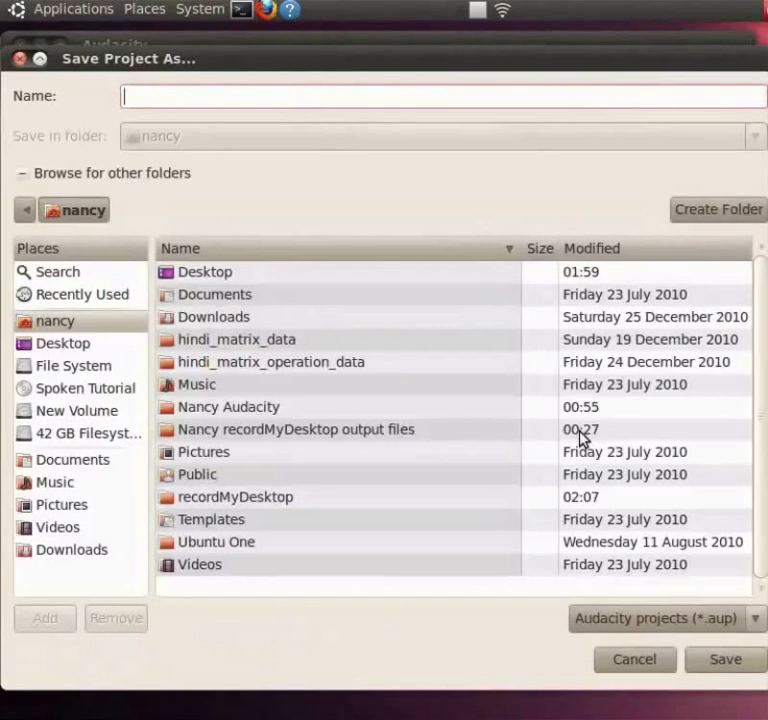
click(228, 408)
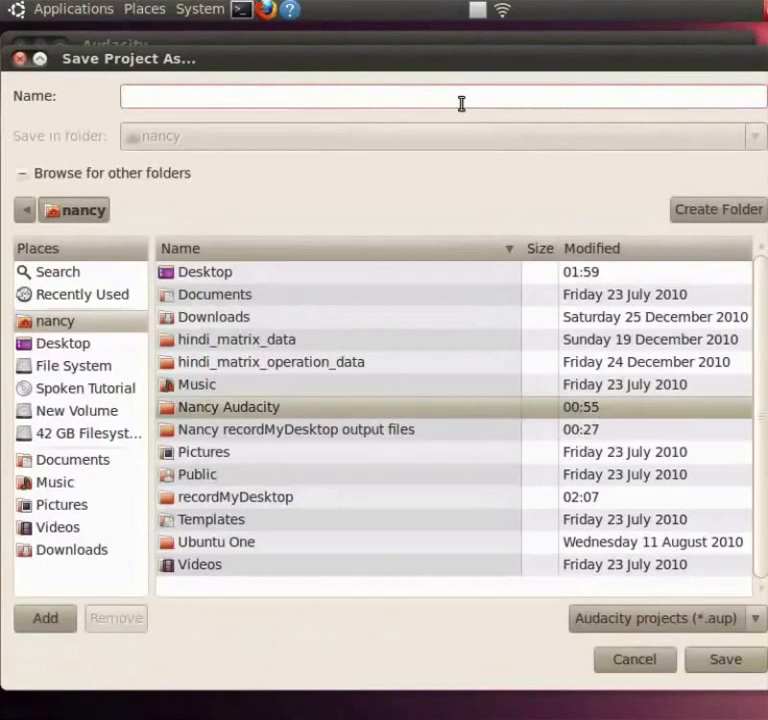
Name the project hindi_matrix_operation and save it to the Desktop
text(hindi)
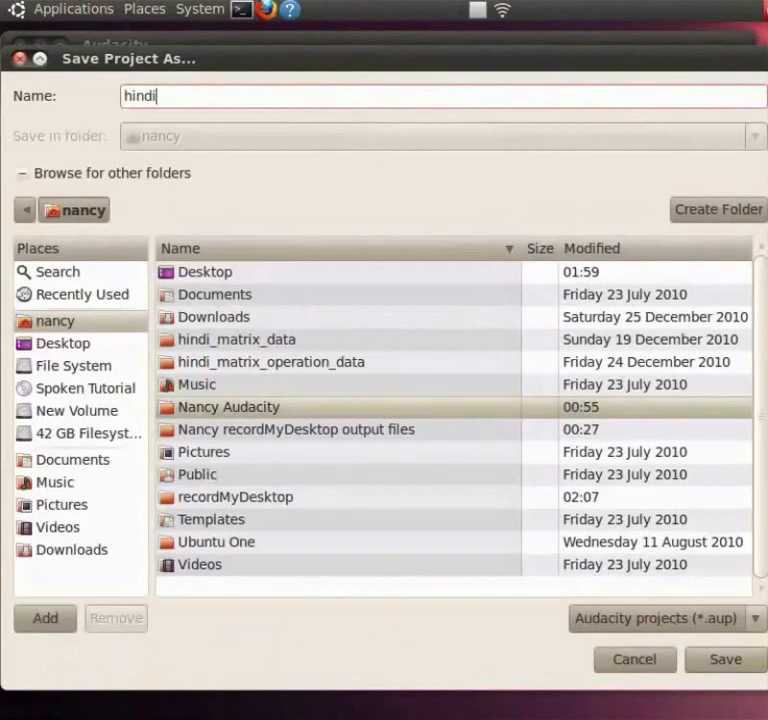
text(_mat)
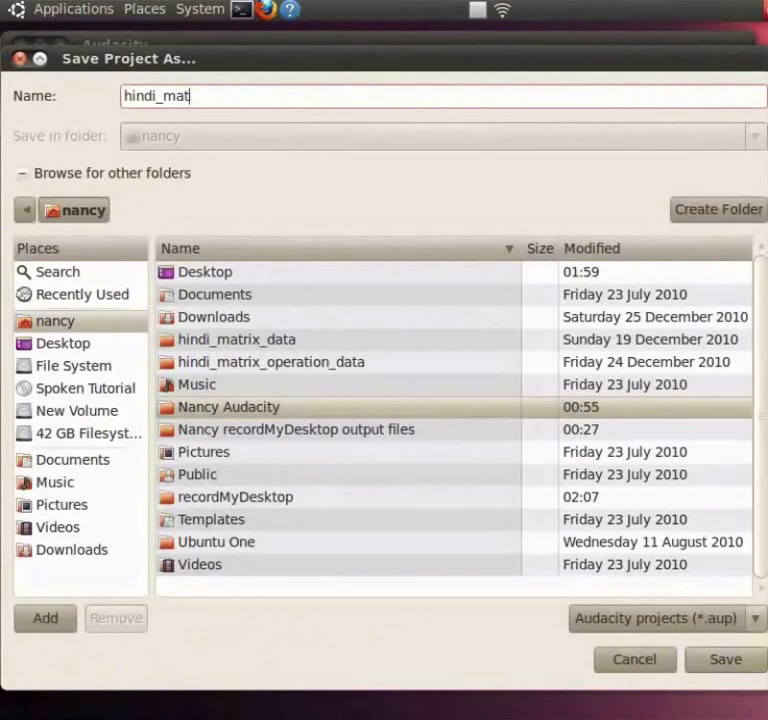
text(rix)
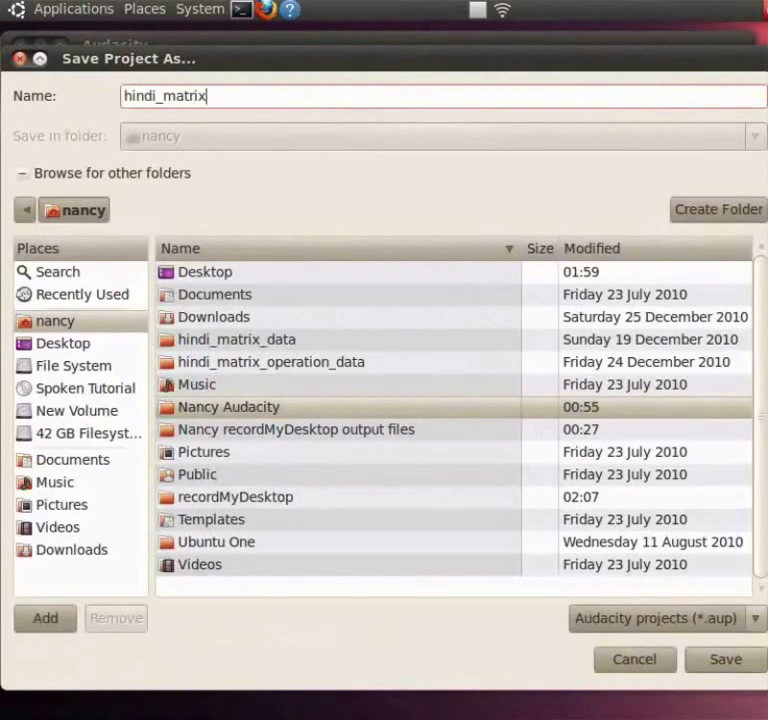
text(_operat)
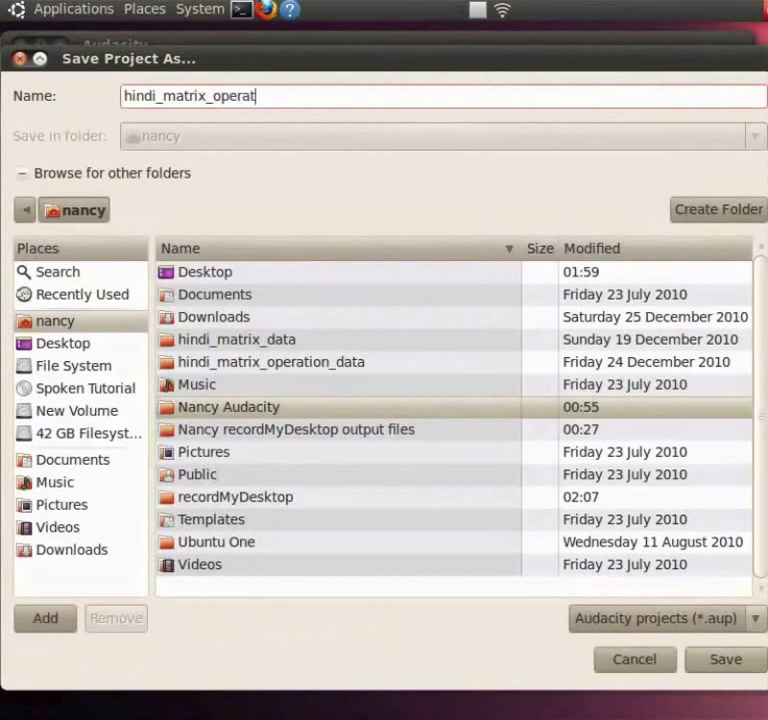
text(ion)
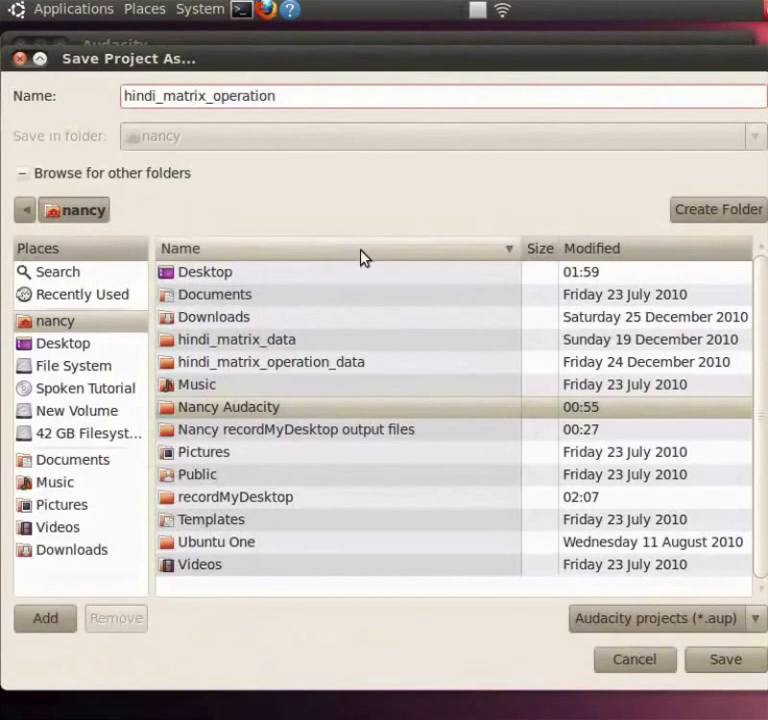
click(204, 272)
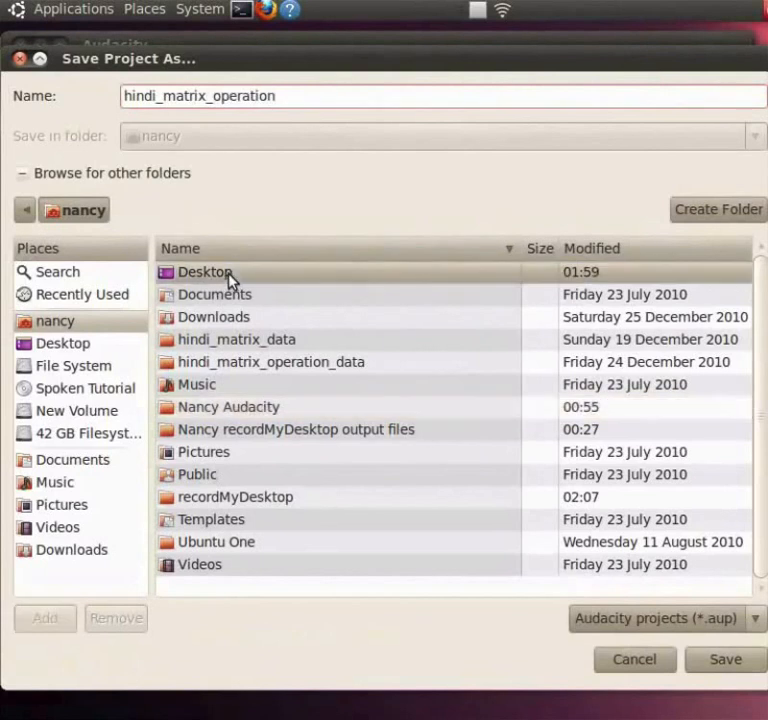
mouse_move(612, 614)
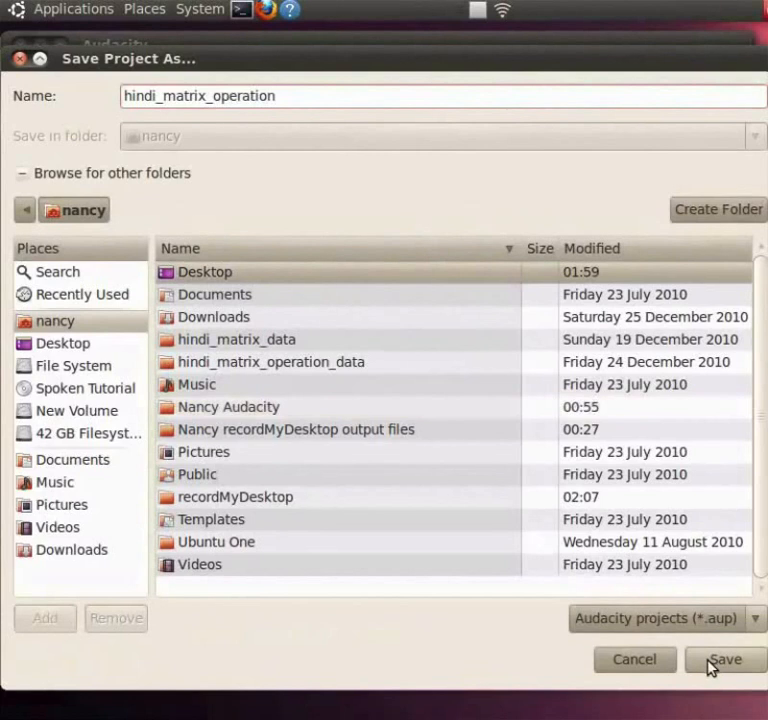
double_click(204, 272)
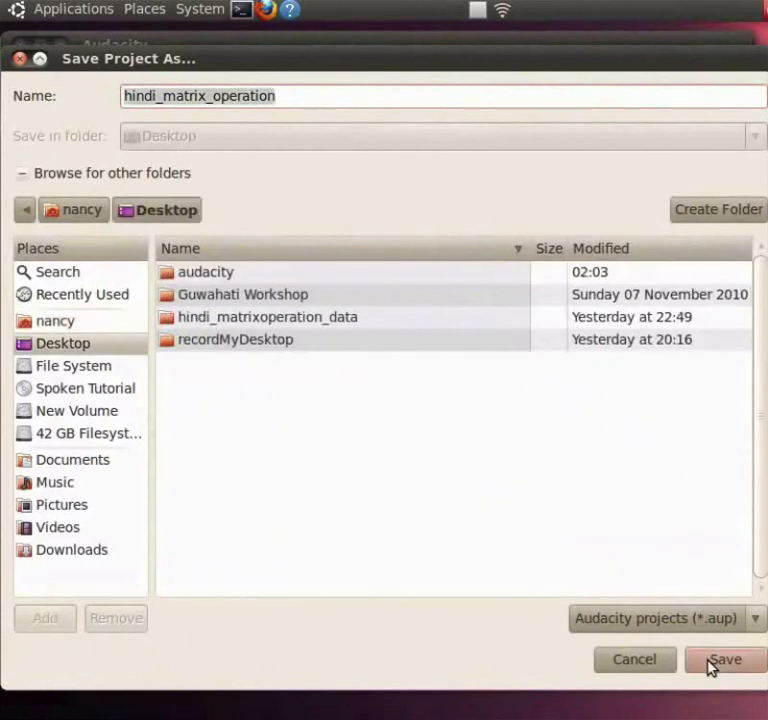
click(724, 660)
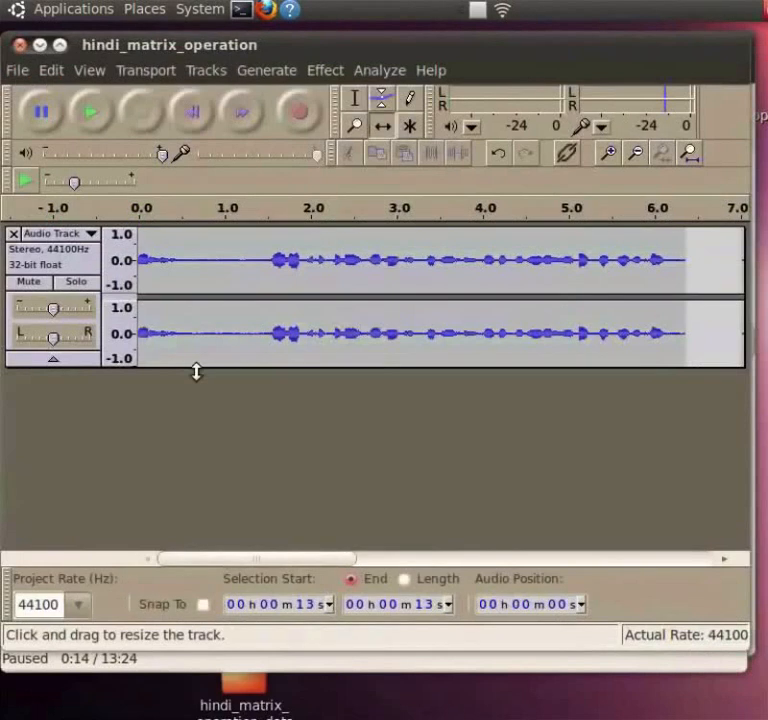
mouse_move(188, 364)
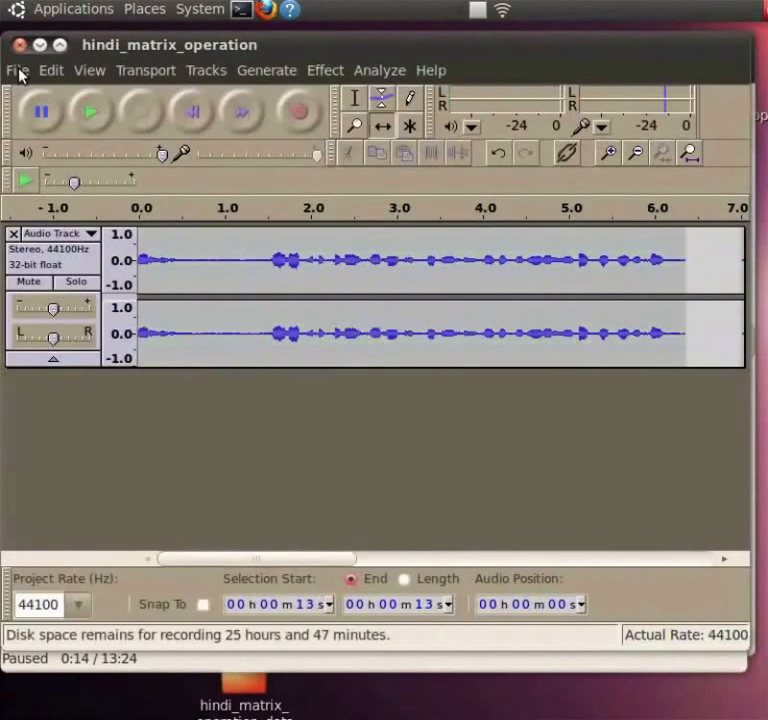
Start an export of the hindi_matrix_operation audio from the File menu
click(16, 70)
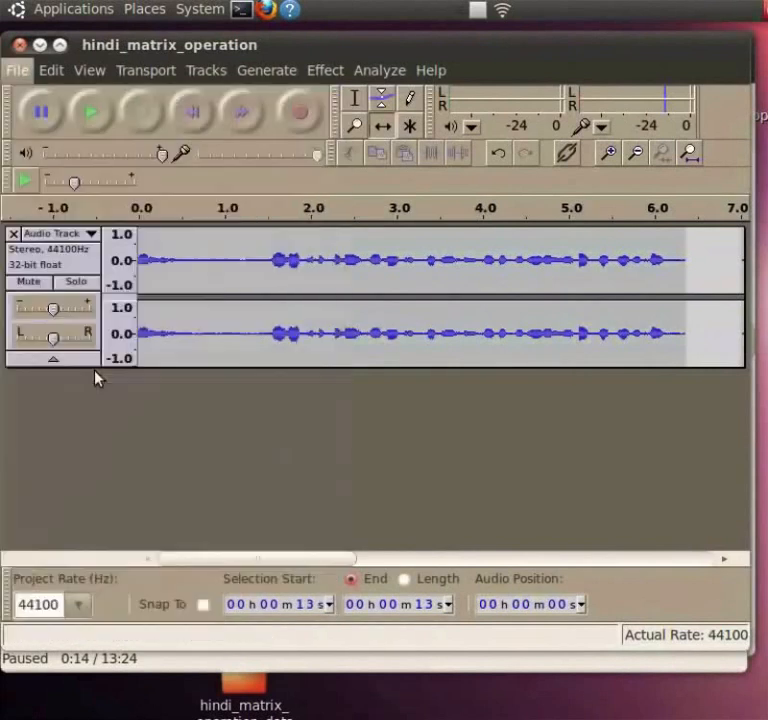
click(16, 70)
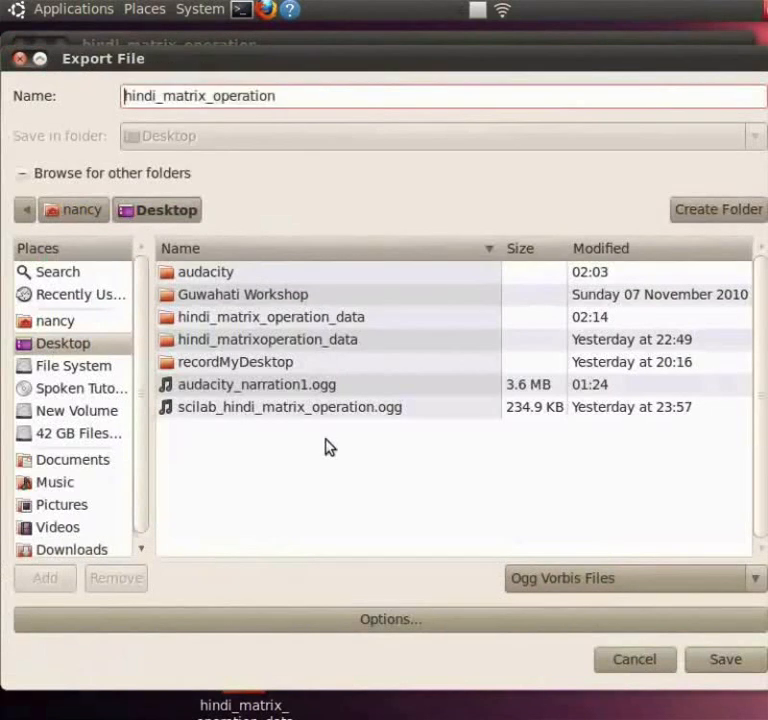
Save the export as scilab_hindi_matrix_operation on the Desktop in Ogg Vorbis format
text(scilab_)
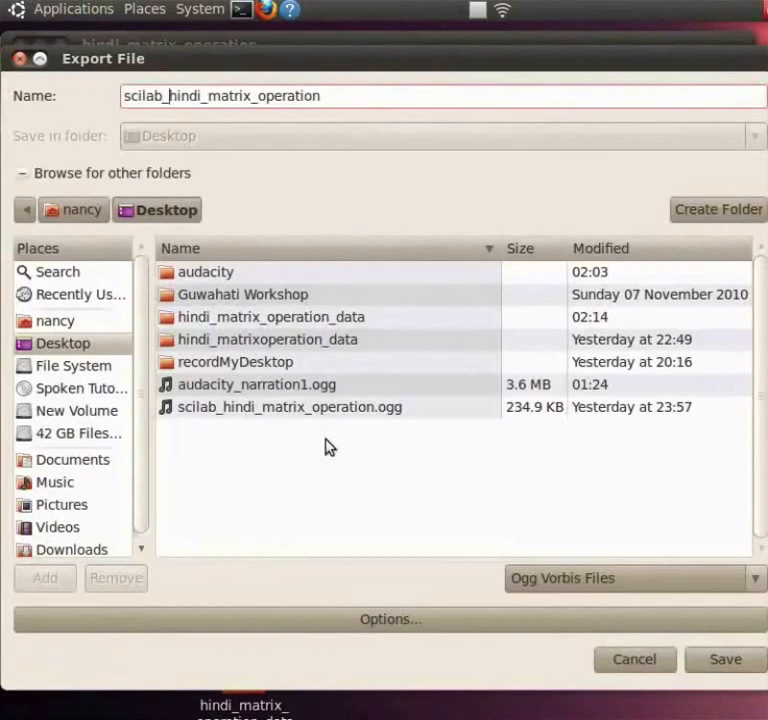
mouse_move(188, 312)
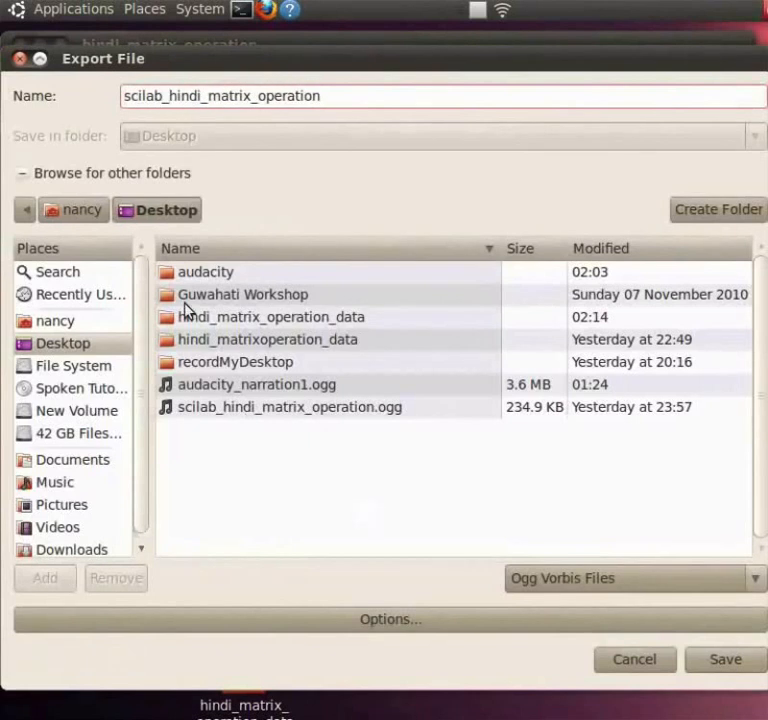
mouse_move(584, 496)
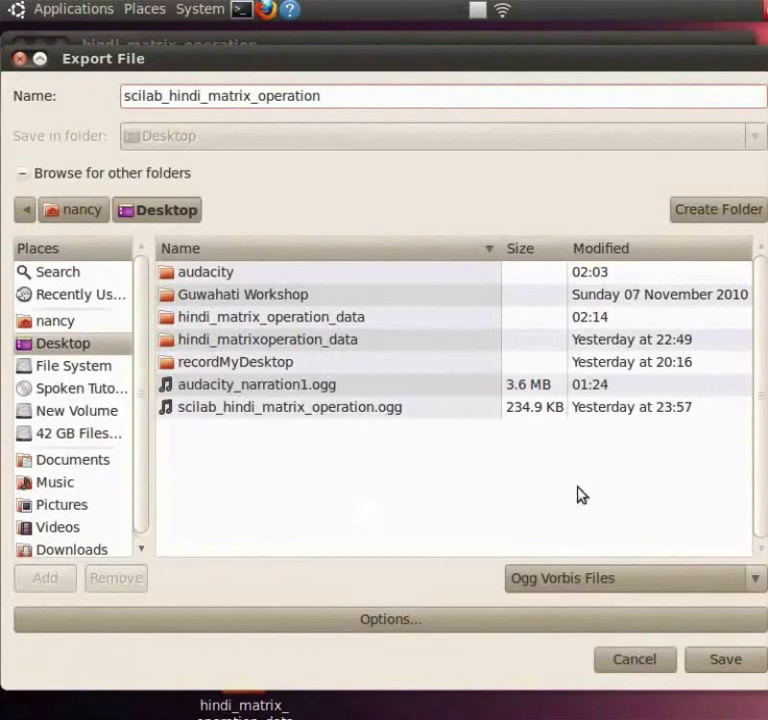
click(630, 578)
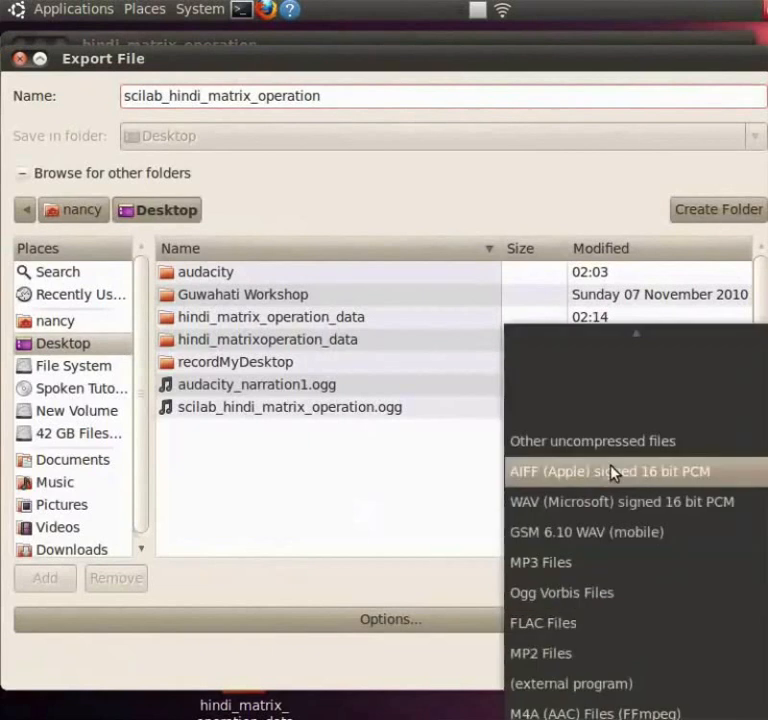
mouse_move(596, 592)
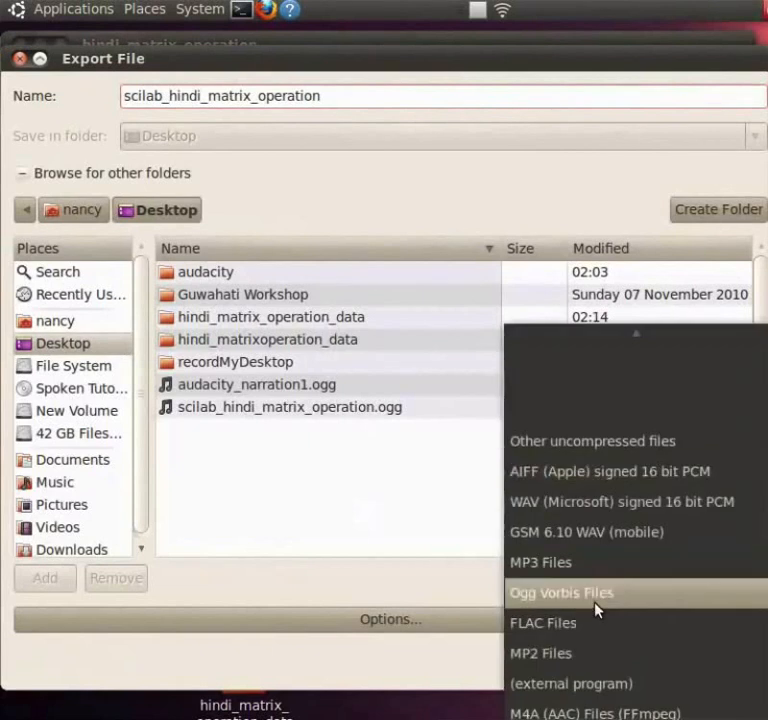
click(560, 592)
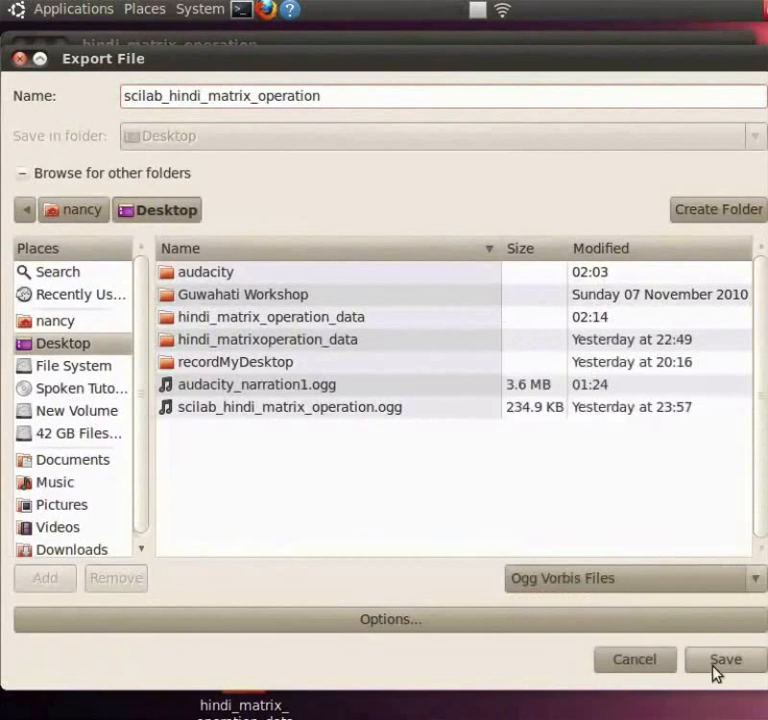
click(724, 660)
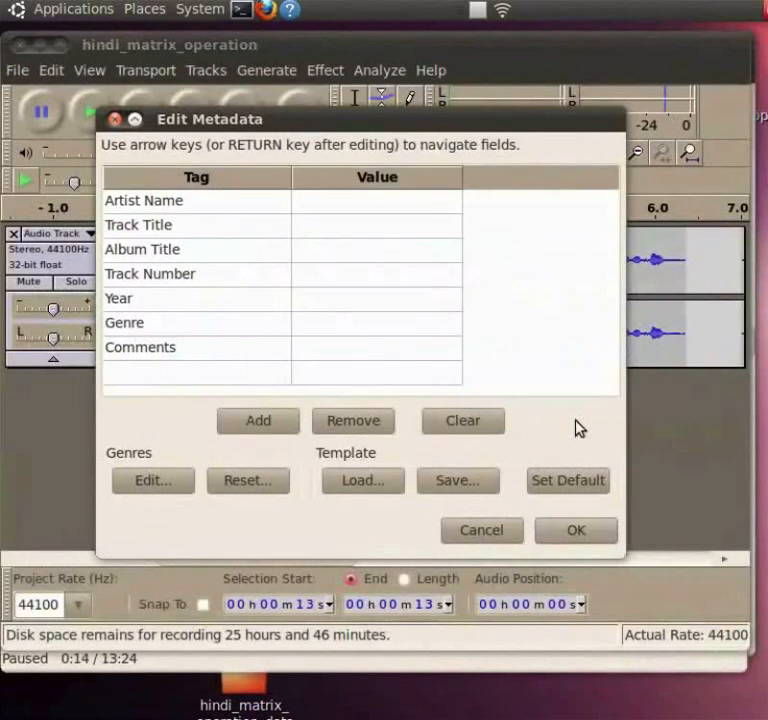
mouse_move(518, 384)
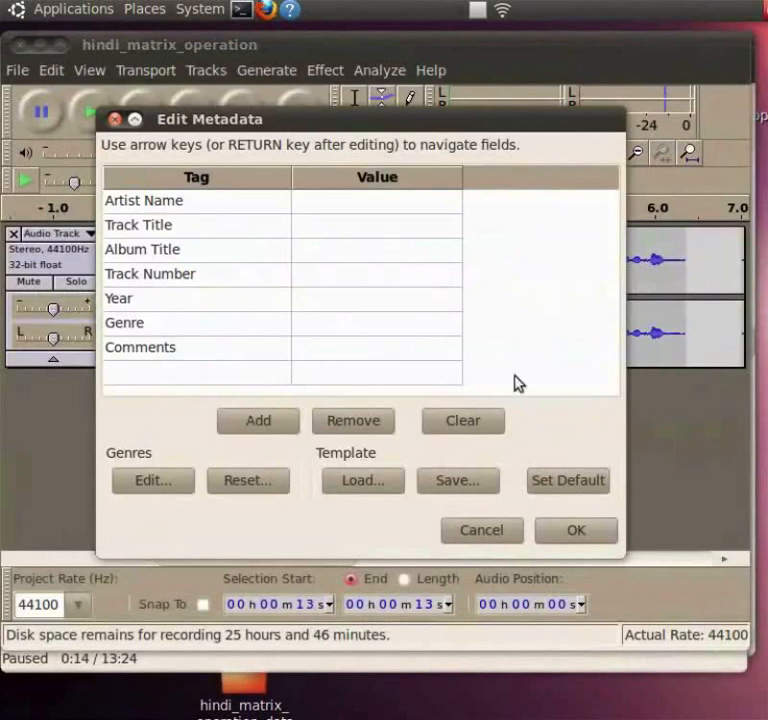
mouse_move(400, 248)
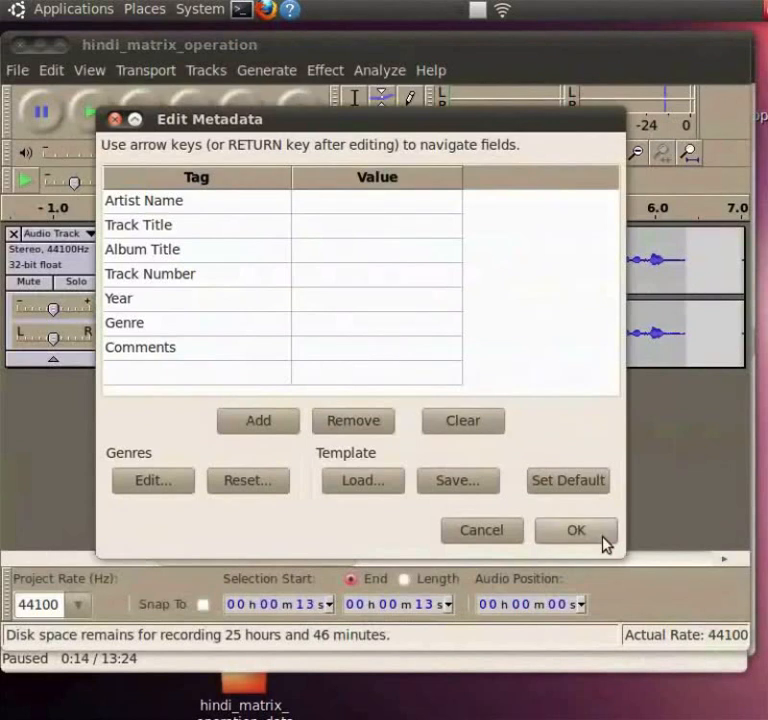
Accept the Edit Metadata dialog with all tags left empty to complete the export
click(576, 530)
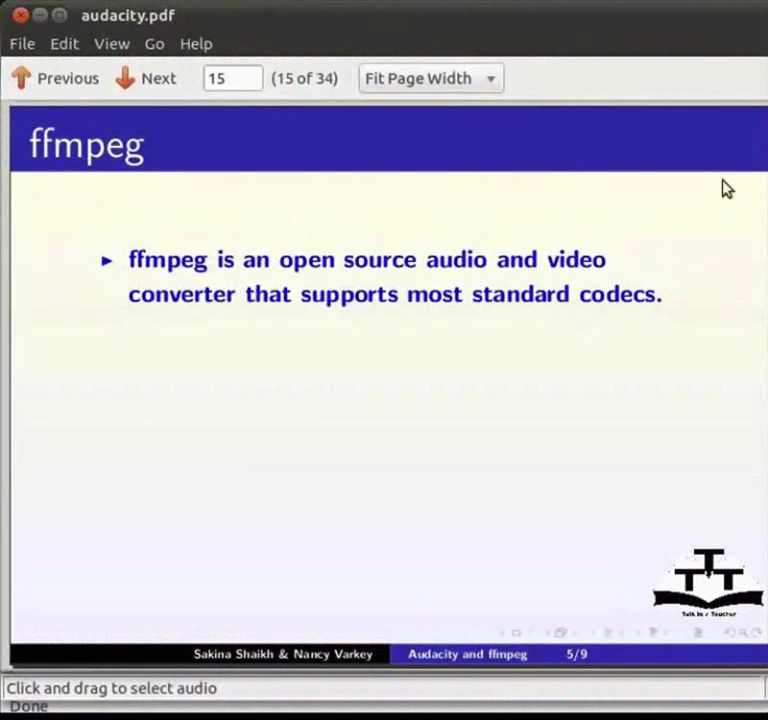
mouse_move(688, 248)
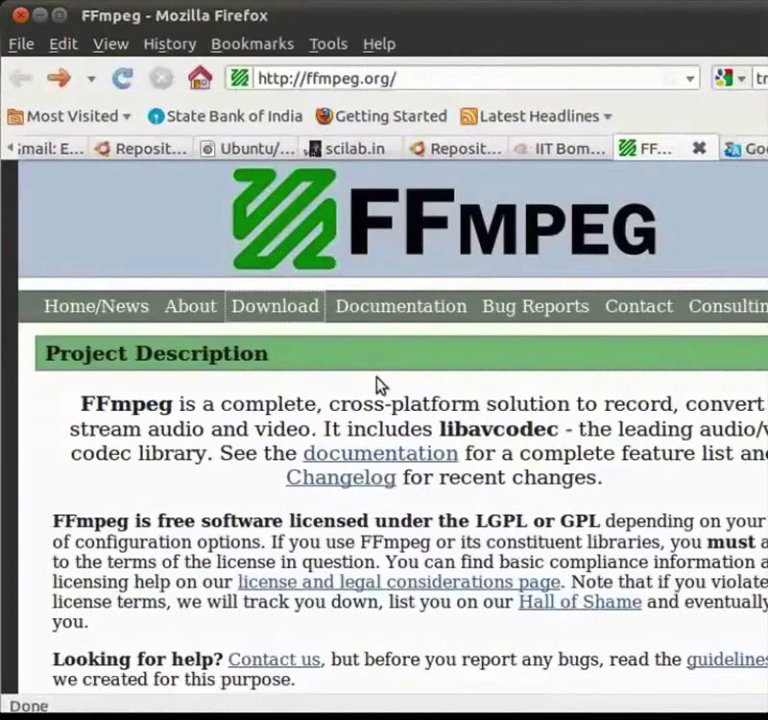
Go to the FFmpeg Download page and scroll to the 0.6.1 and 0.5.3 release tarballs
click(274, 304)
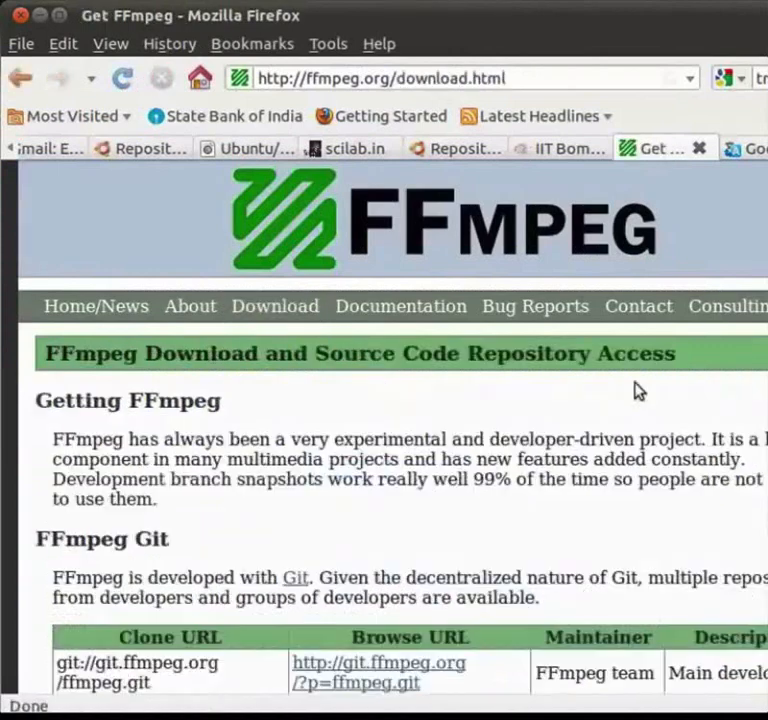
scroll(down, 3)
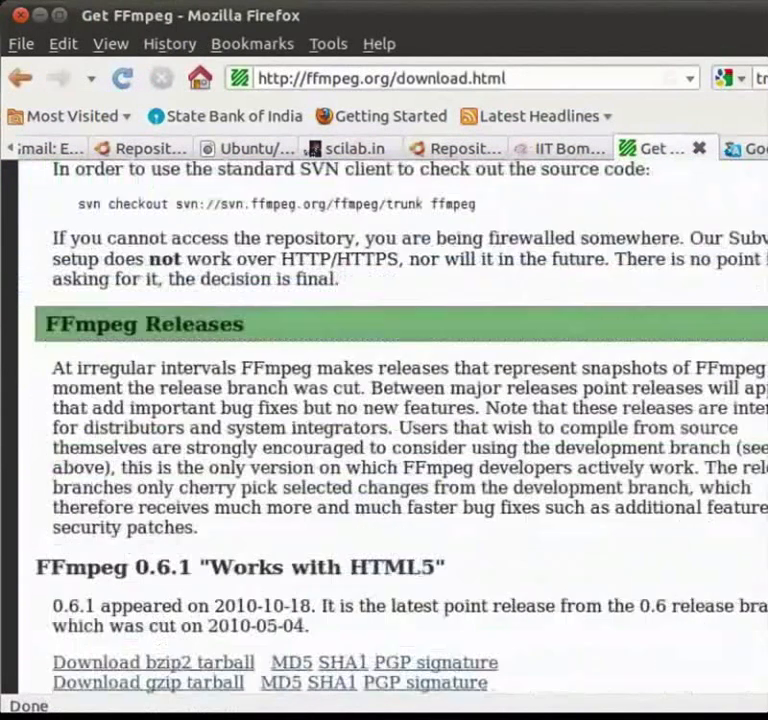
scroll(down, 3)
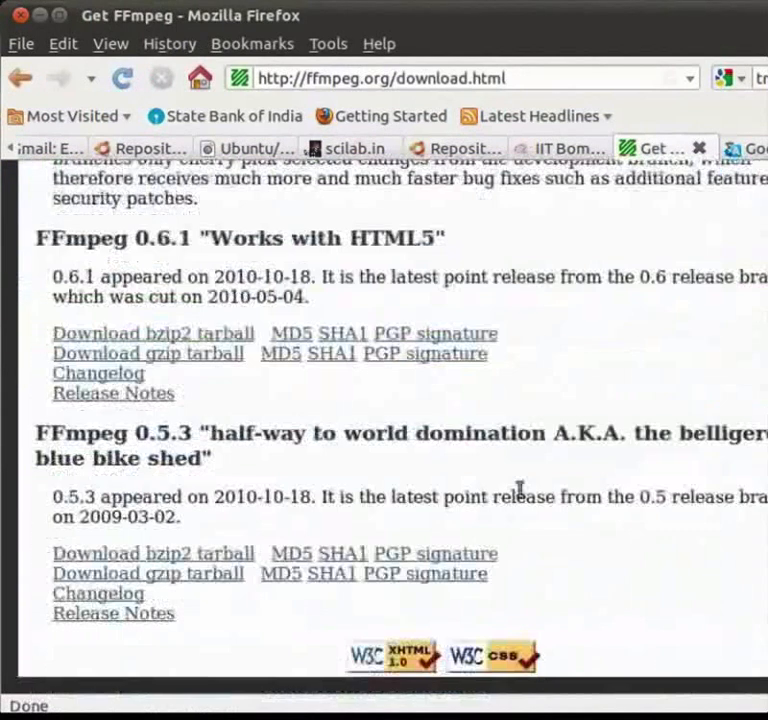
mouse_move(556, 572)
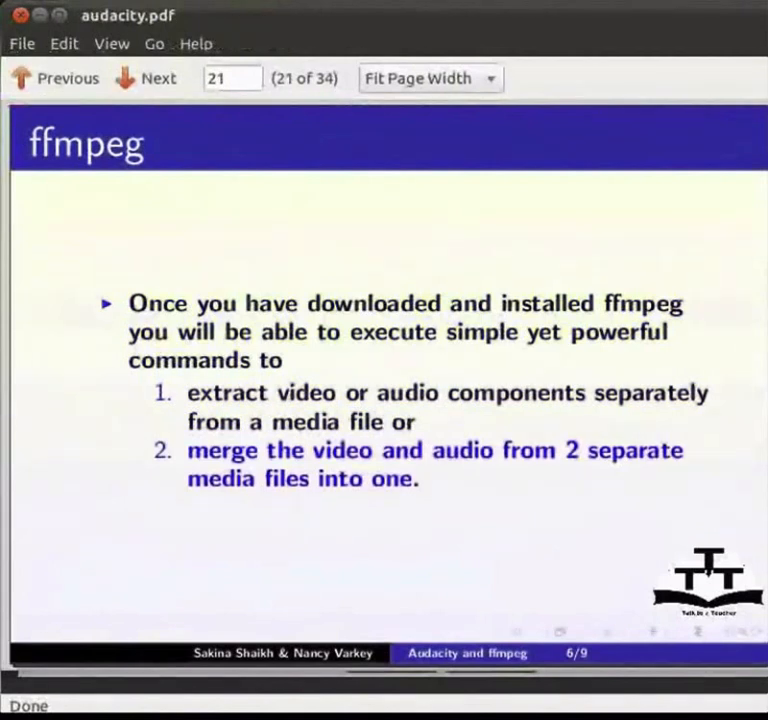
mouse_move(650, 572)
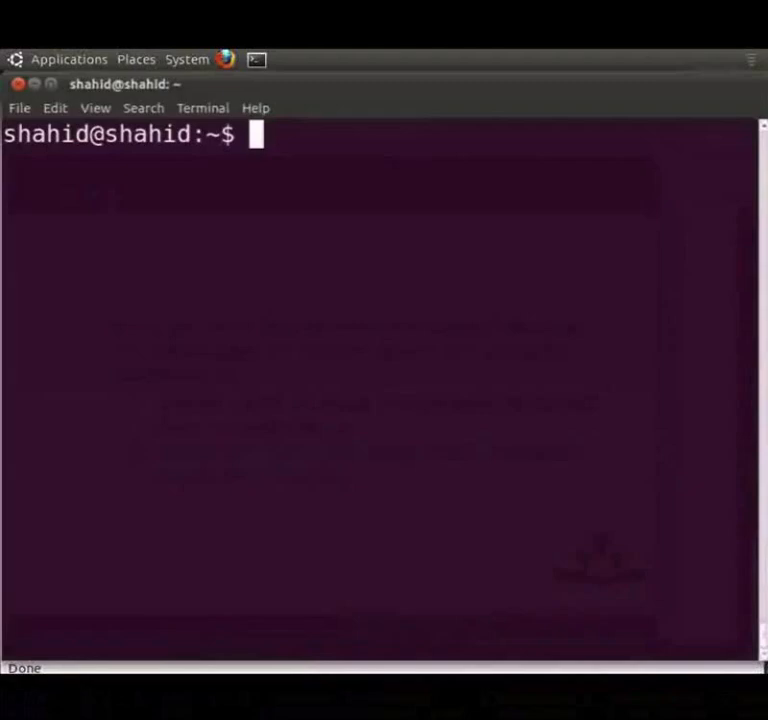
mouse_move(520, 494)
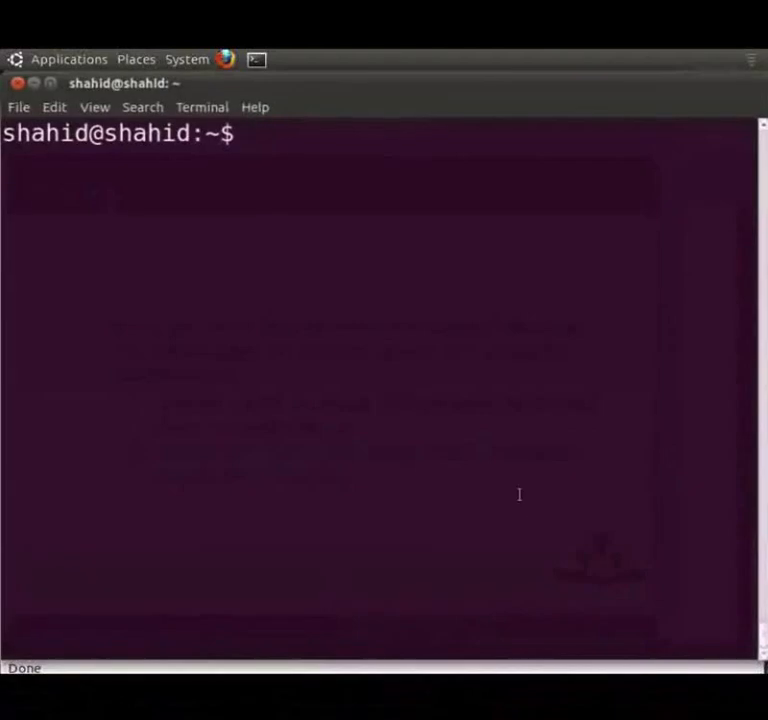
Check the current directory with pwd and list the home folder contents with ls
text(pwd)
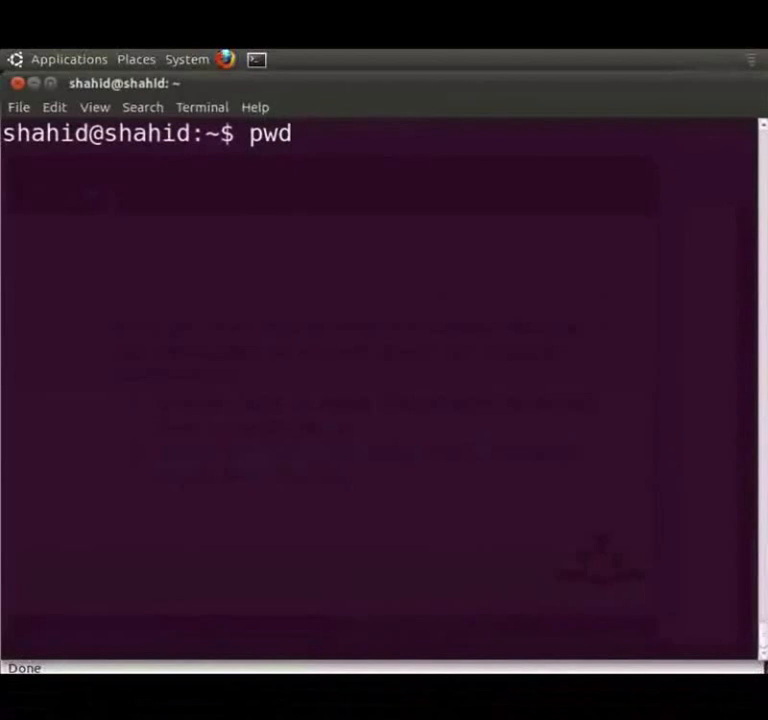
key(Return)
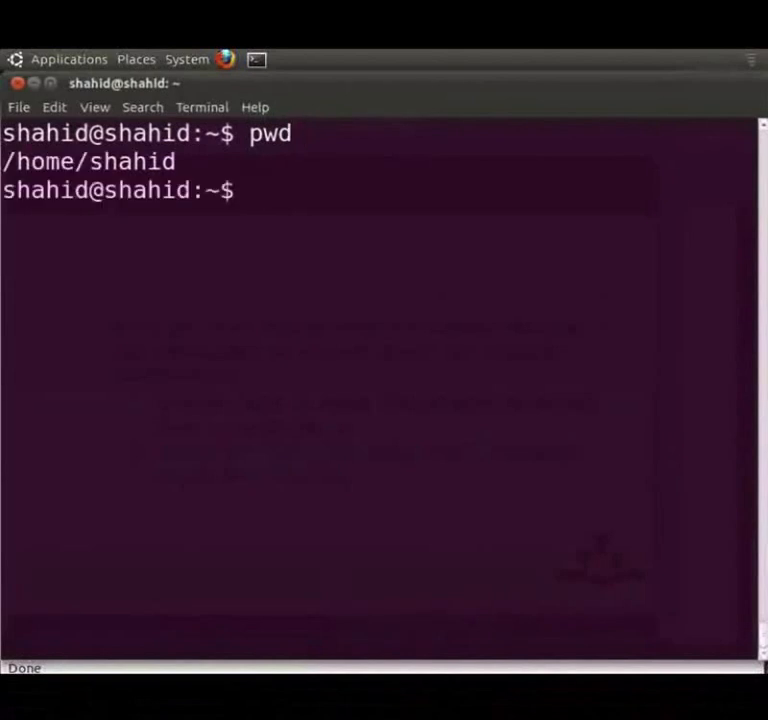
text(ls)
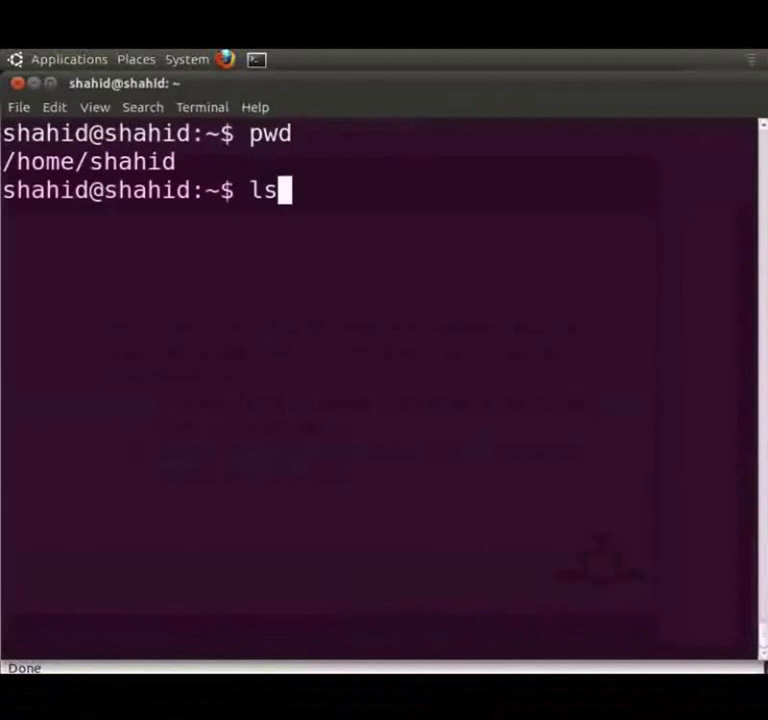
key(Return)
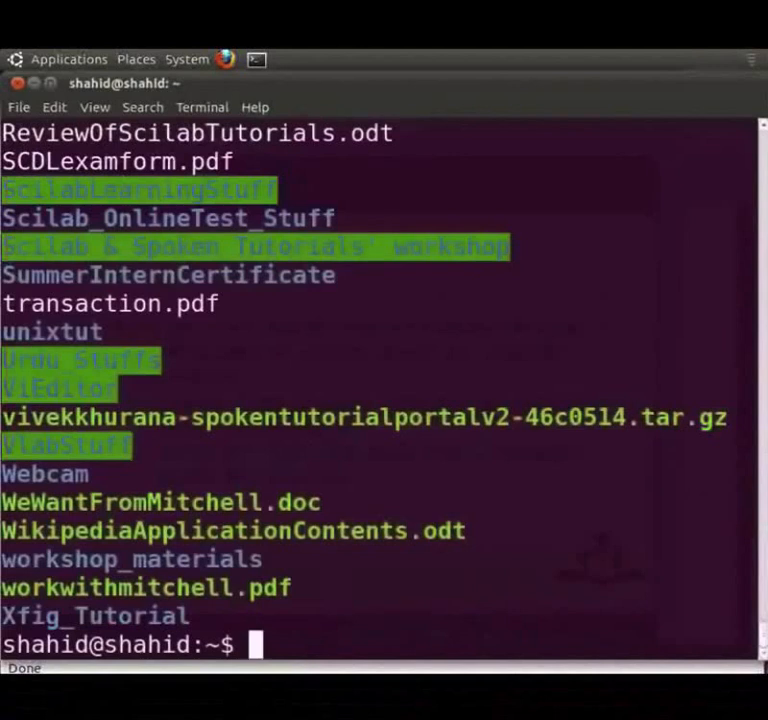
Change into the Desktop/Test directory
text(cd)
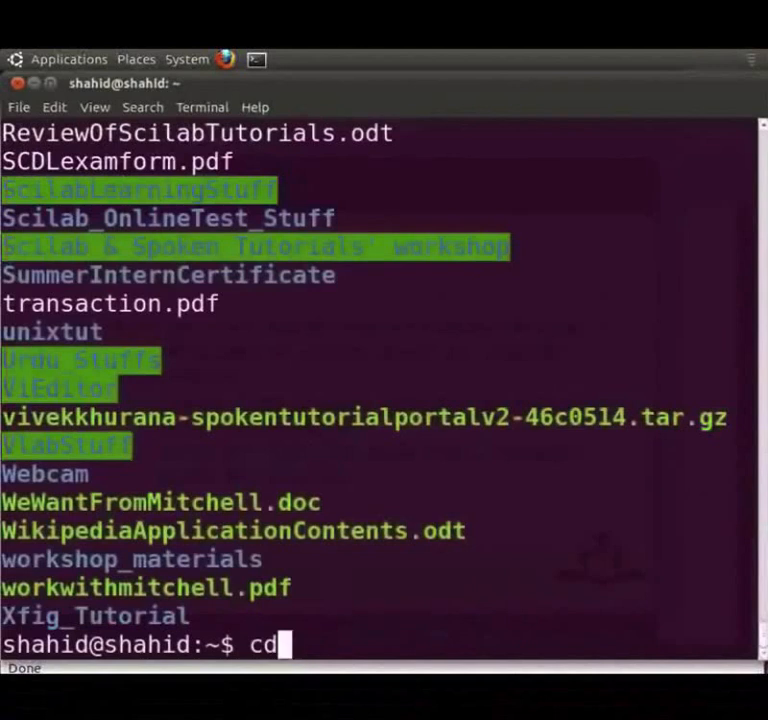
text(Desktop/)
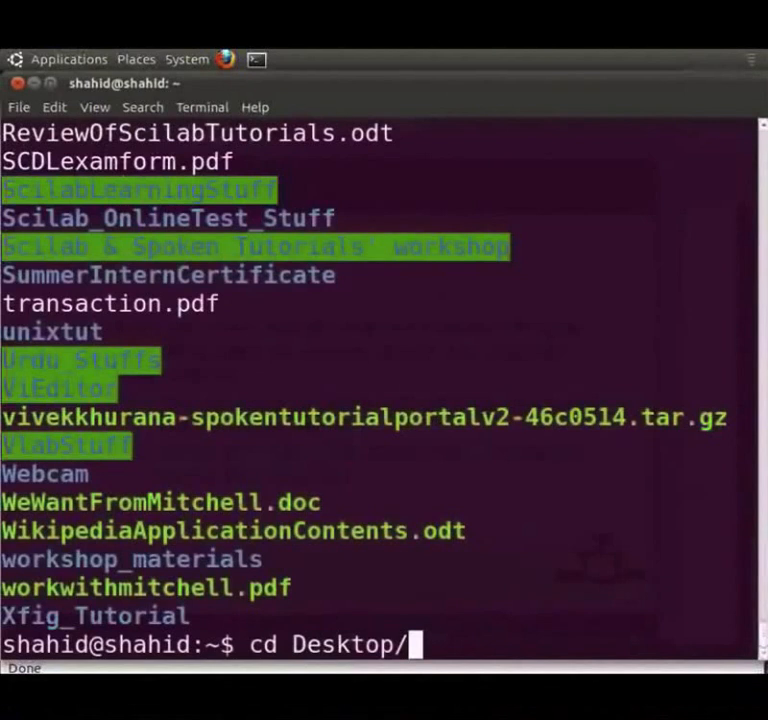
text(Test/)
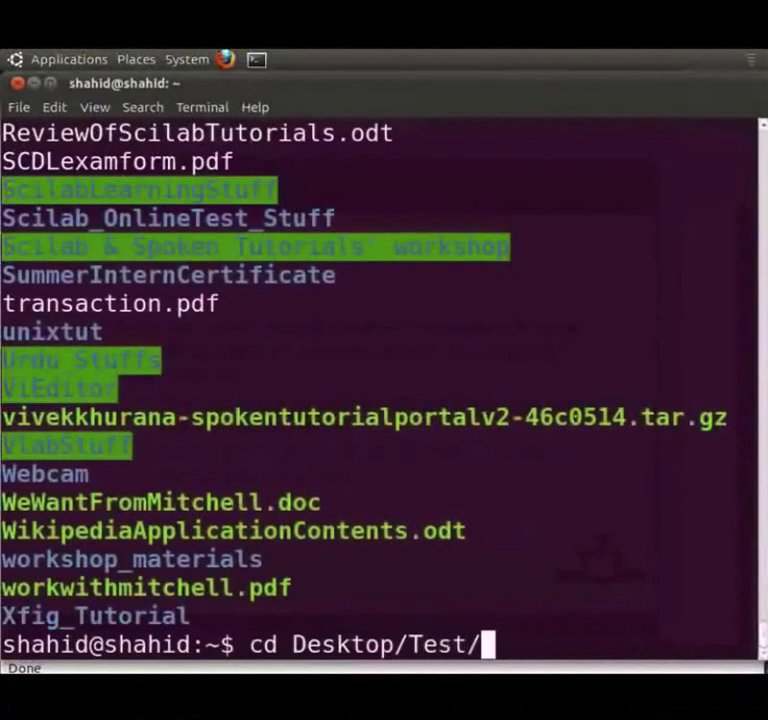
key(Return)
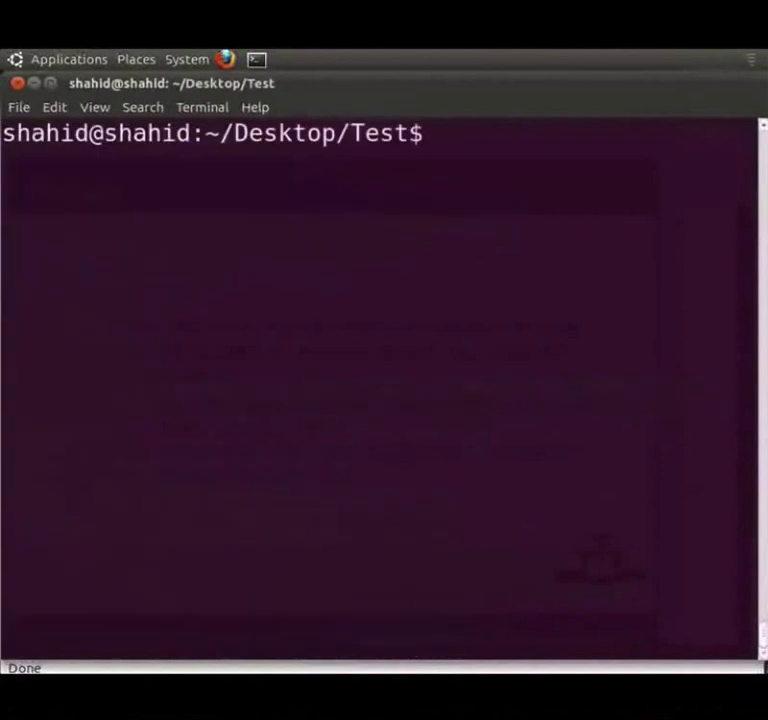
List the Test folder, then draft an ffmpeg -i compiling.wmv TEST0.og command without running it
text(ls)
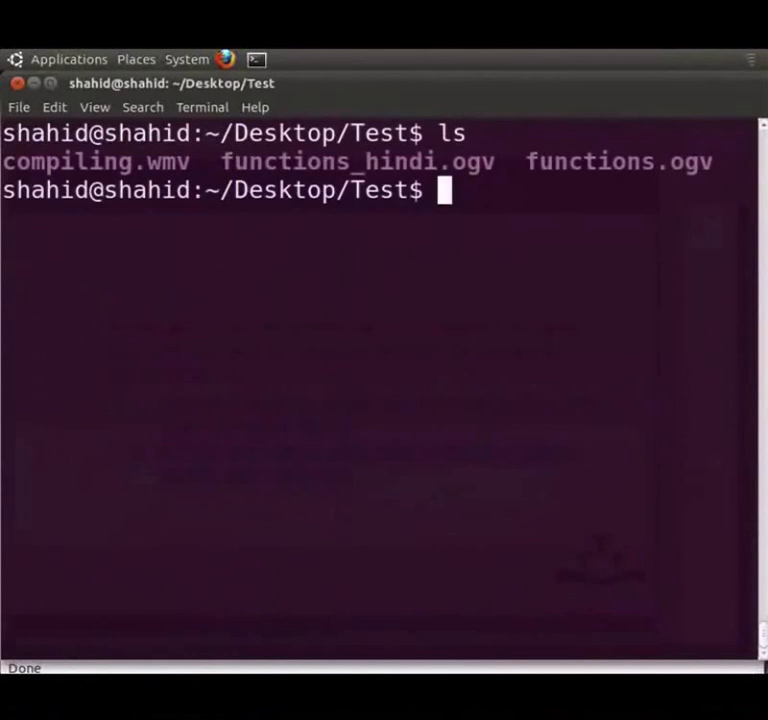
text(f)
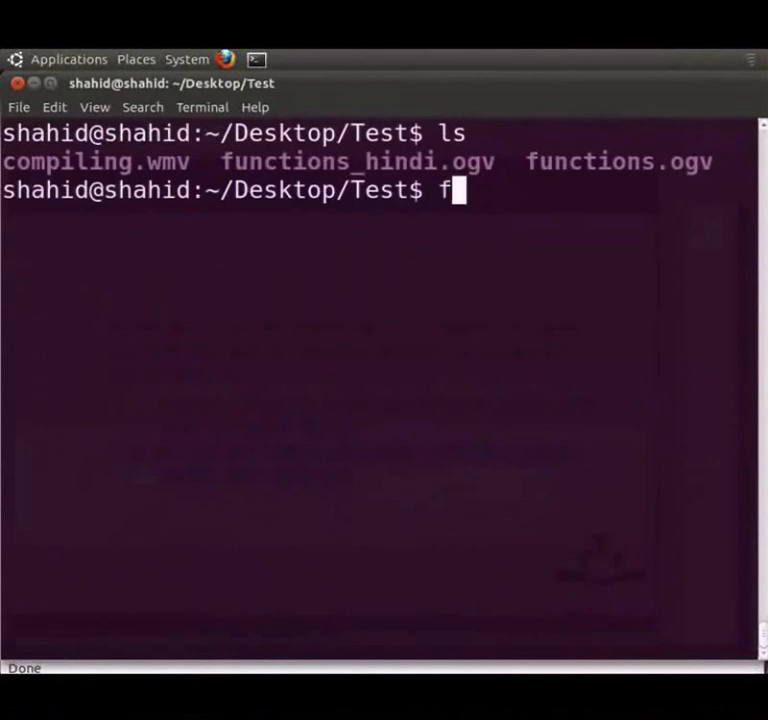
text(fmpeg -)
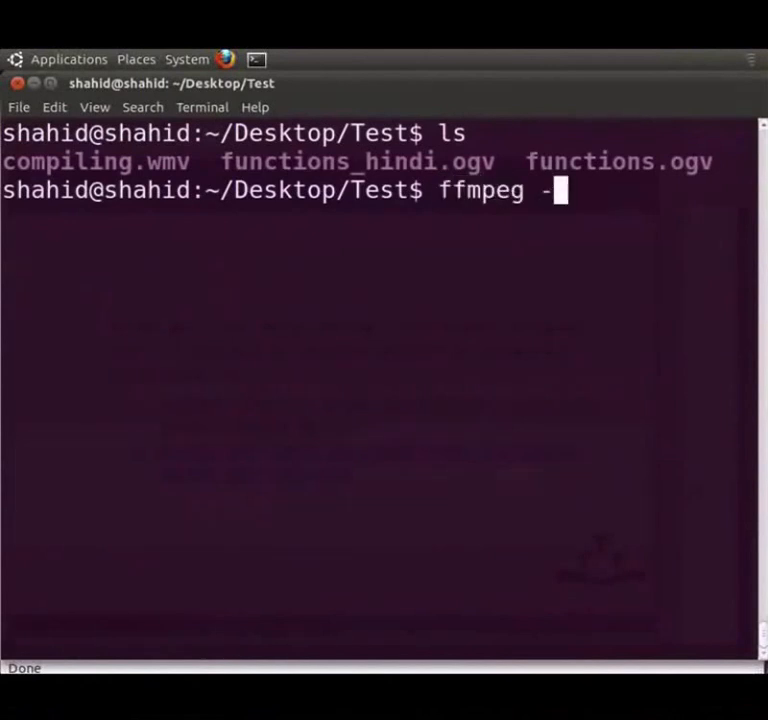
text(i compiling.wmv)
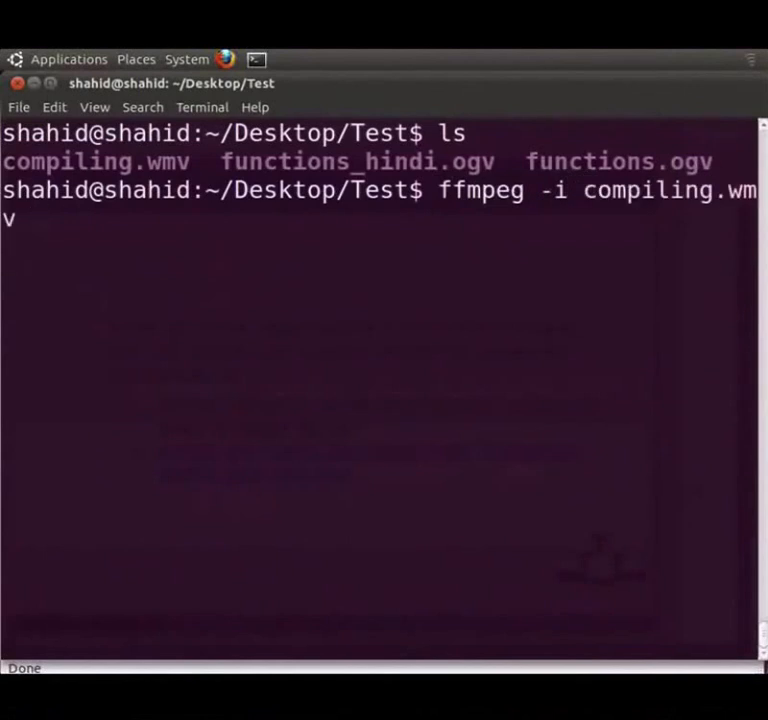
text(TEST0)
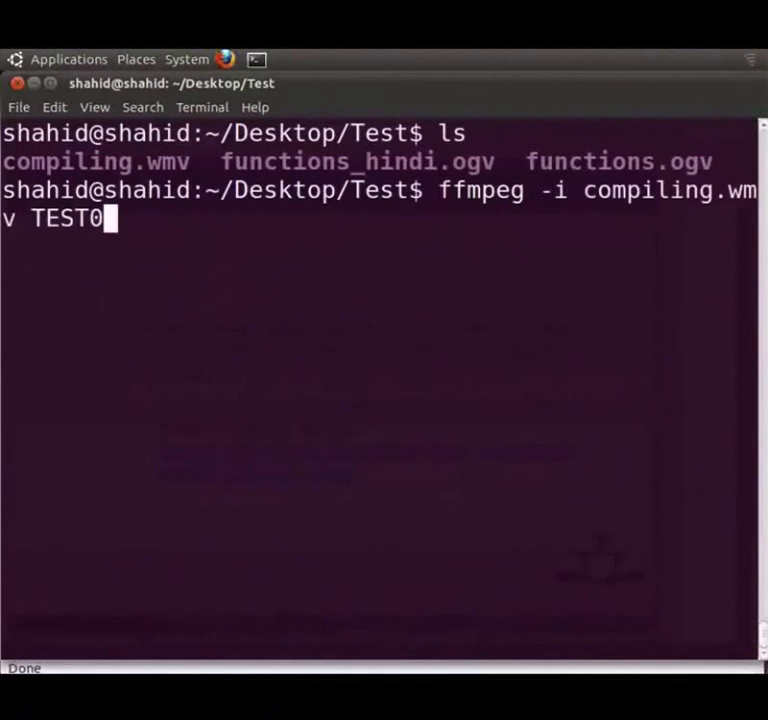
text(.og)
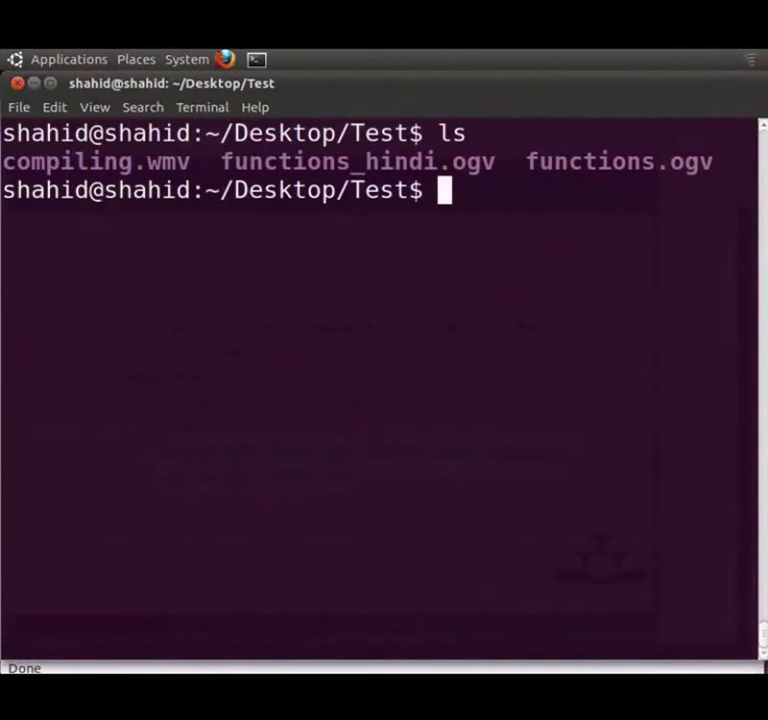
Run ffmpeg -i functions.ogv -an -vcodec copy TEST1.ogv to make a video-only copy
text(ffmp)
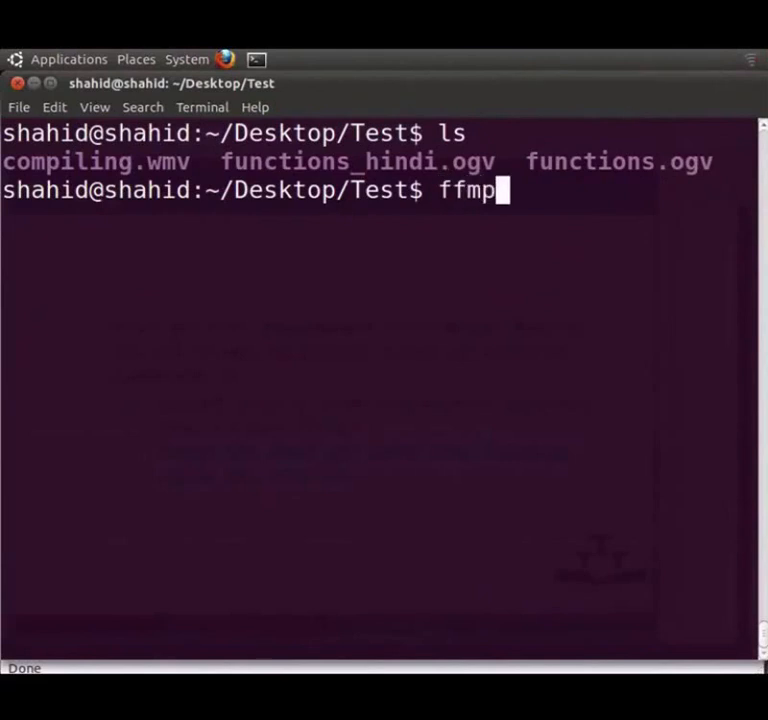
text(eg -i)
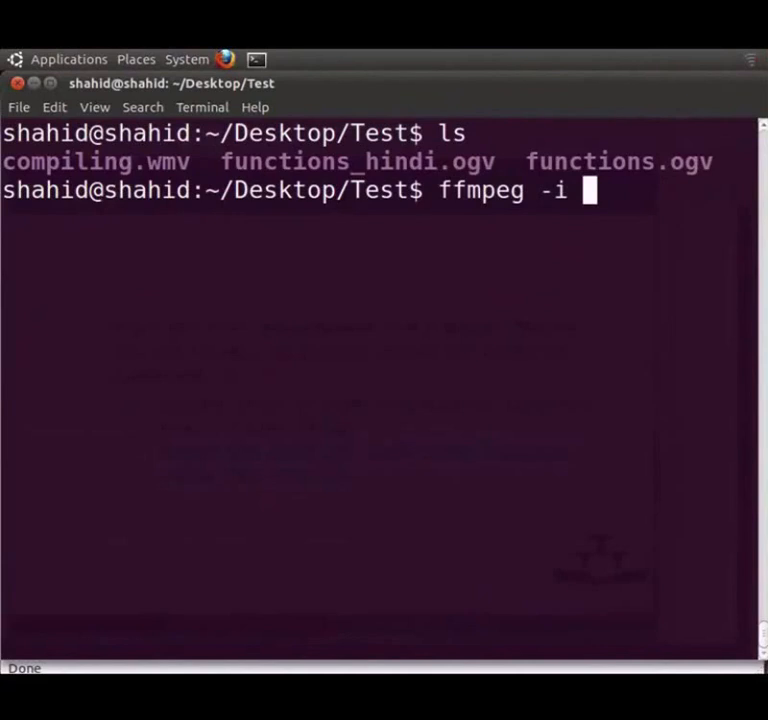
text(functions)
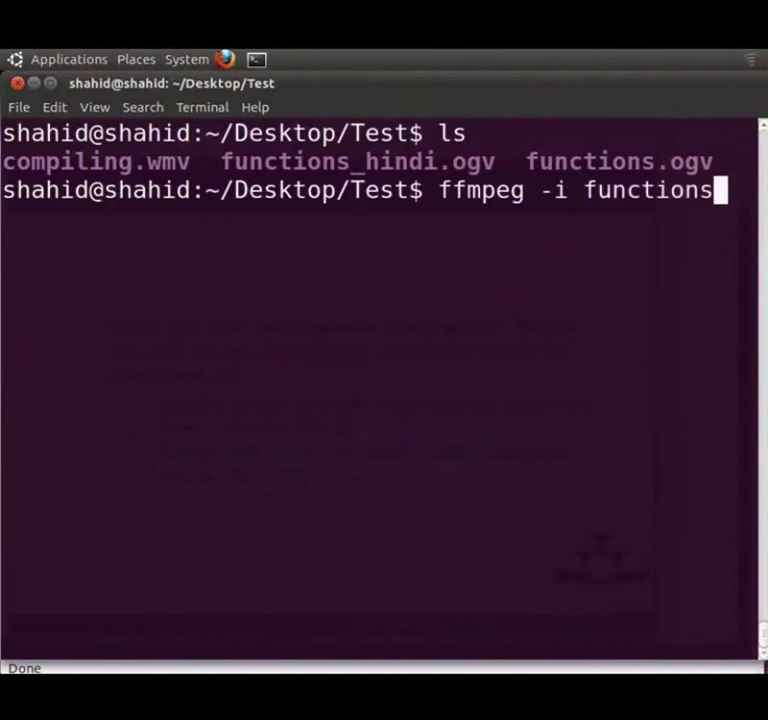
text(.ogv)
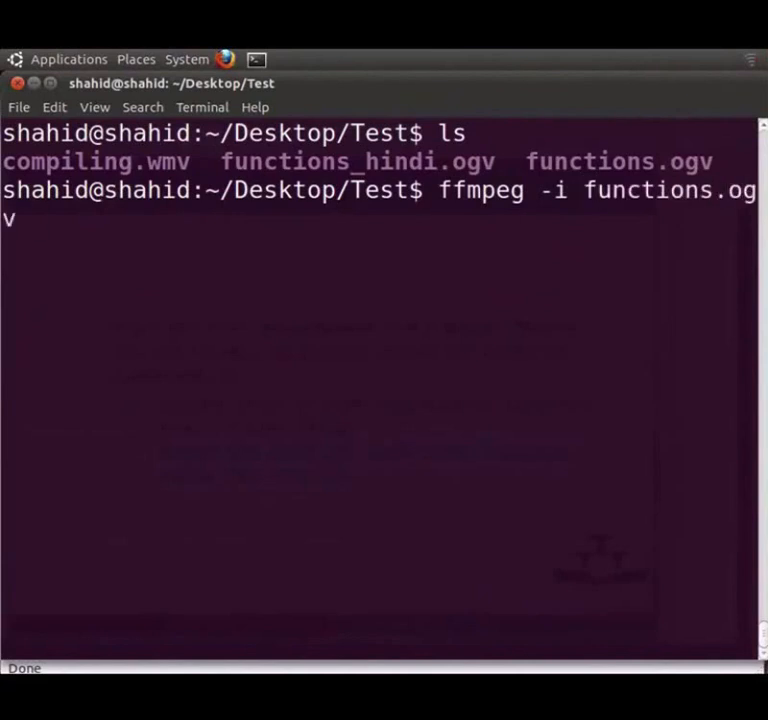
text(-an)
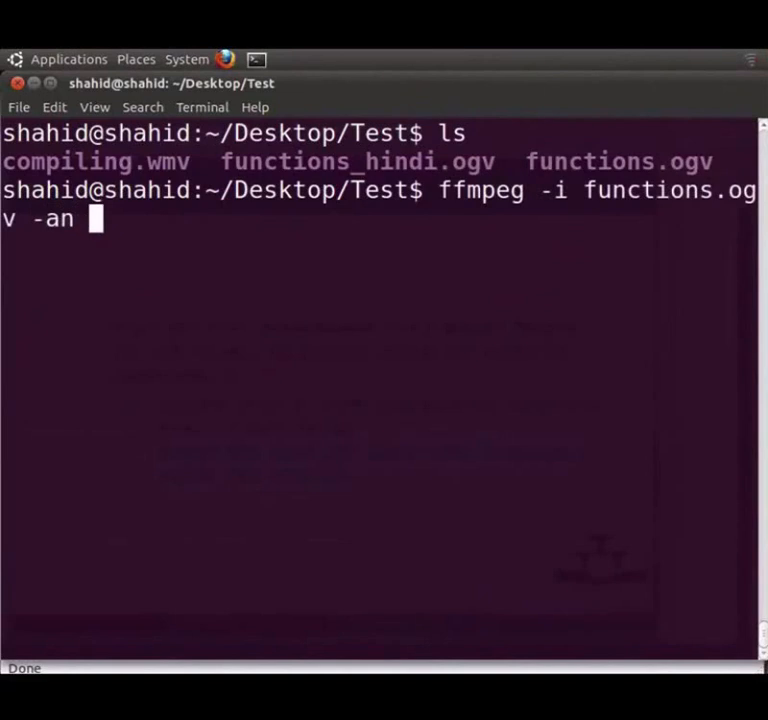
text(v)
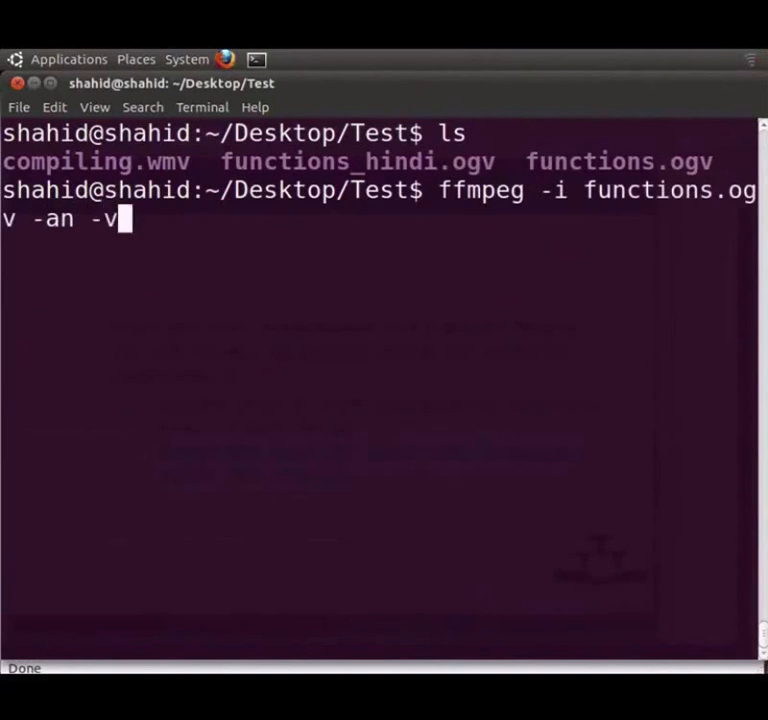
text(codec cop)
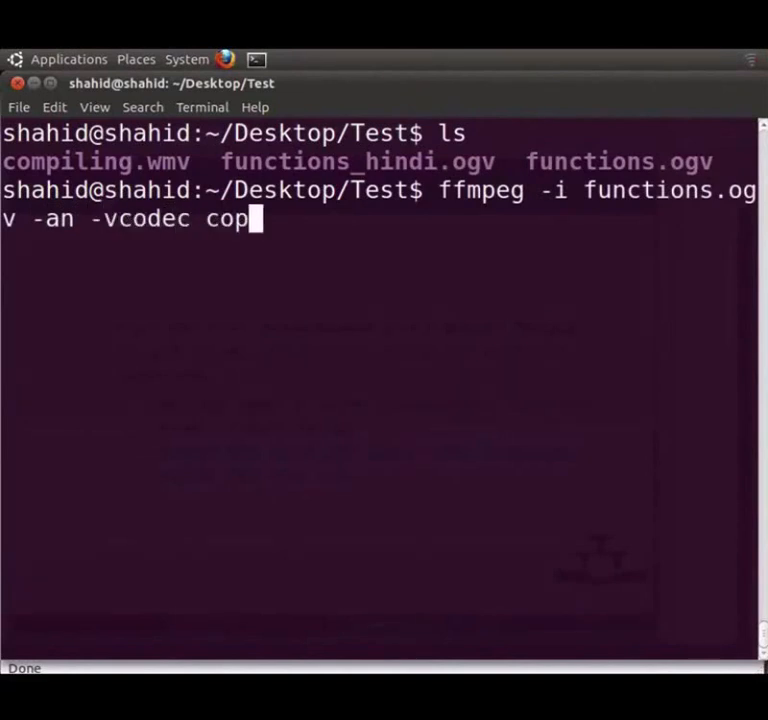
text(y TEST)
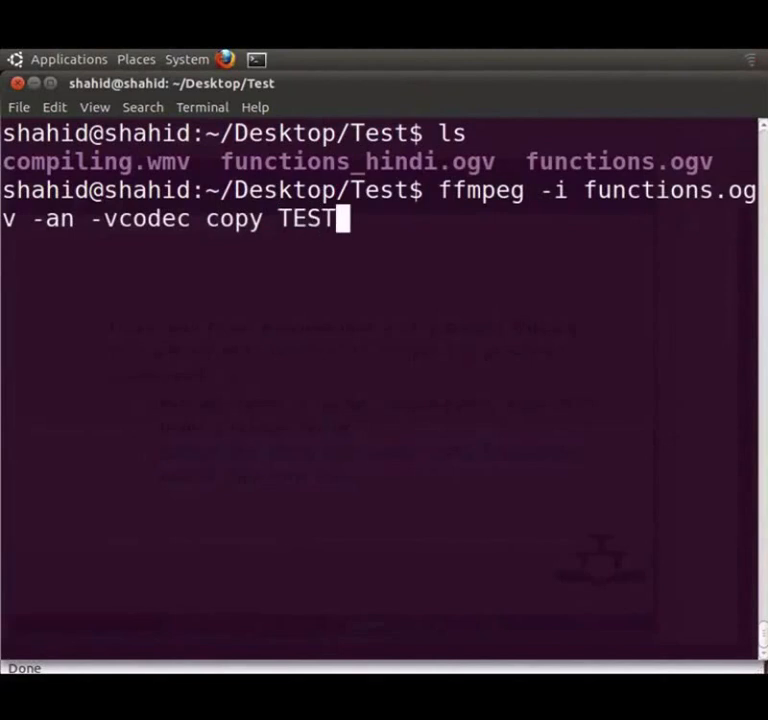
text(1.o)
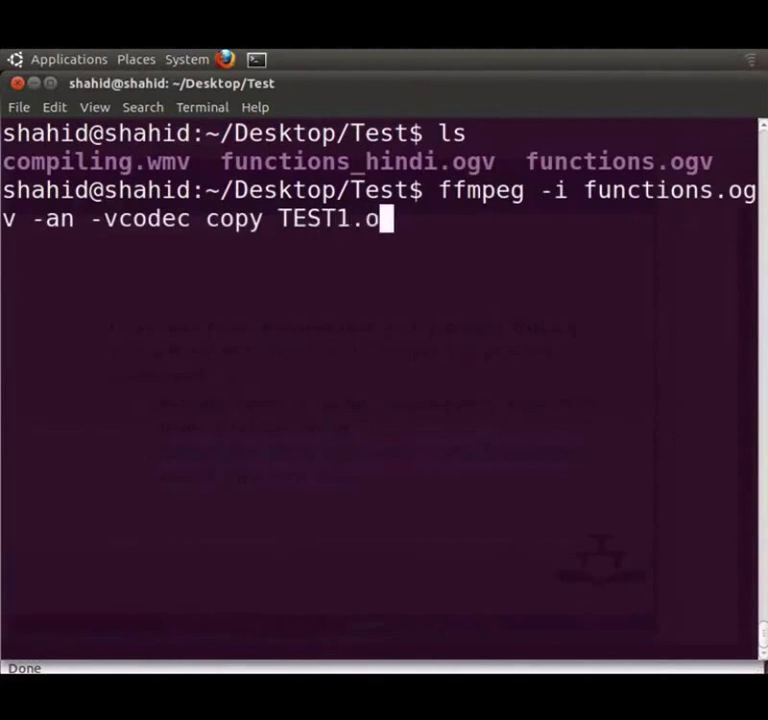
text(gv)
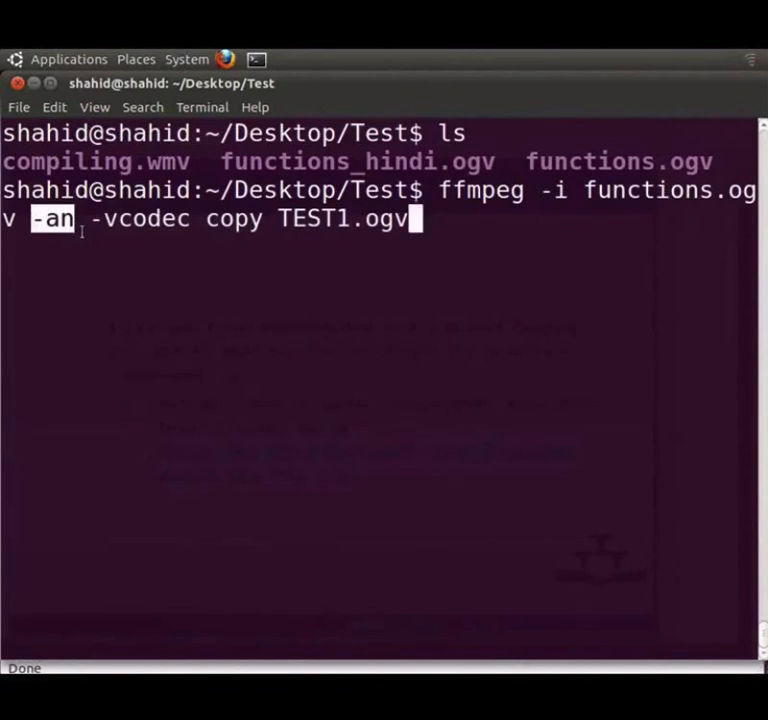
double_click(340, 218)
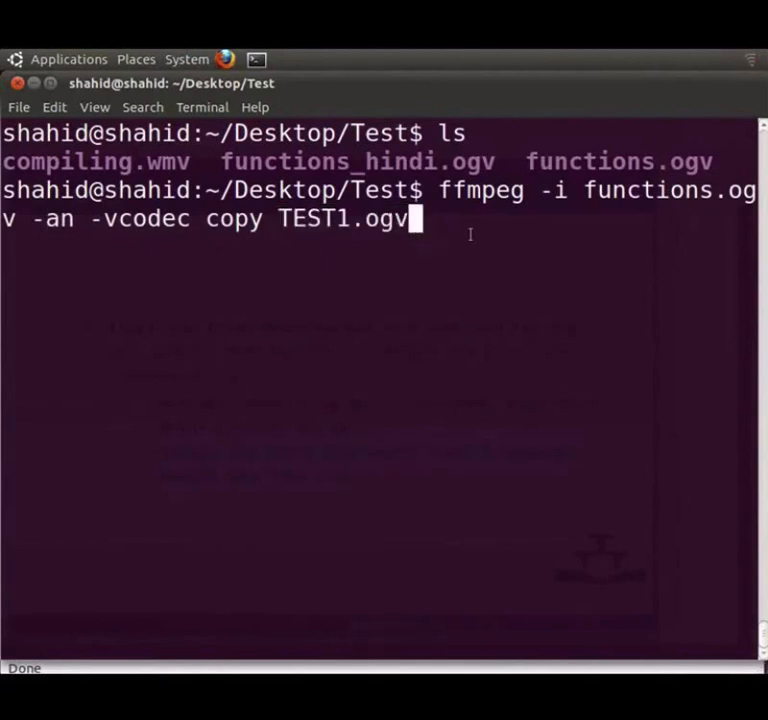
key(Return)
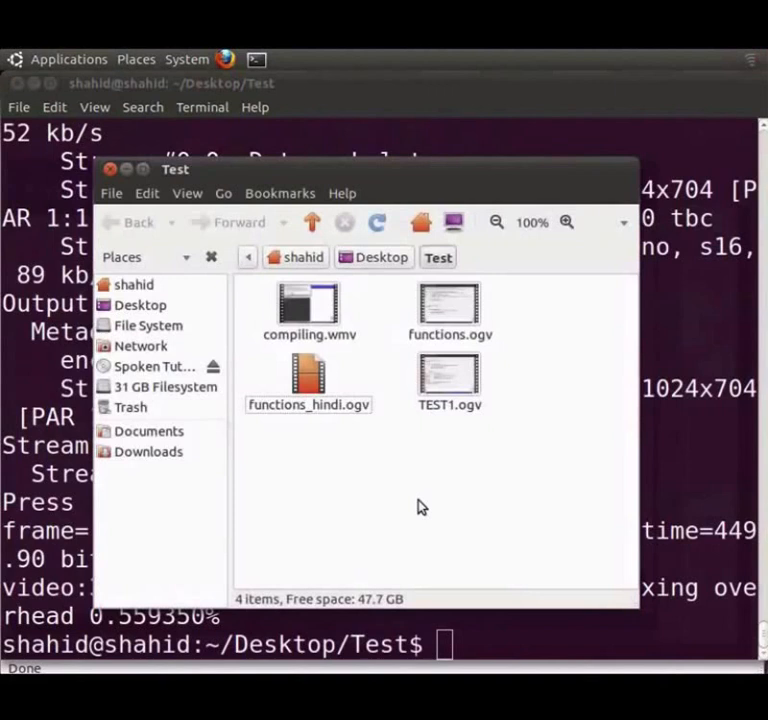
Play TEST1.ogv from the Test folder to verify the silent video, then close the player
click(448, 380)
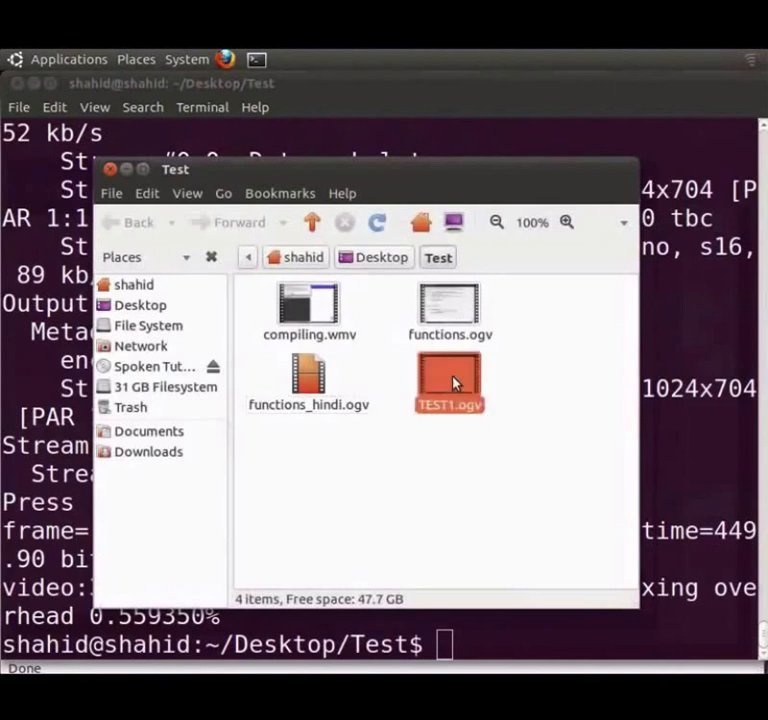
click(448, 384)
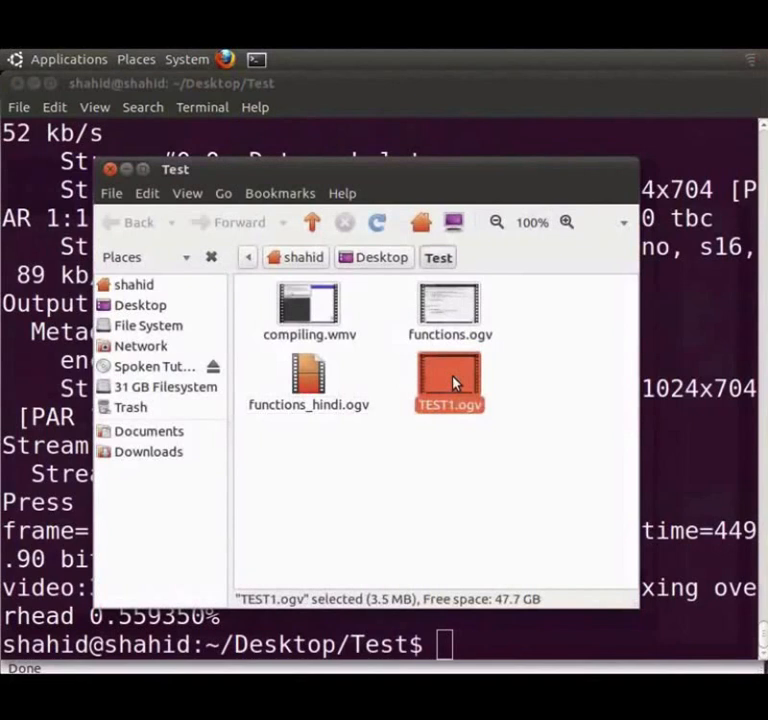
double_click(448, 384)
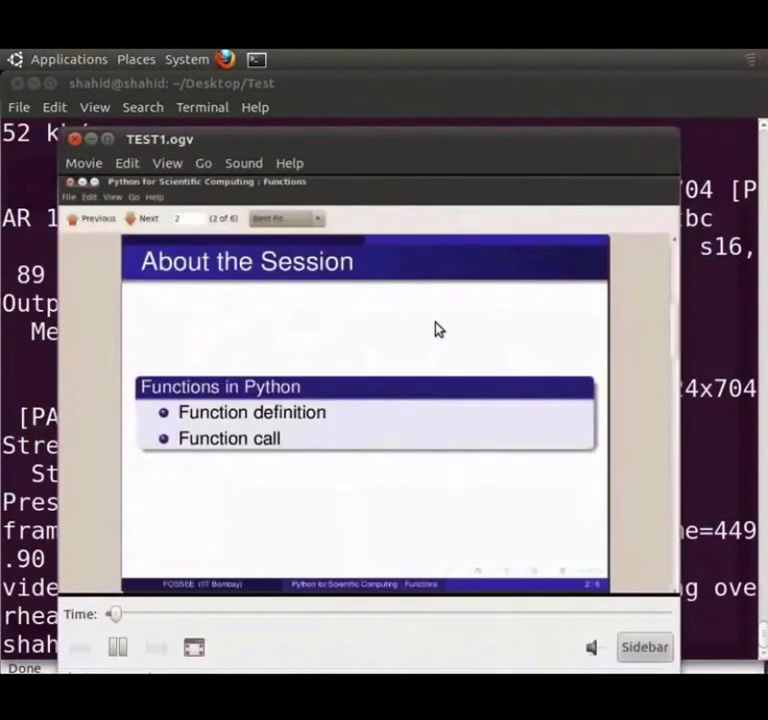
click(74, 140)
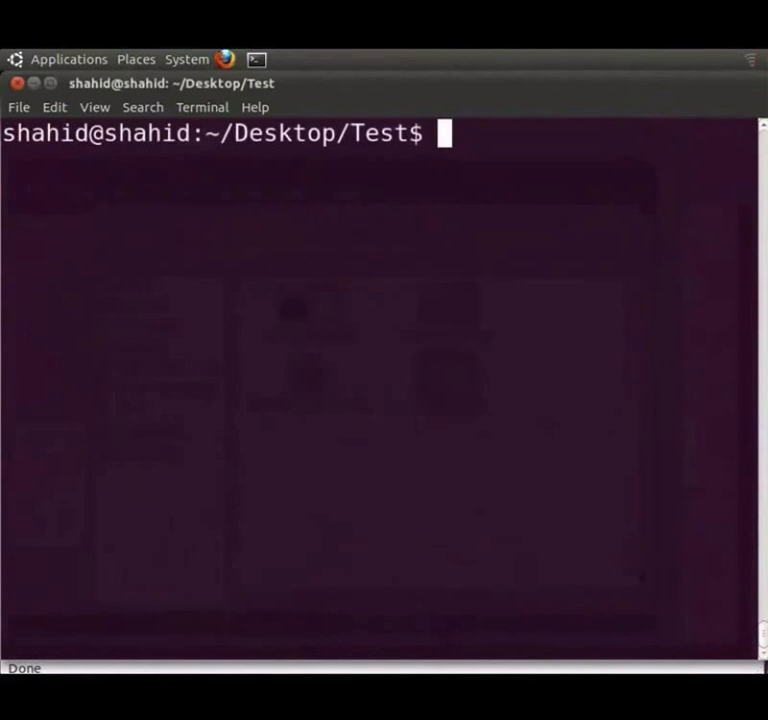
Run ffmpeg -i functions_hindi.ogv -vn -acodec copy TEST2.ogg to extract the Hindi audio
text(ff)
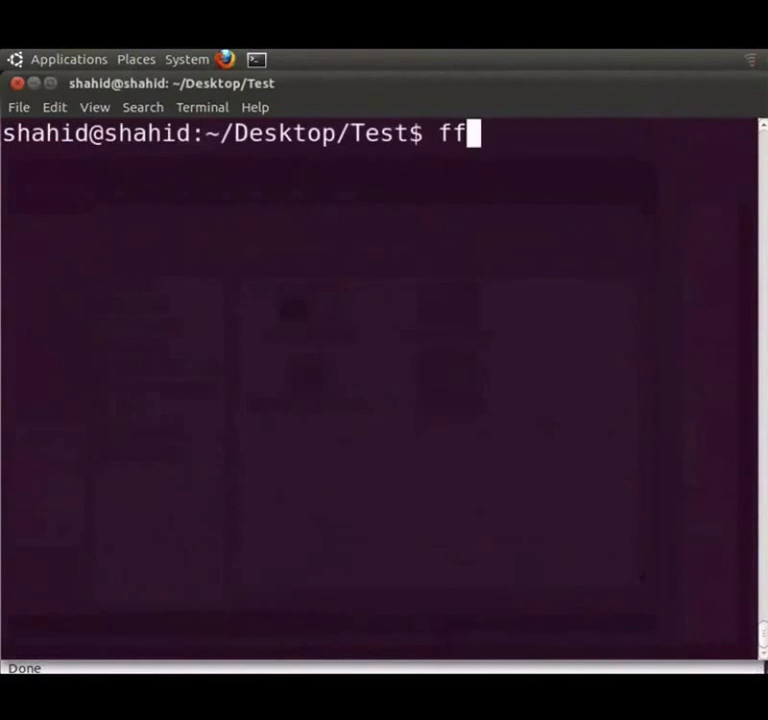
text(mpeg -)
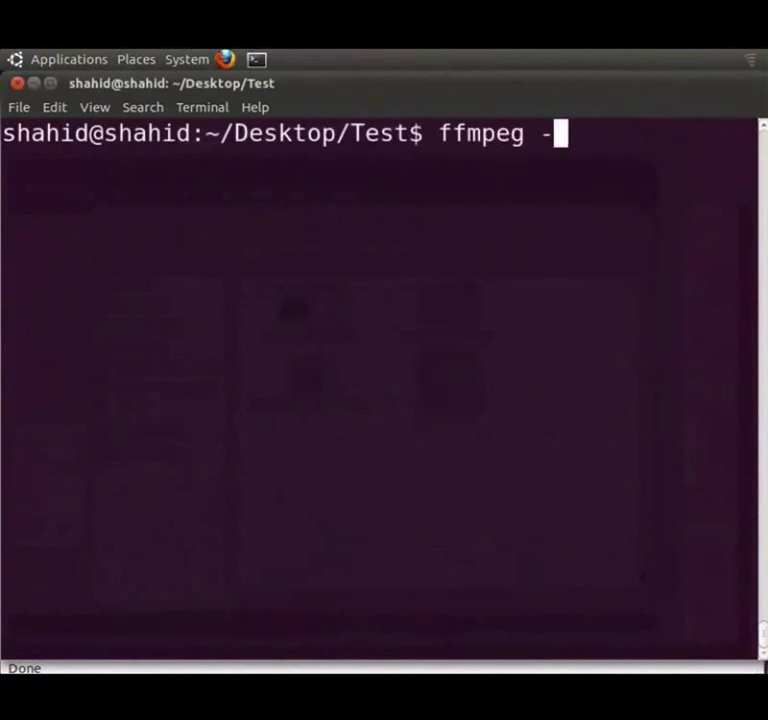
text(i functions_)
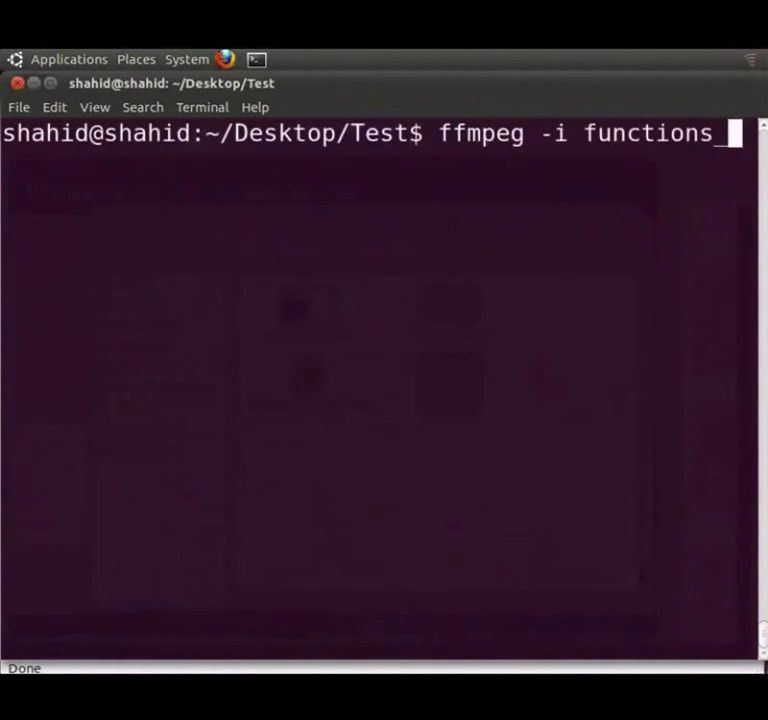
text(hindi.ogv)
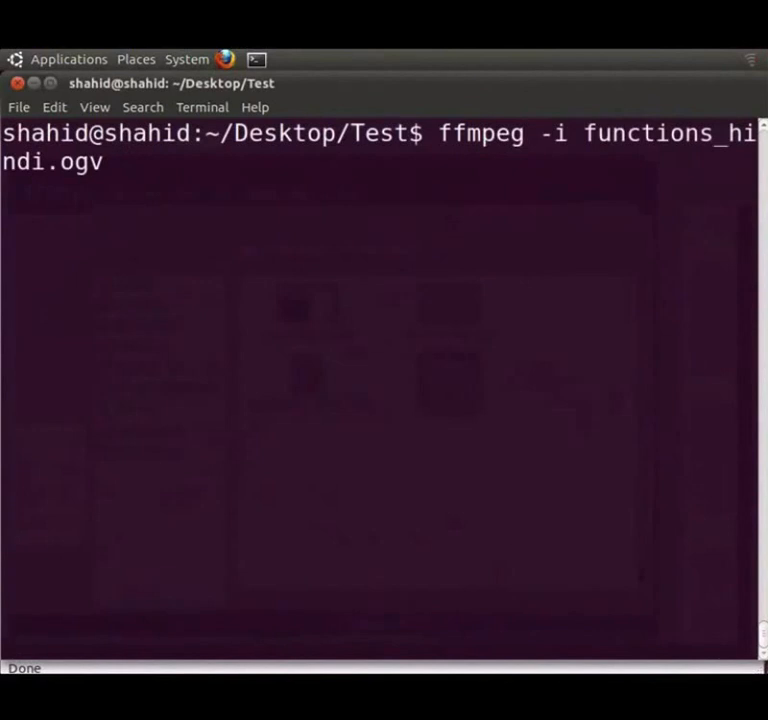
text(-vn)
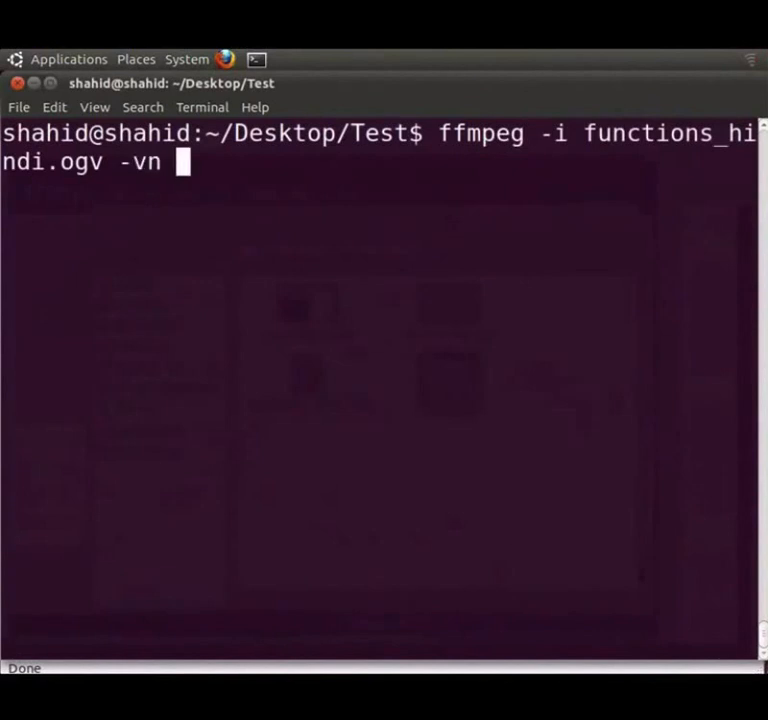
text(-aco)
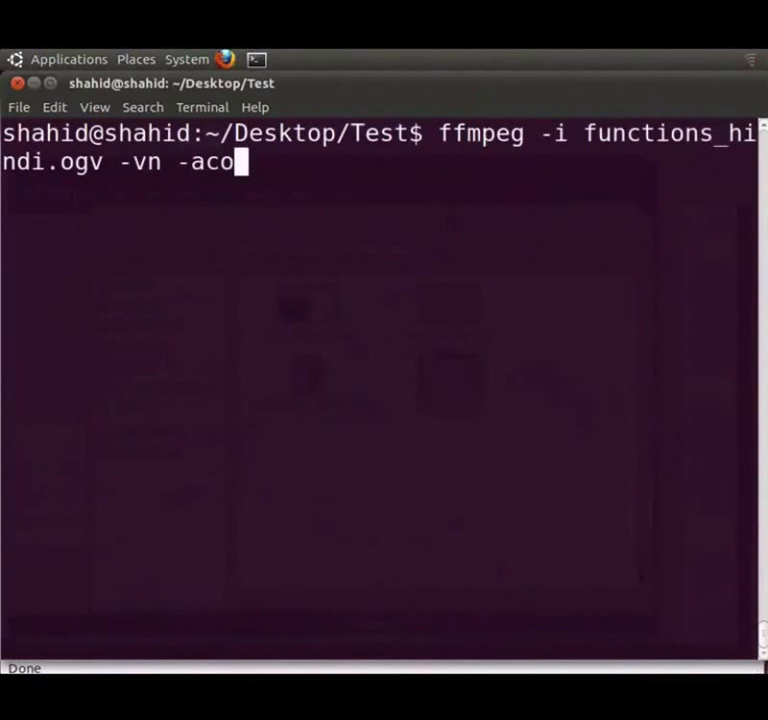
text(dec copy Te)
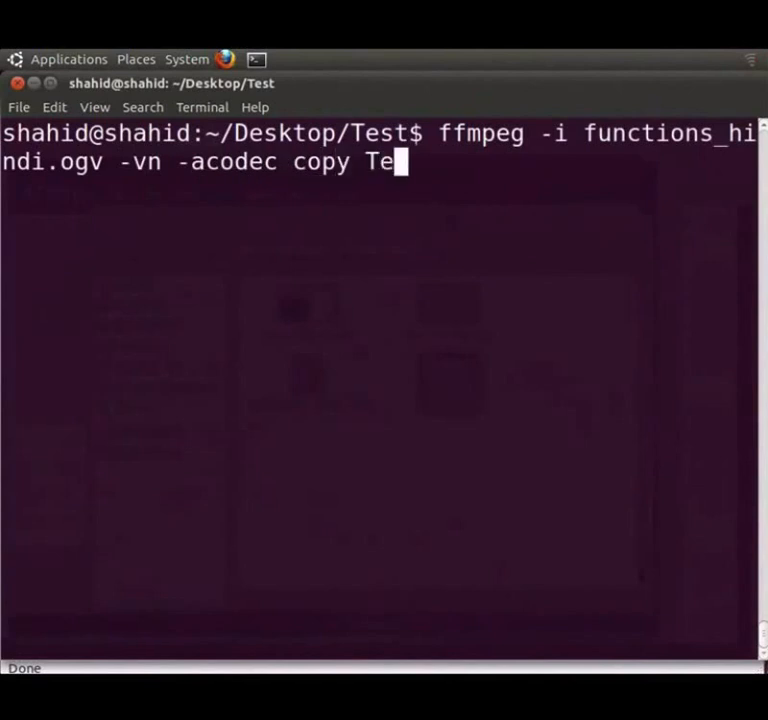
text(ST)
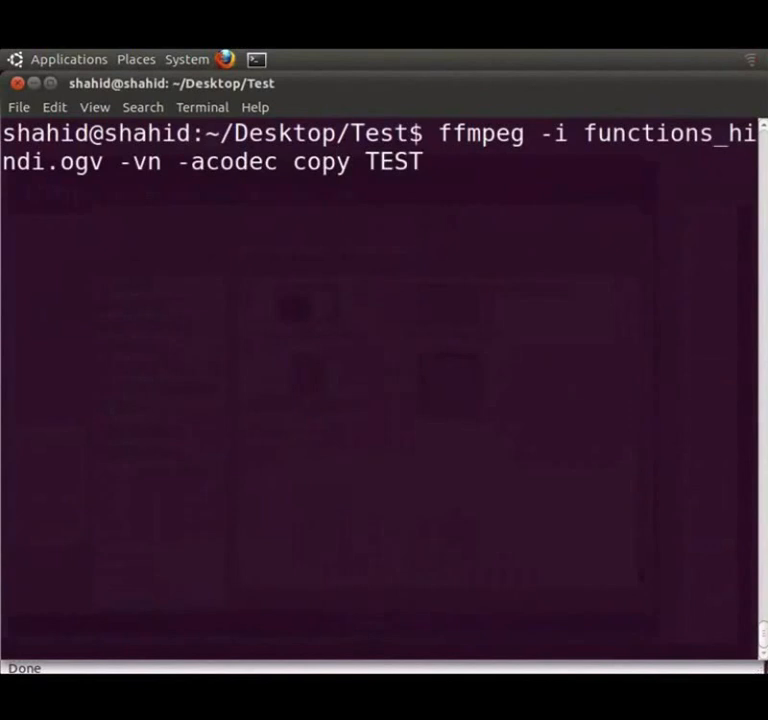
text(2.og)
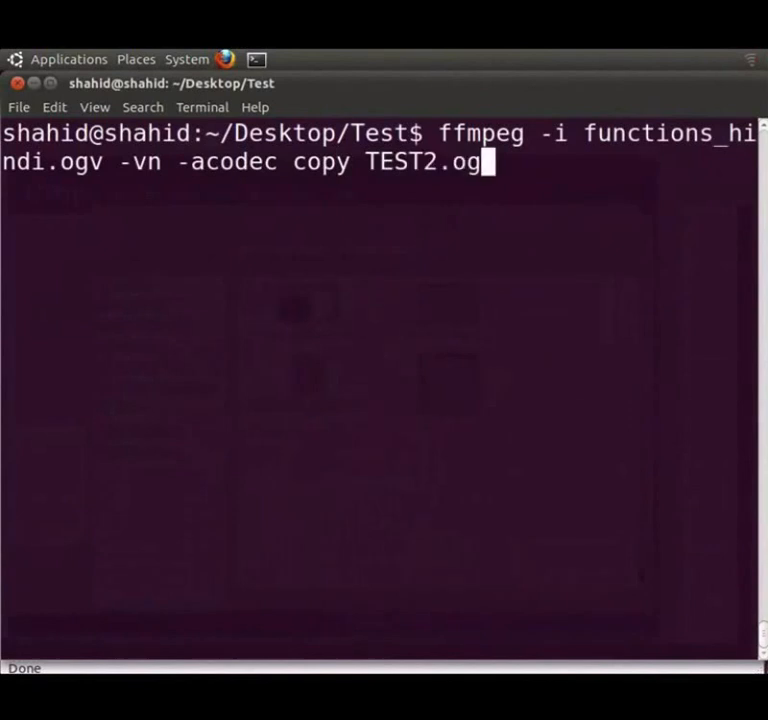
text(g)
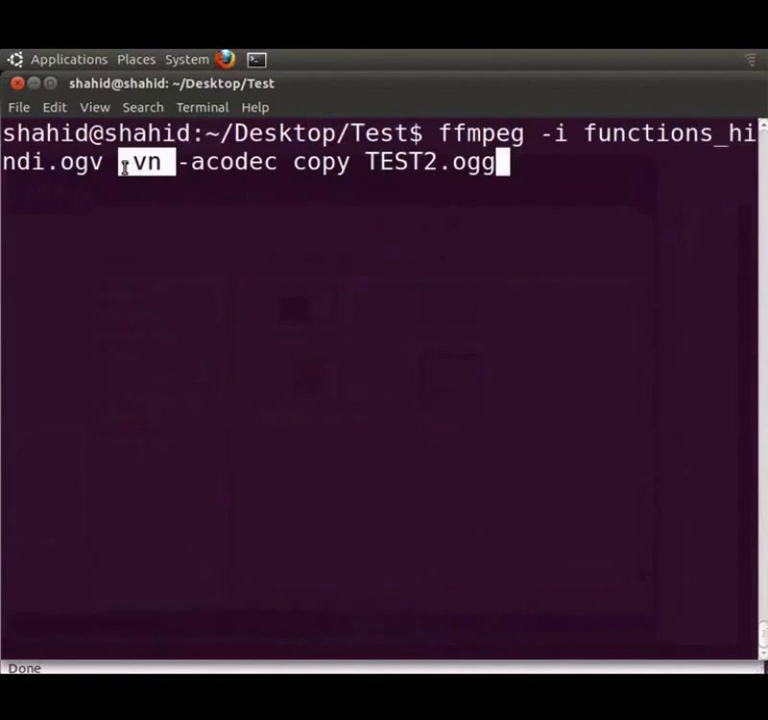
key(Return)
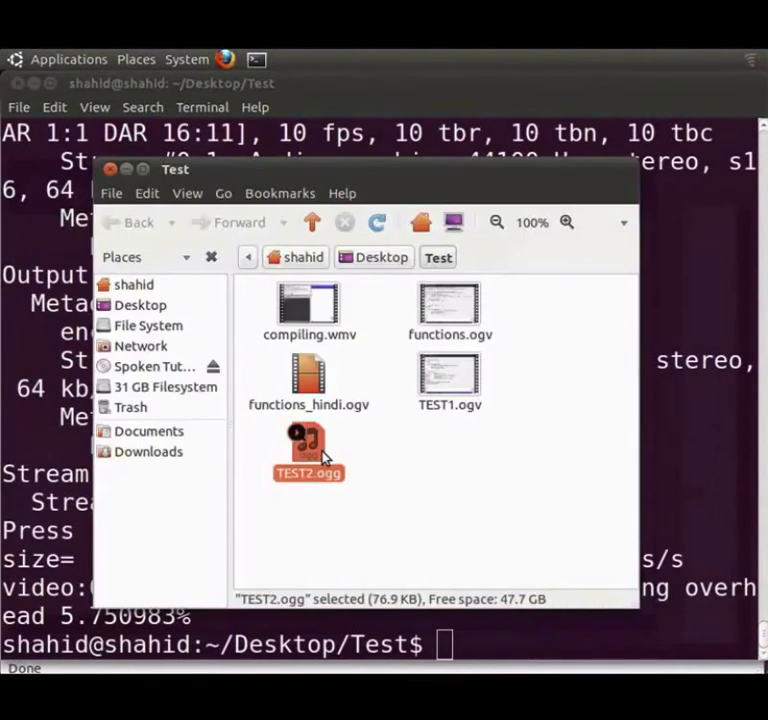
Play TEST2.ogg from the Test folder to hear the extracted audio
double_click(308, 450)
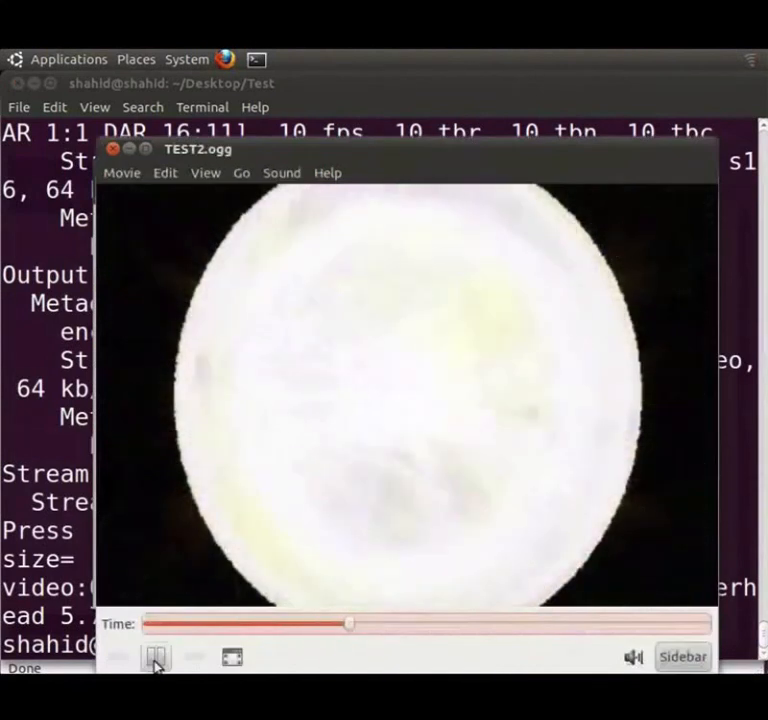
click(156, 656)
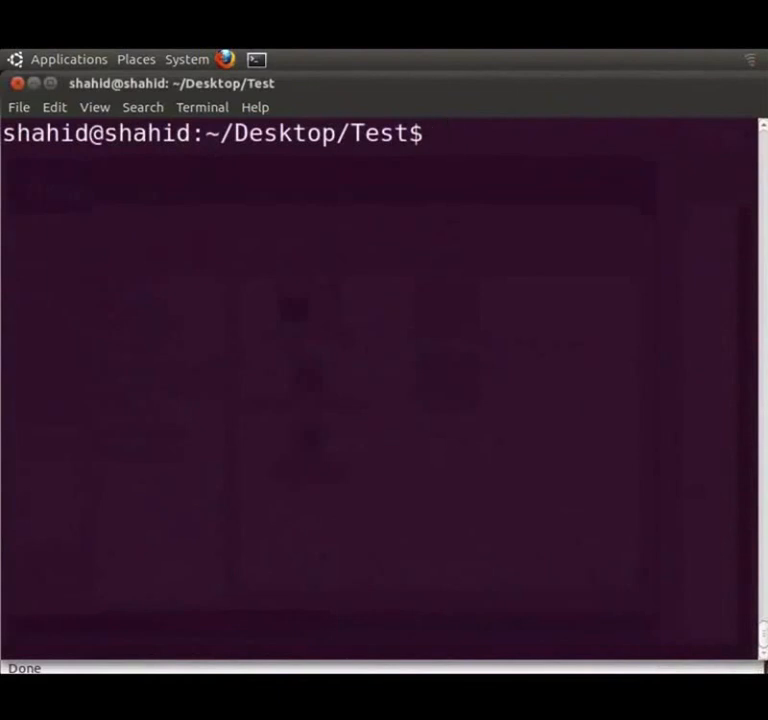
Run ffmpeg with TEST1.ogv video copied and TEST2.ogg audio as libvorbis, producing FINAL.ogv
text(ffmpeg -i TEST1.ogv -i TEST2.ogg -)
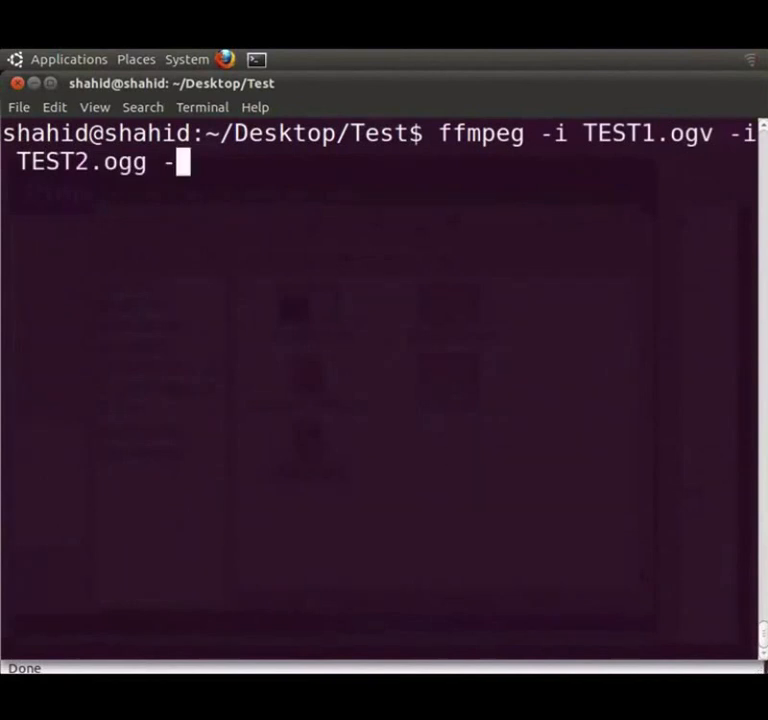
text(acodec)
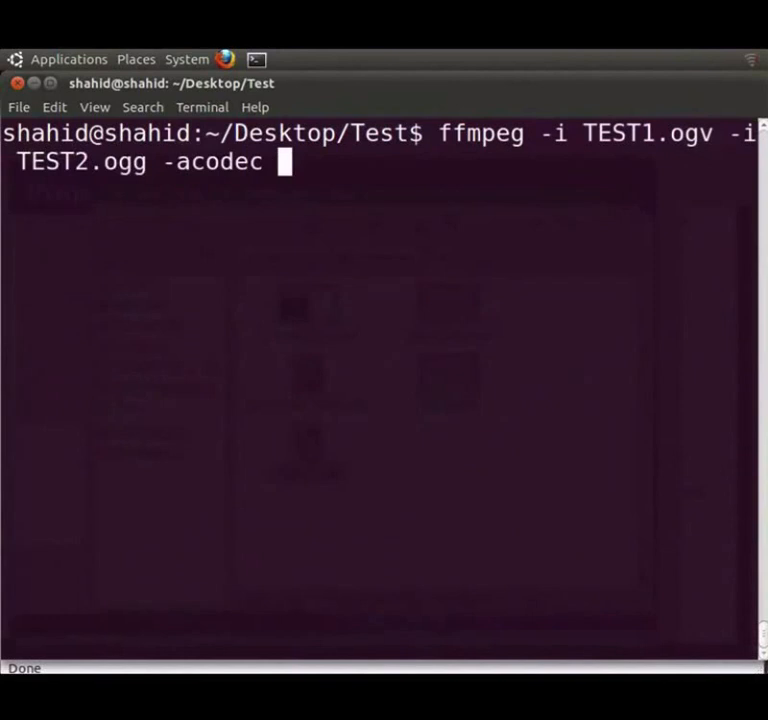
text(libv)
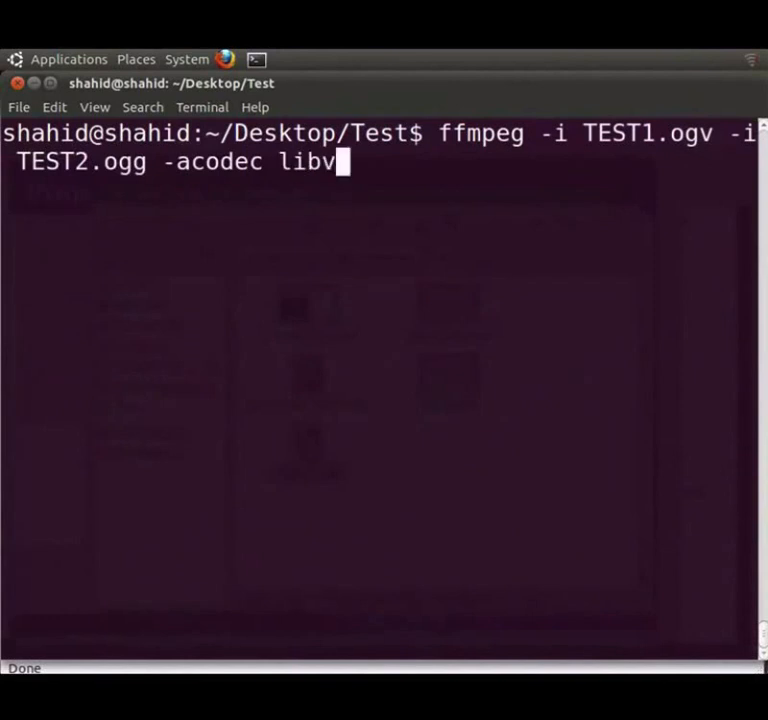
text(orbis)
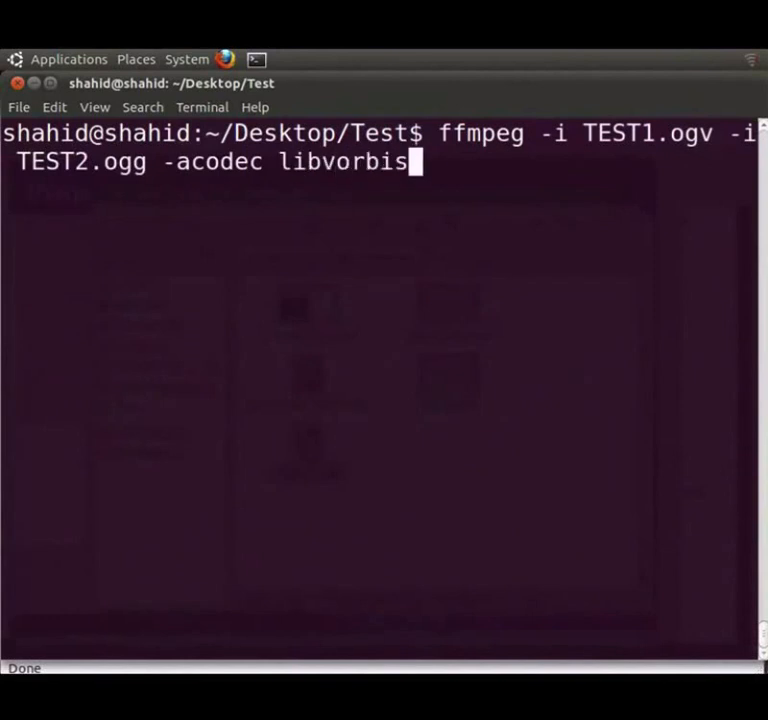
text(-vcod)
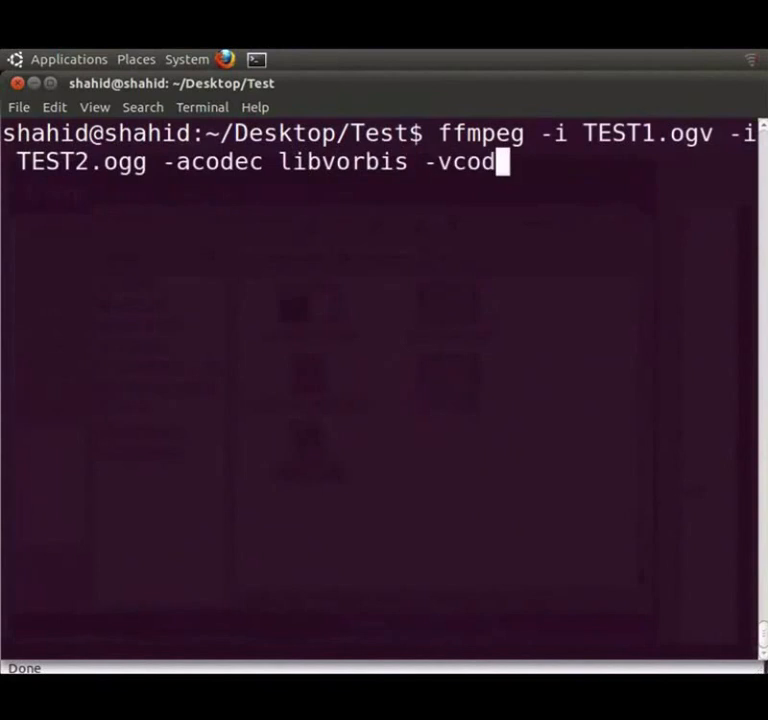
text(ec)
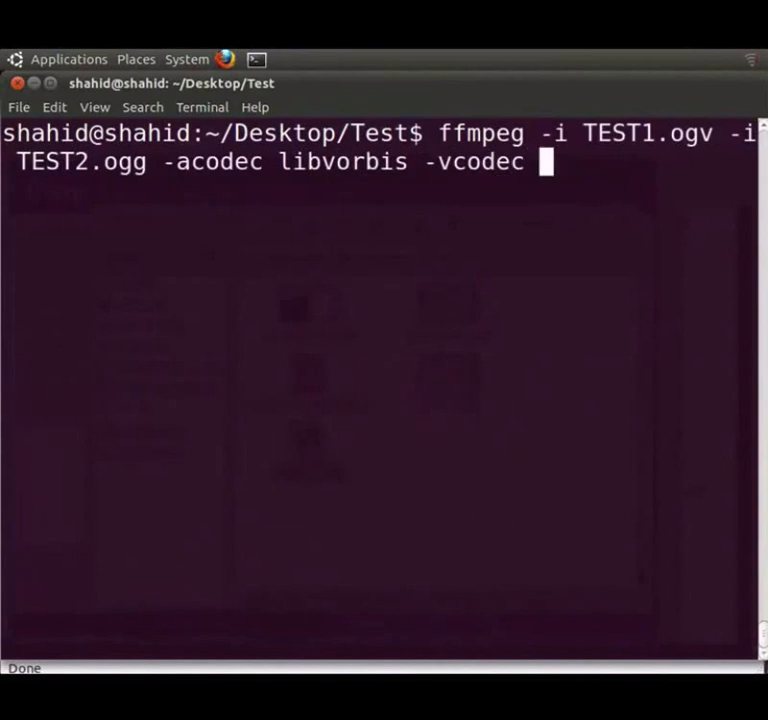
text(copy F)
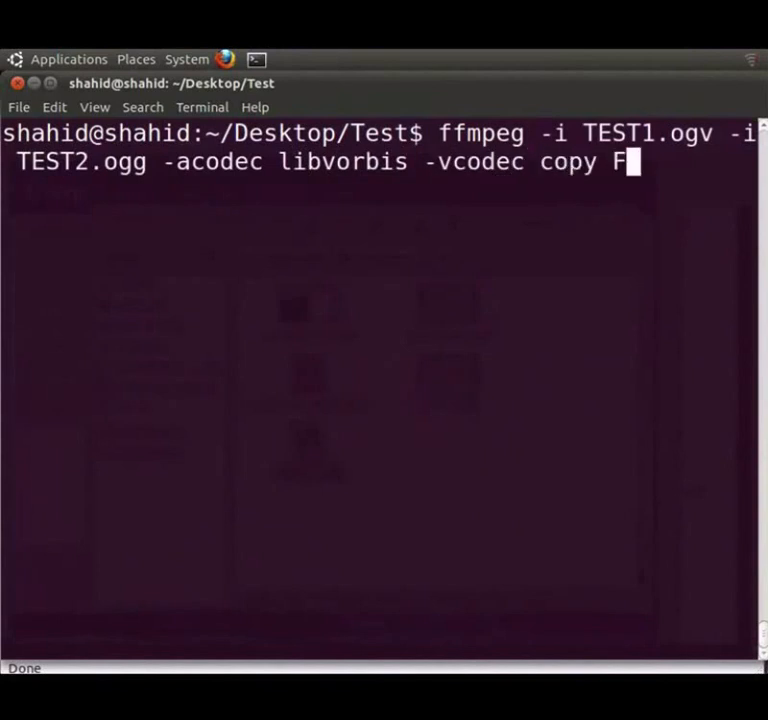
text(INAL.o)
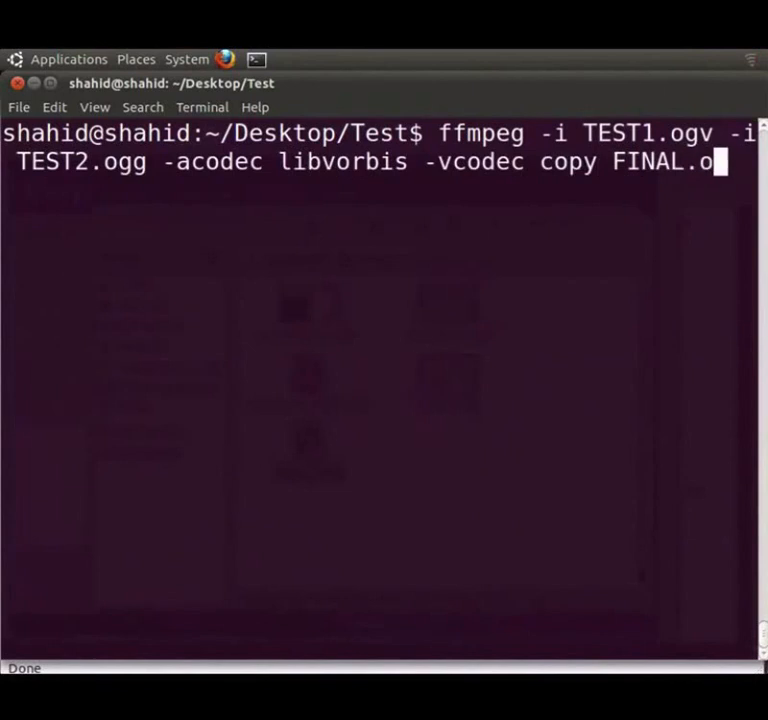
text(gv)
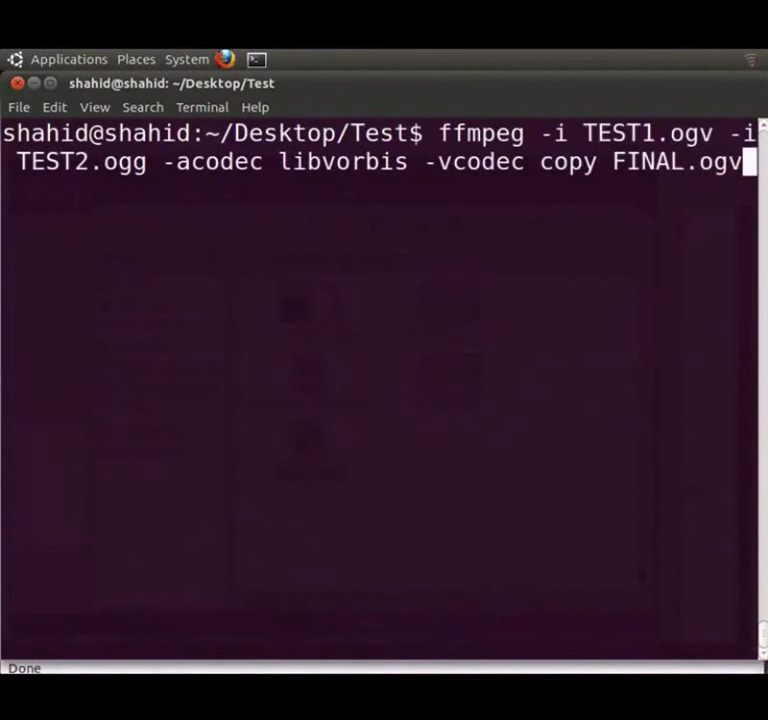
key(Return)
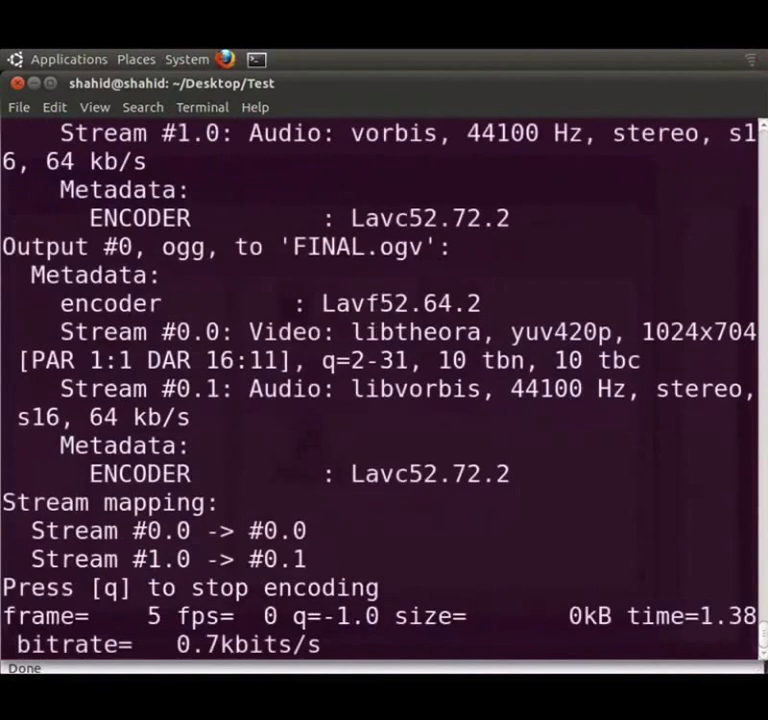
scroll(down, 3)
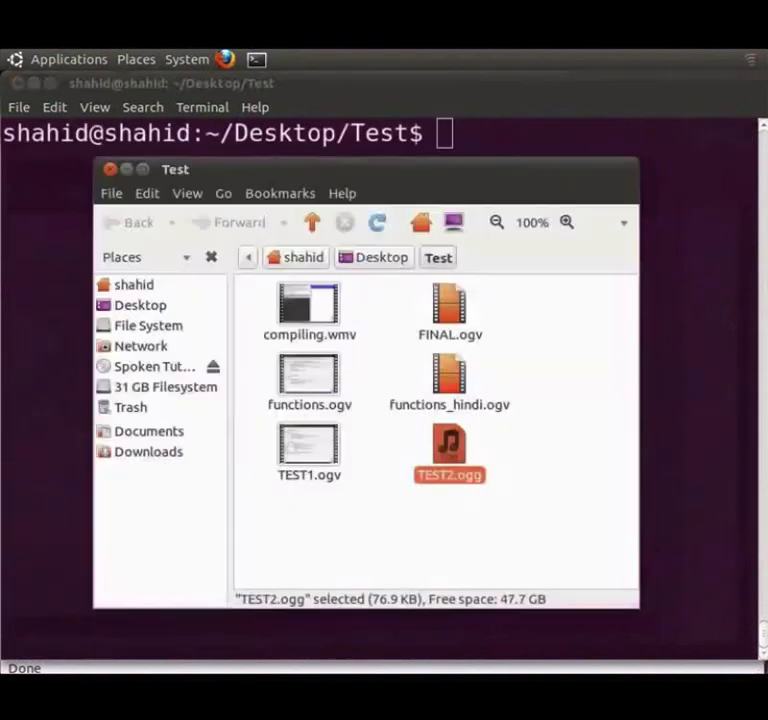
Open FINAL.ogv from the Test folder in Totem and pause it after the first seconds
click(504, 530)
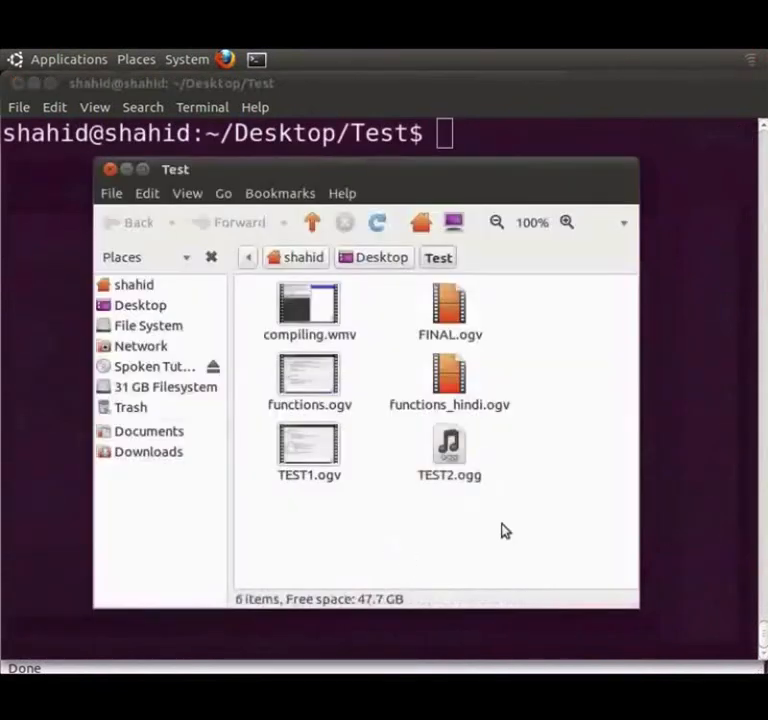
click(448, 304)
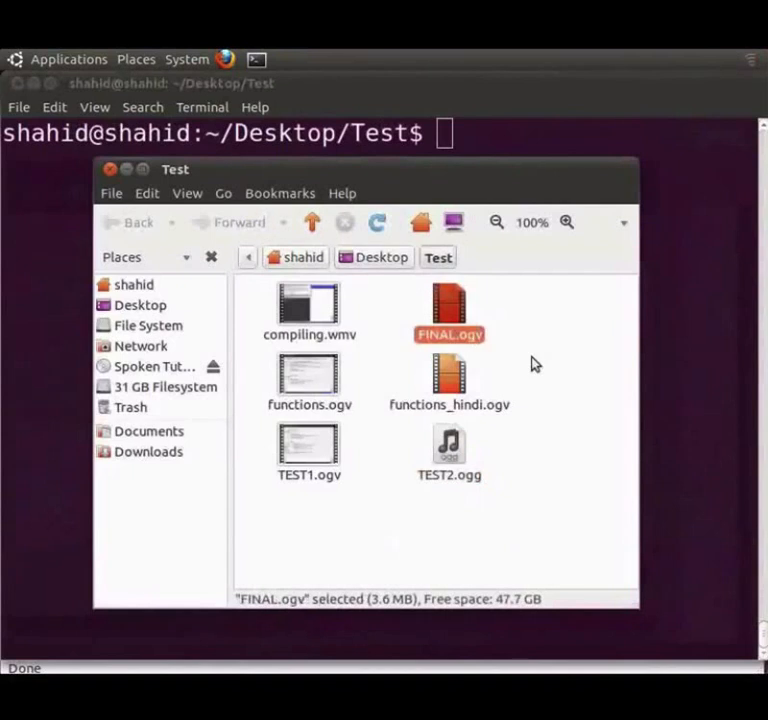
double_click(448, 308)
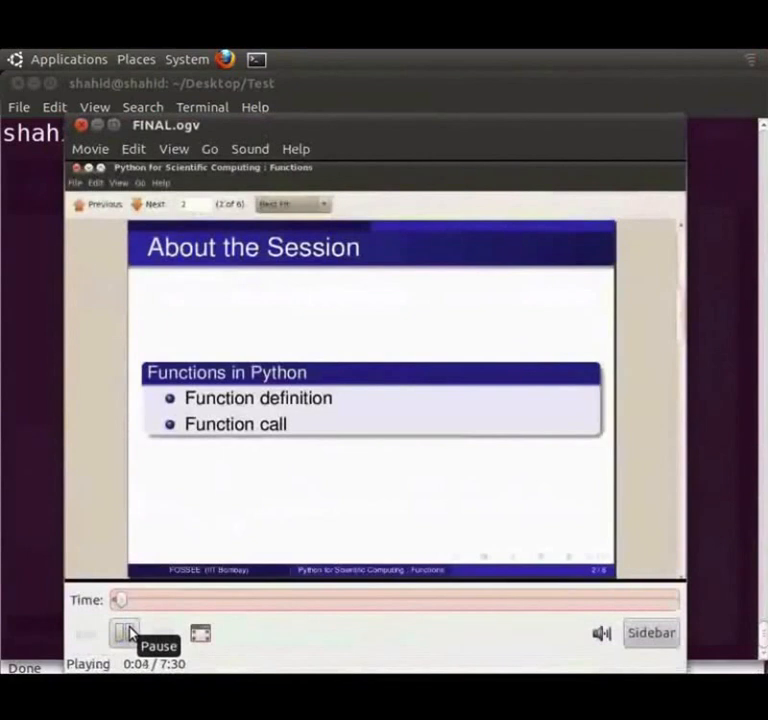
click(124, 632)
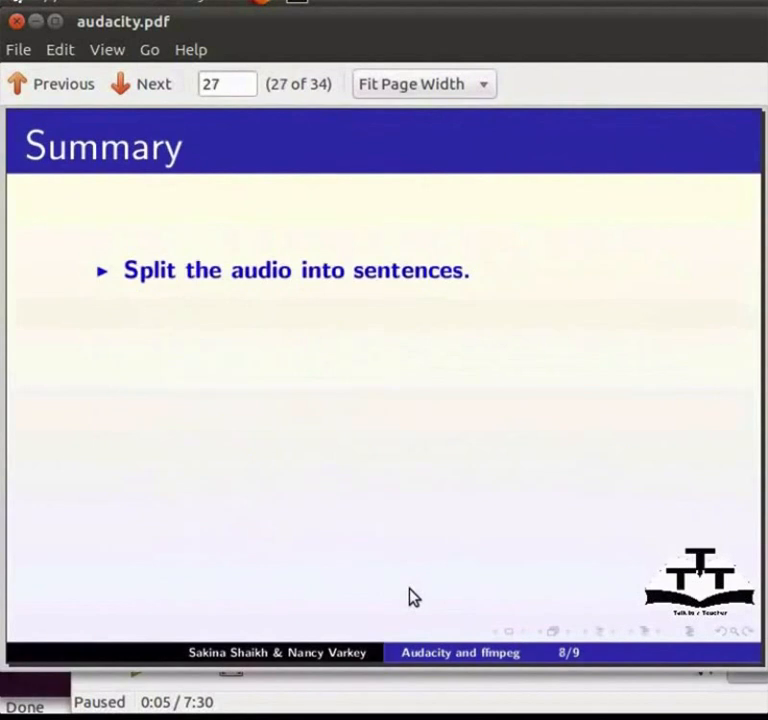
Advance audacity.pdf from page 27 to the Summary slide about sliding clips to match timing
click(142, 84)
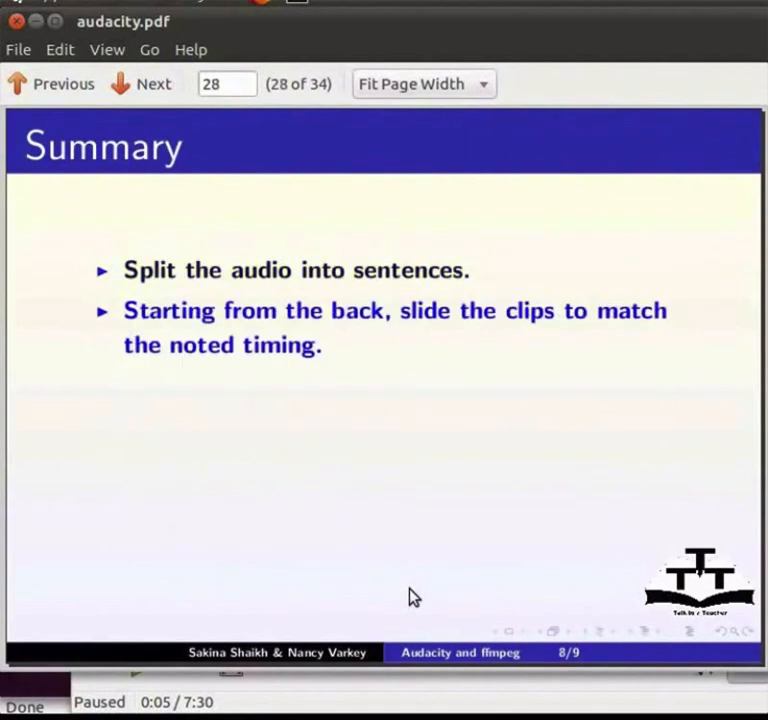